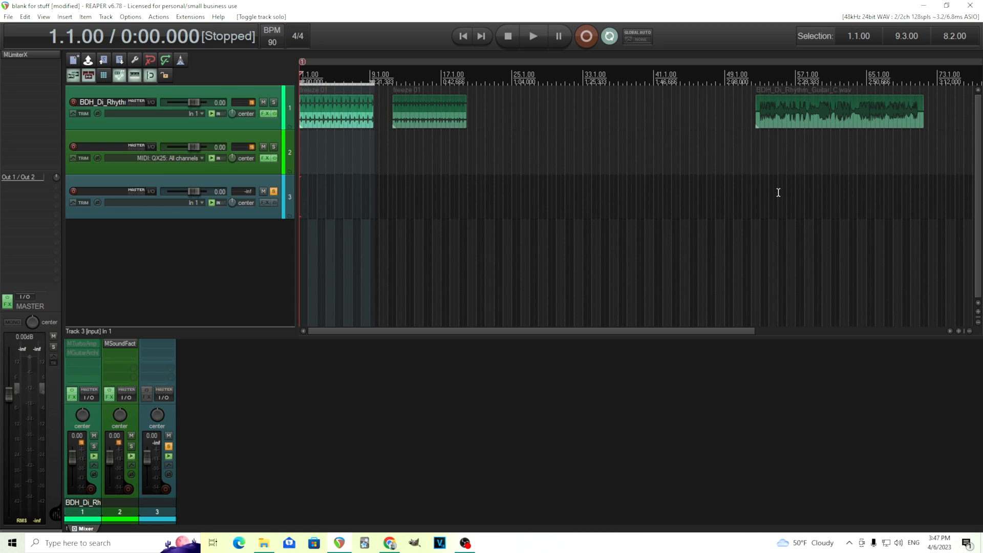
{"action": "mouse_move", "coordinate": [168, 369]}
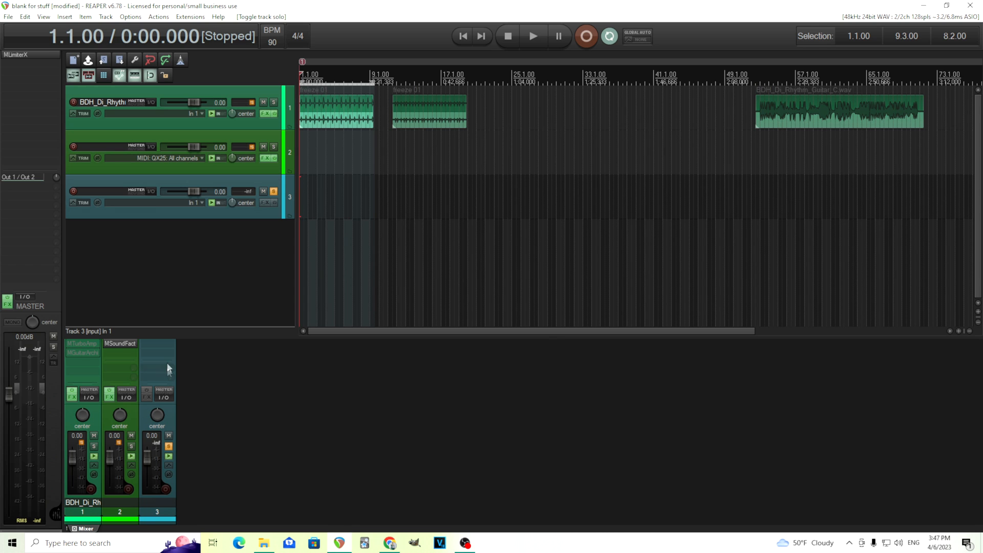
Bring up the FX options for track 3's empty effect slot in the mixer.
{"action": "right_click", "coordinate": [175, 360]}
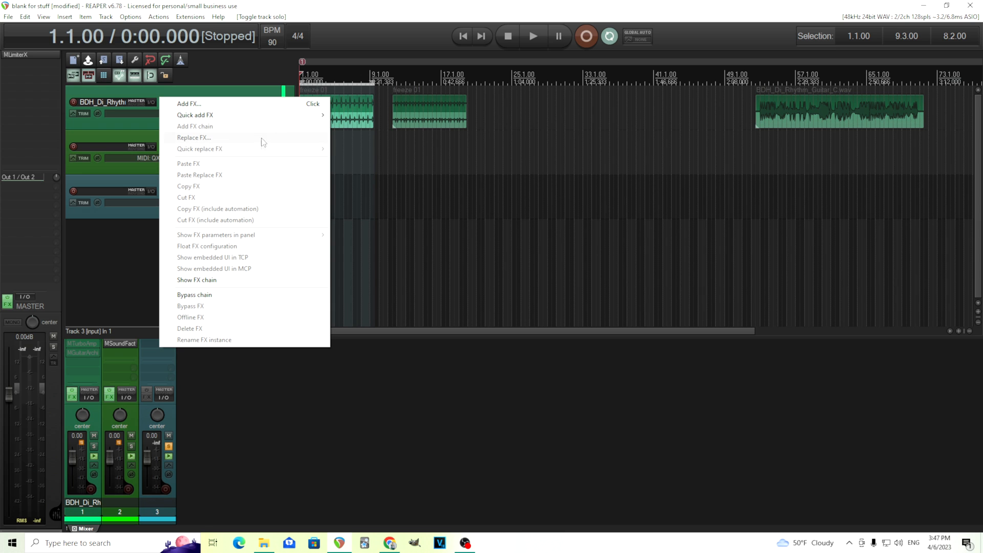
{"action": "mouse_move", "coordinate": [195, 114]}
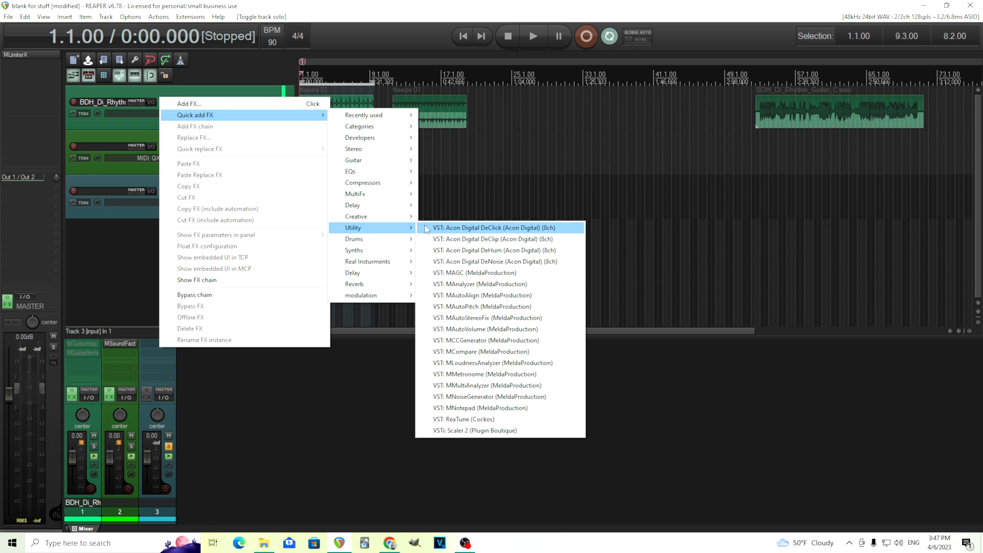
{"action": "mouse_move", "coordinate": [500, 396]}
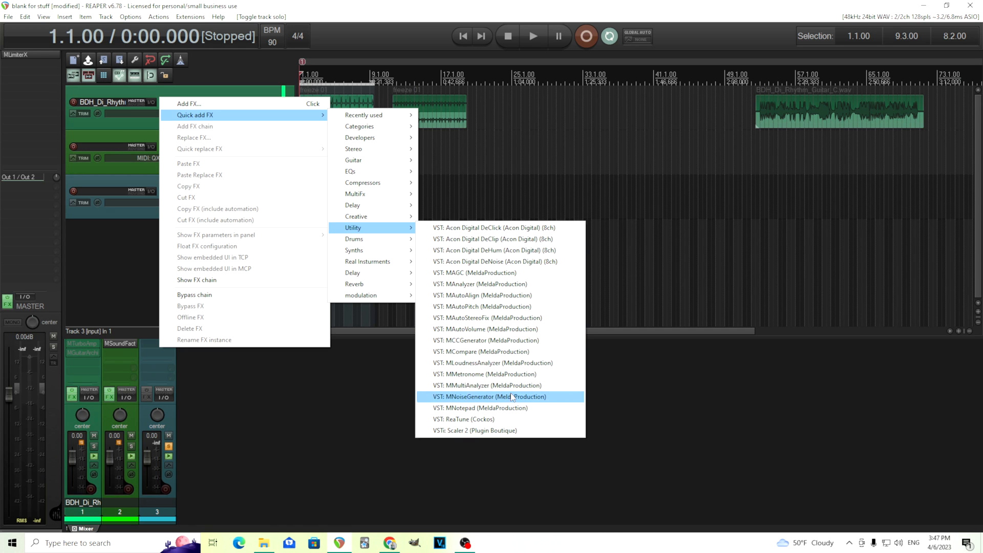
Add MNoiseGenerator (MeldaProduction) to track 3 and centre its window.
{"action": "left_click", "coordinate": [491, 396]}
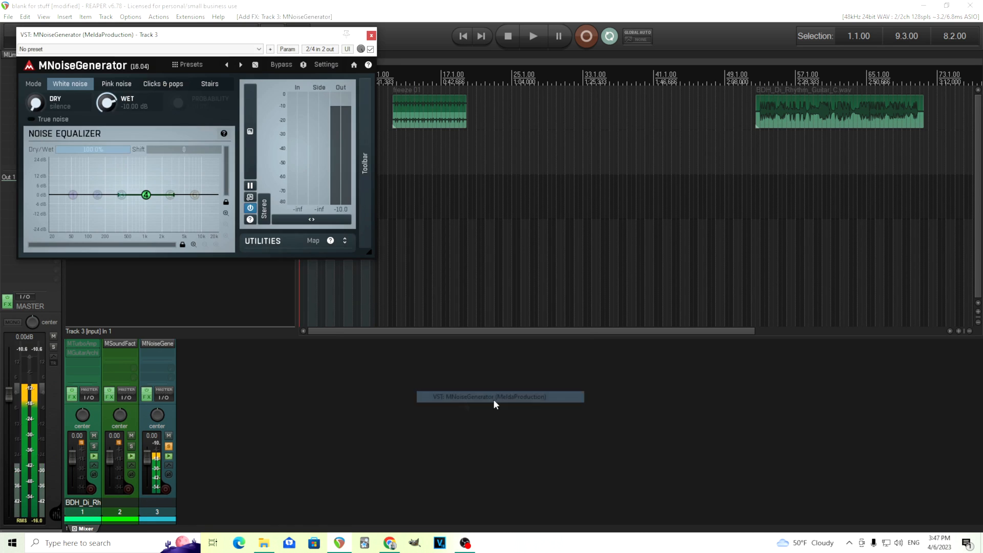
{"action": "left_click_drag", "start_coordinate": [106, 101], "coordinate": [107, 110]}
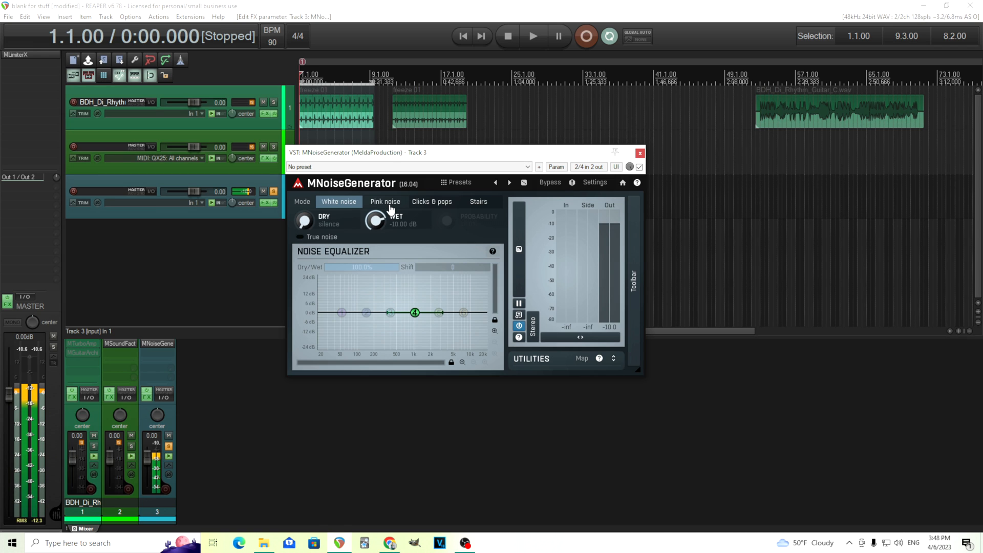
Try Pink noise, Clicks & pops and Stairs modes, then bypass the plugin.
{"action": "left_click", "coordinate": [385, 202]}
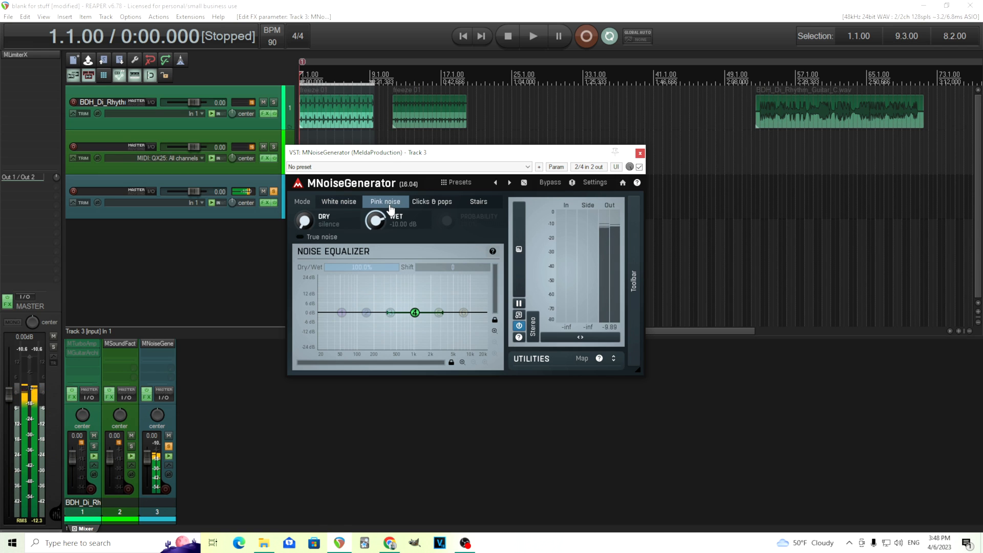
{"action": "left_click", "coordinate": [431, 201]}
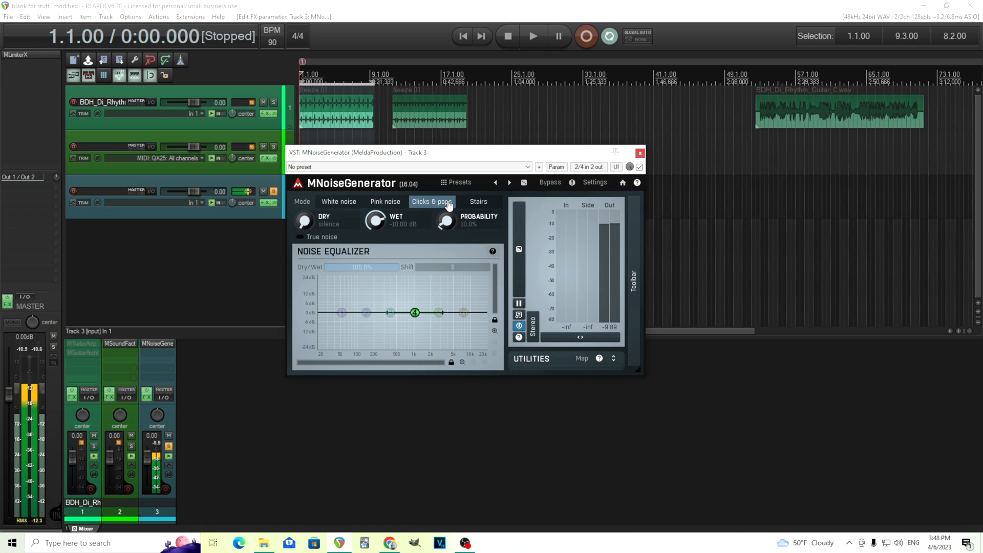
{"action": "left_click", "coordinate": [478, 202]}
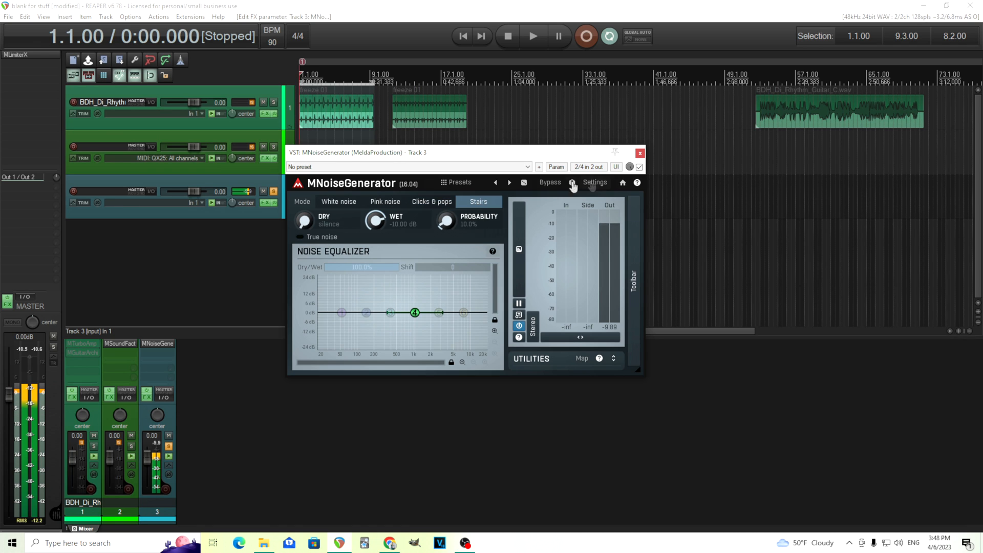
{"action": "left_click", "coordinate": [549, 182]}
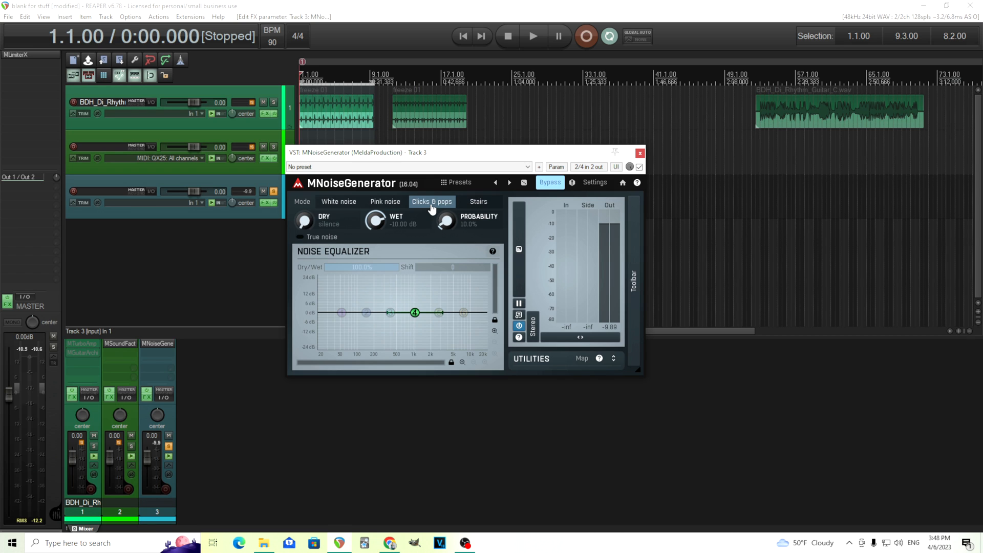
{"action": "mouse_move", "coordinate": [446, 221]}
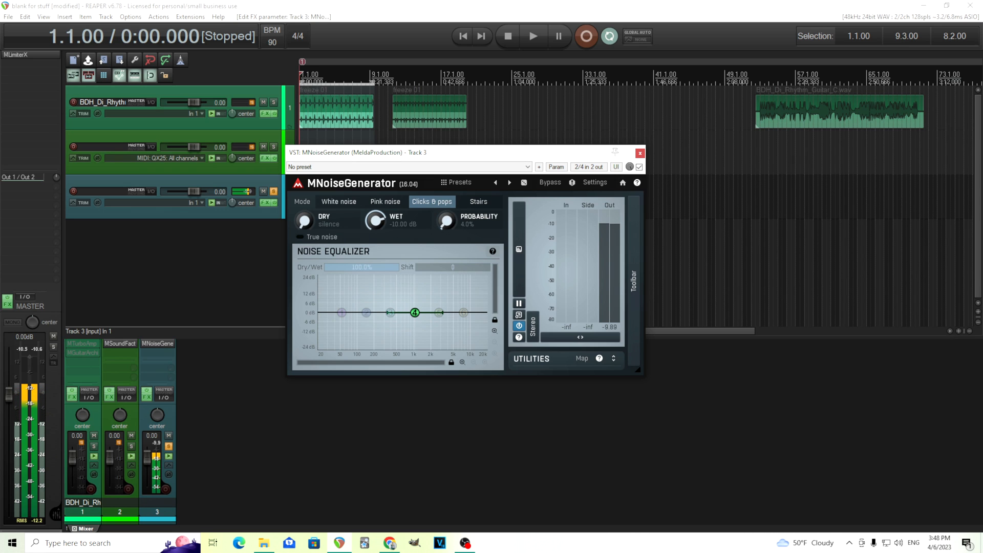
Audition the Clicks & pops probability from 0 to 10%, leaving it at 10%.
{"action": "left_click_drag", "start_coordinate": [444, 221], "coordinate": [445, 225]}
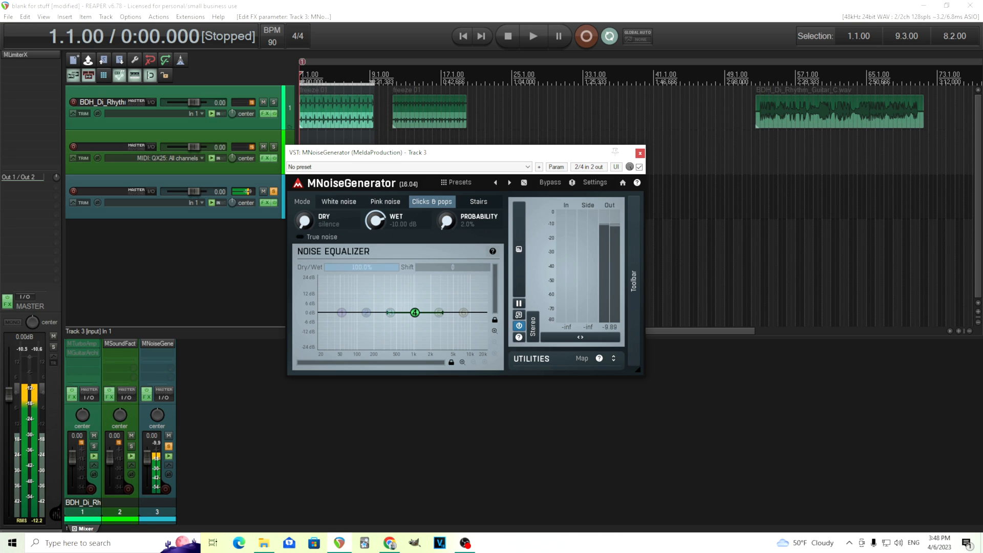
{"action": "left_click_drag", "start_coordinate": [445, 221], "coordinate": [447, 213]}
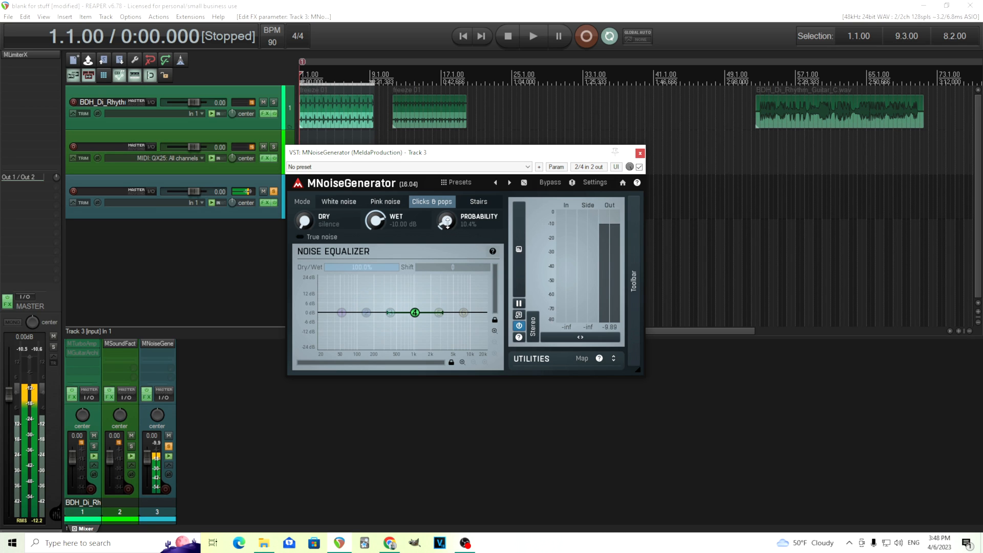
{"action": "left_click", "coordinate": [549, 183]}
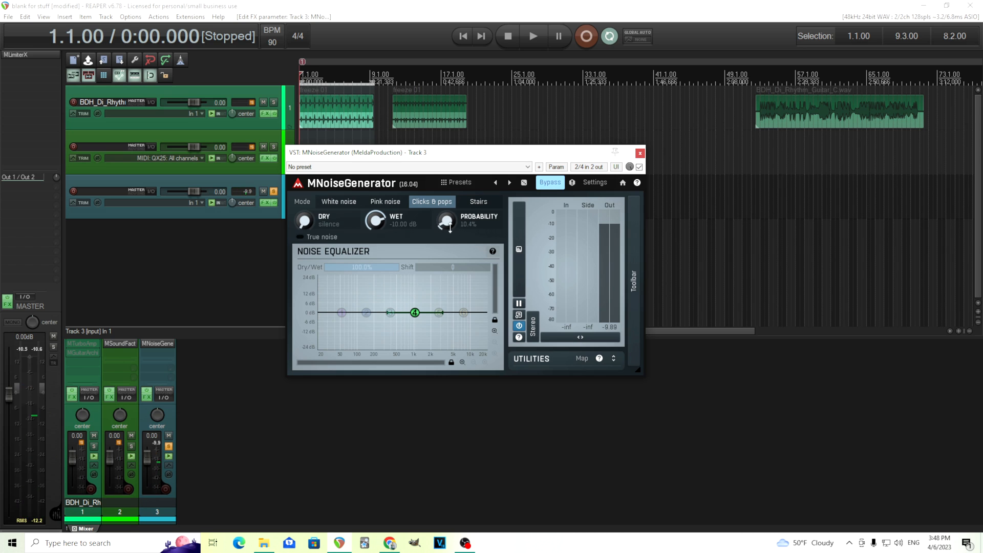
{"action": "left_click_drag", "start_coordinate": [445, 221], "coordinate": [445, 216]}
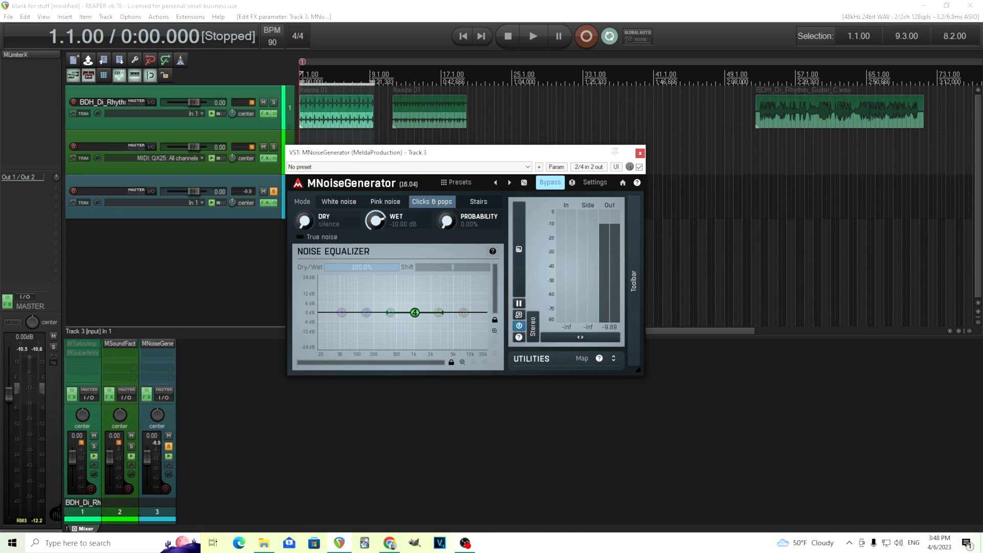
{"action": "left_click_drag", "start_coordinate": [446, 221], "coordinate": [446, 207]}
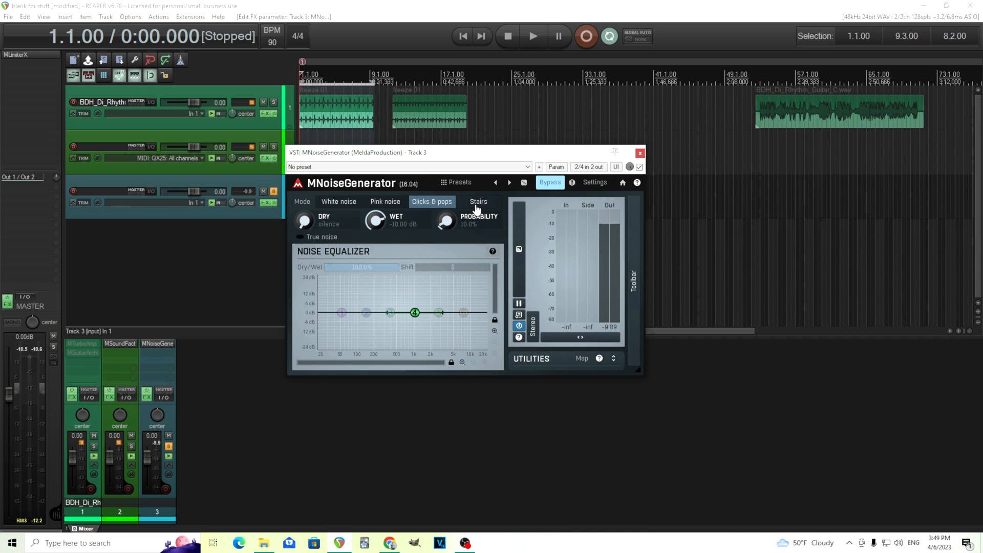
Switch to Stairs mode and audition its probability between 0 and ~27%, settling near 27%.
{"action": "left_click", "coordinate": [478, 202]}
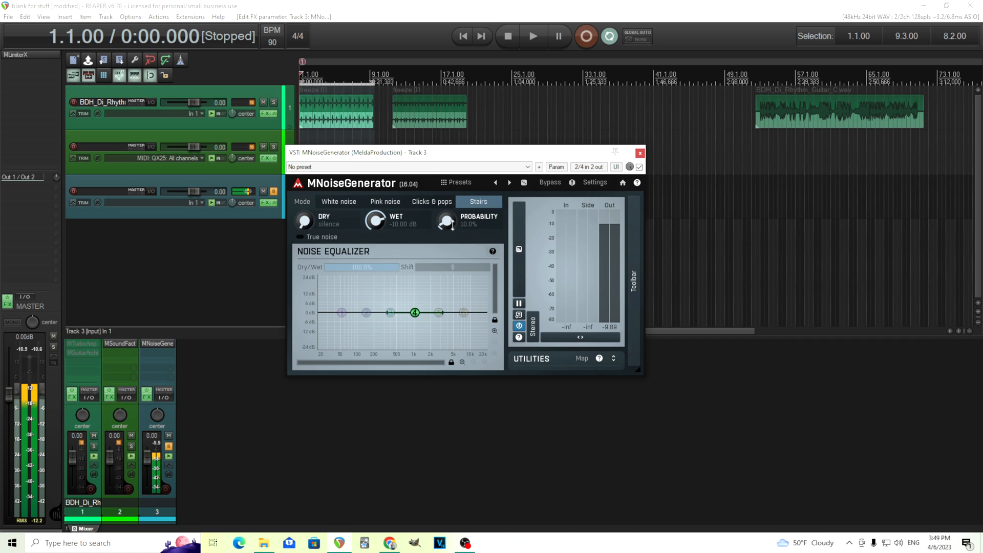
{"action": "left_click_drag", "start_coordinate": [445, 221], "coordinate": [445, 201]}
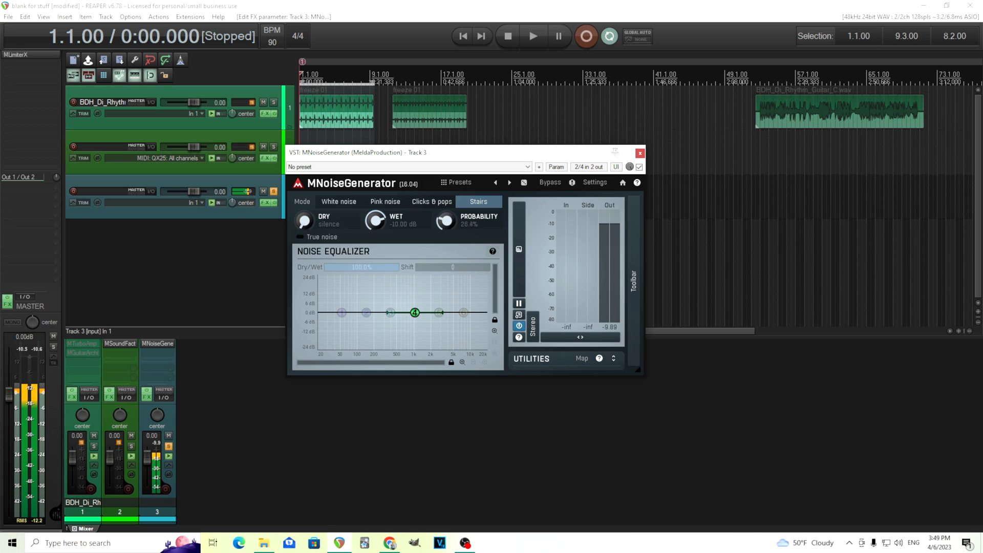
{"action": "left_click_drag", "start_coordinate": [445, 221], "coordinate": [444, 239]}
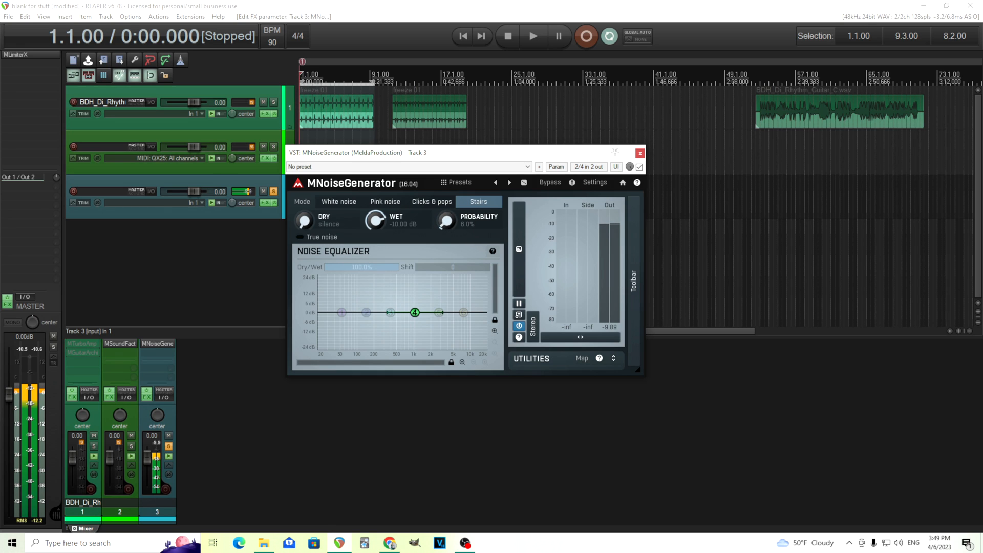
{"action": "left_click_drag", "start_coordinate": [445, 219], "coordinate": [445, 238]}
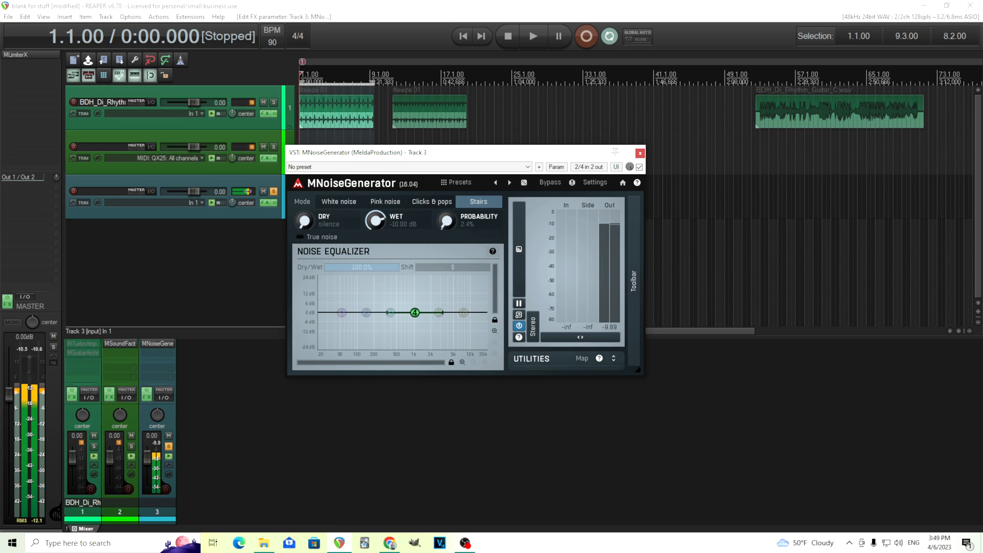
{"action": "left_click_drag", "start_coordinate": [446, 221], "coordinate": [446, 225]}
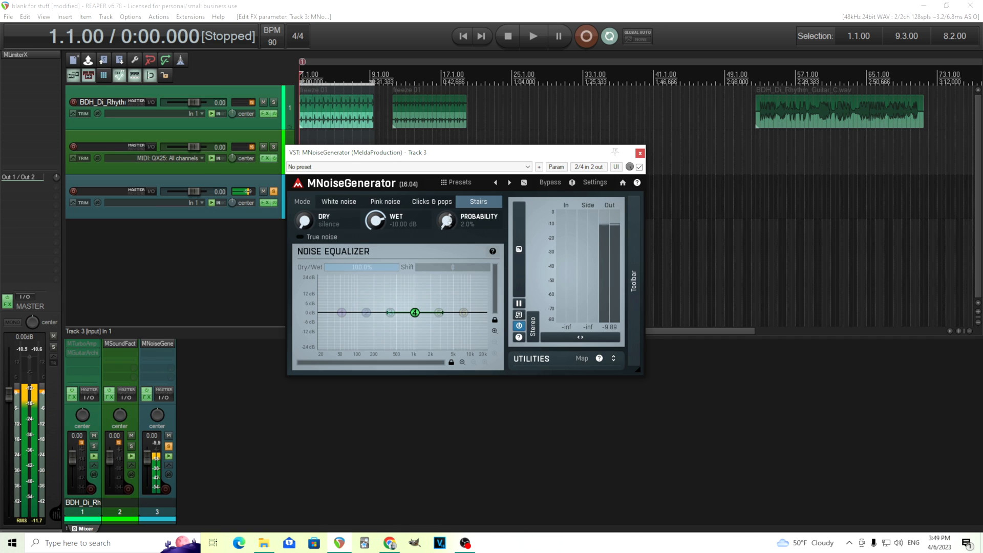
{"action": "left_click", "coordinate": [549, 182]}
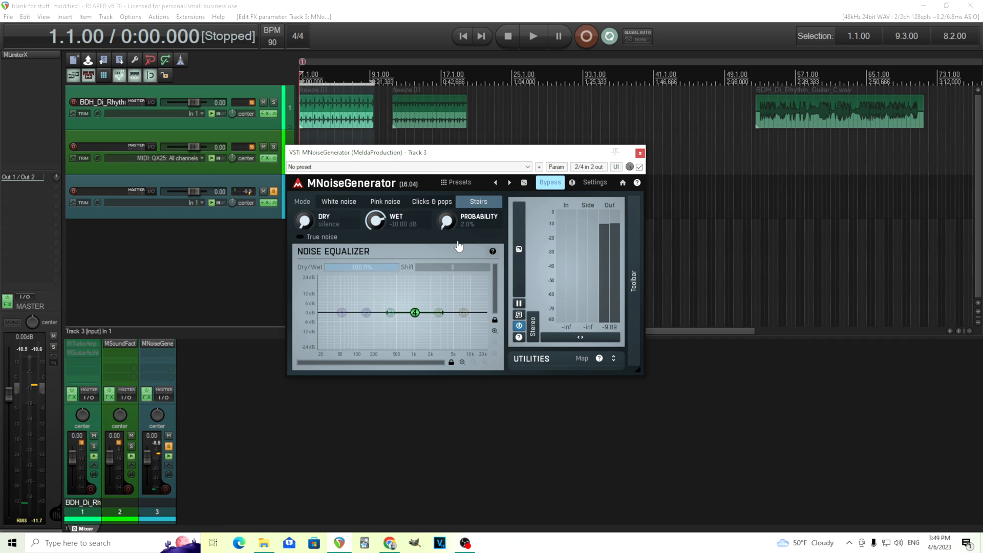
{"action": "left_click_drag", "start_coordinate": [444, 221], "coordinate": [445, 213]}
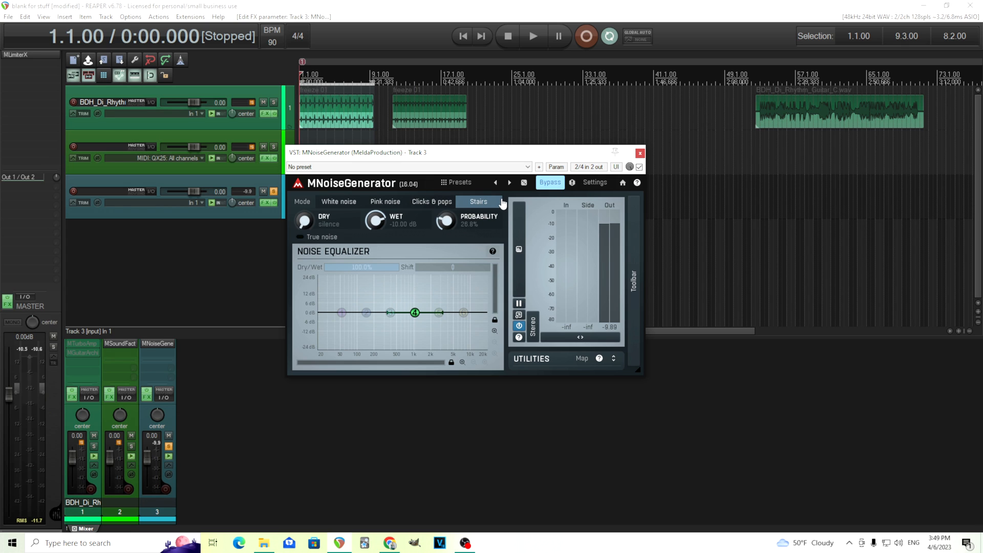
{"action": "mouse_move", "coordinate": [419, 213]}
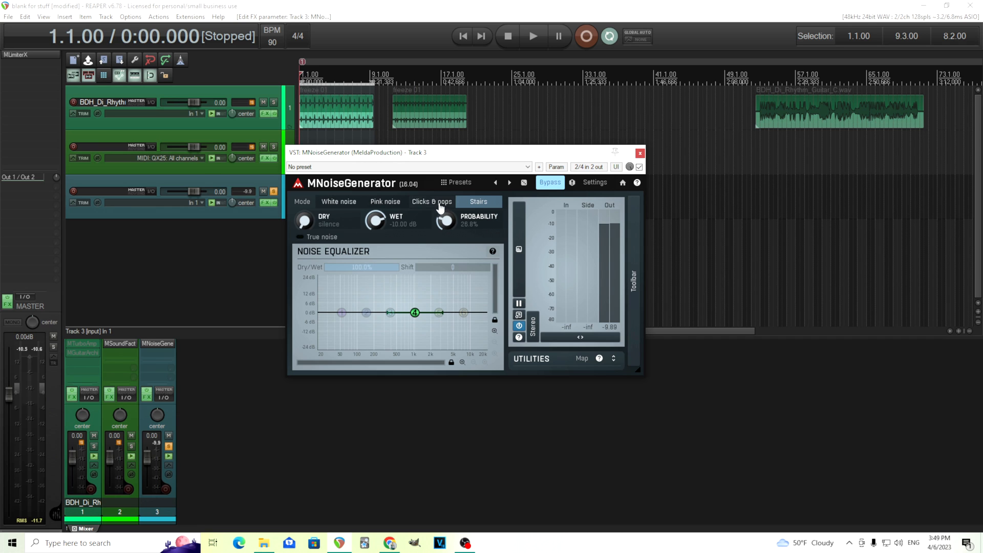
{"action": "mouse_move", "coordinate": [450, 231]}
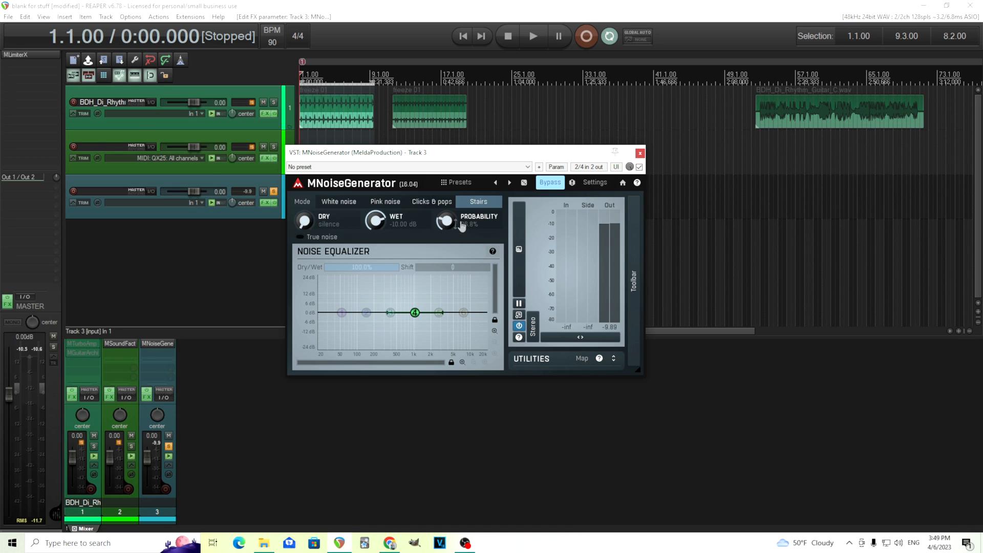
{"action": "left_click_drag", "start_coordinate": [445, 221], "coordinate": [465, 312]}
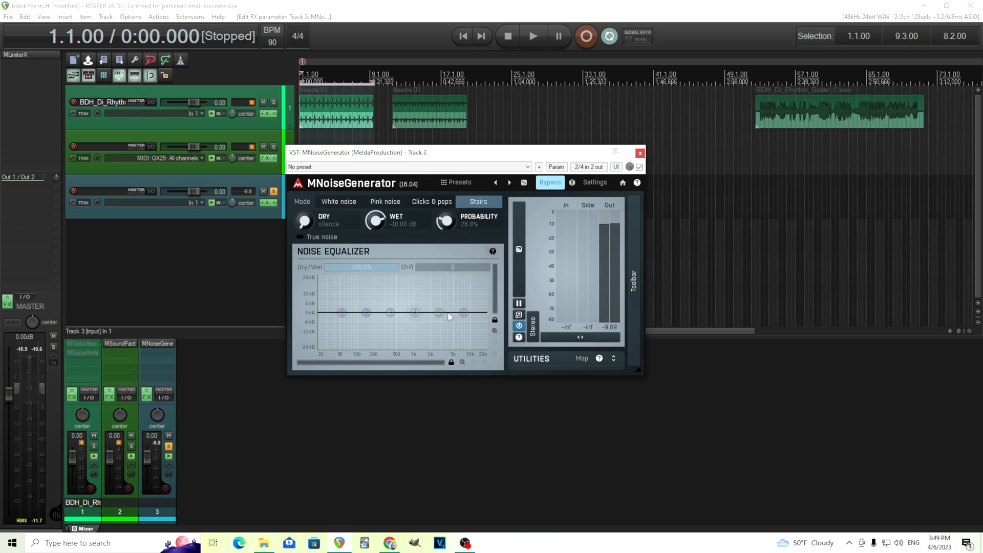
{"action": "mouse_move", "coordinate": [460, 287]}
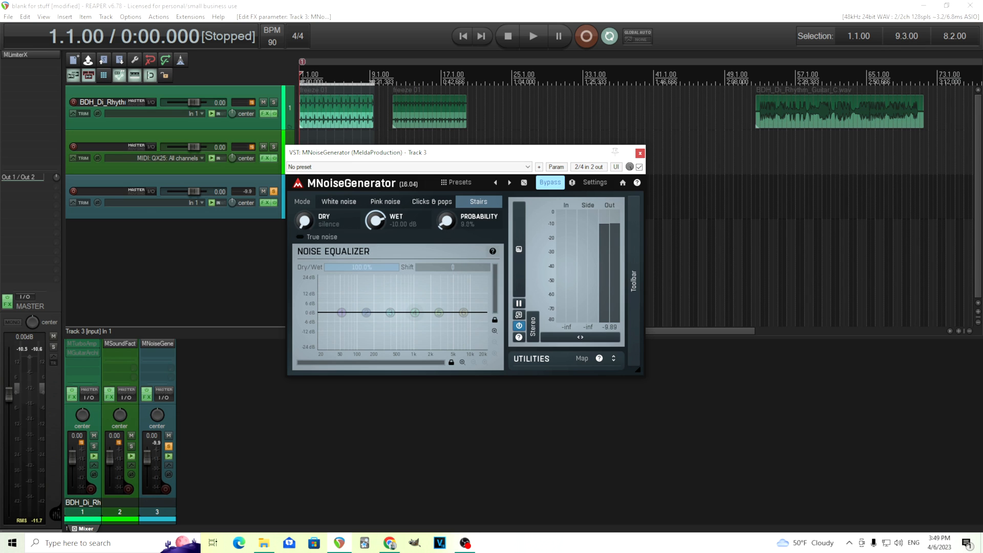
Make equalizer band 6 a Low-pass 6 filter with its cutoff pulled down near 930 Hz.
{"action": "left_click", "coordinate": [463, 312]}
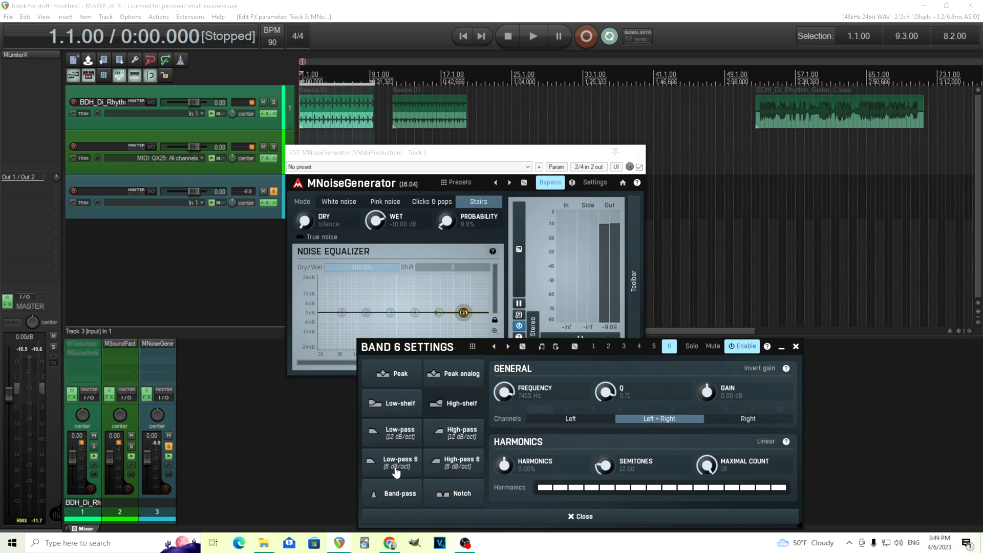
{"action": "left_click", "coordinate": [579, 516]}
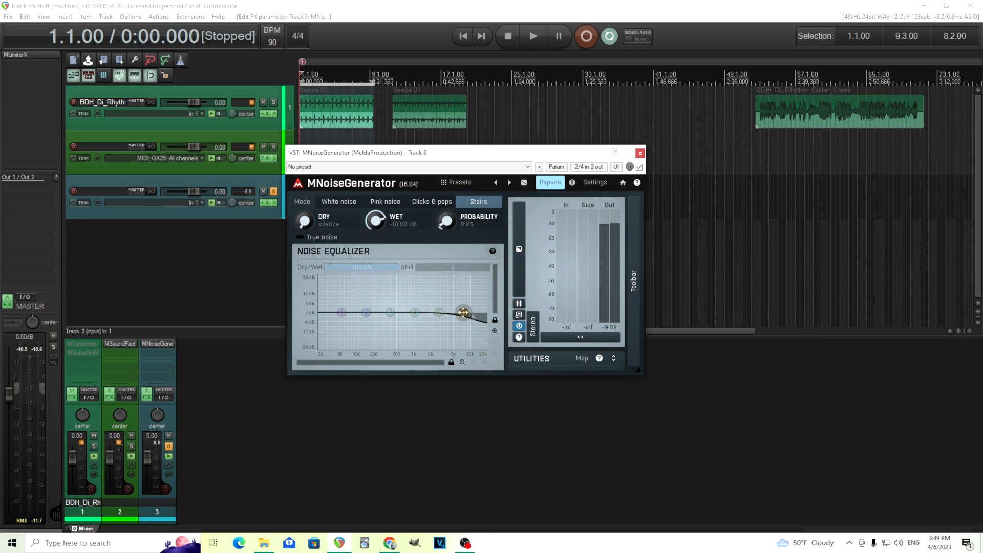
{"action": "left_click_drag", "start_coordinate": [464, 312], "coordinate": [485, 312]}
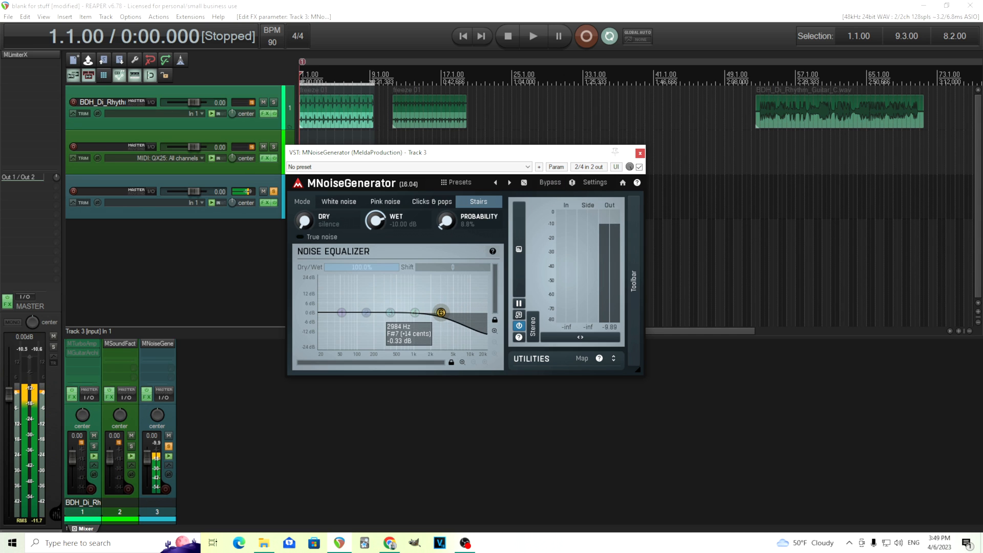
{"action": "left_click_drag", "start_coordinate": [442, 311], "coordinate": [413, 311]}
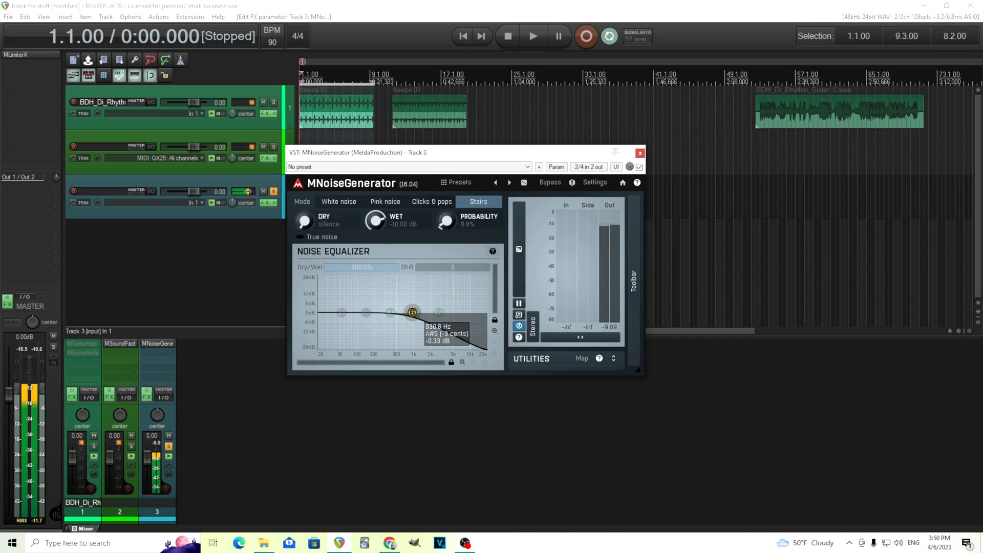
{"action": "left_click_drag", "start_coordinate": [411, 311], "coordinate": [403, 313]}
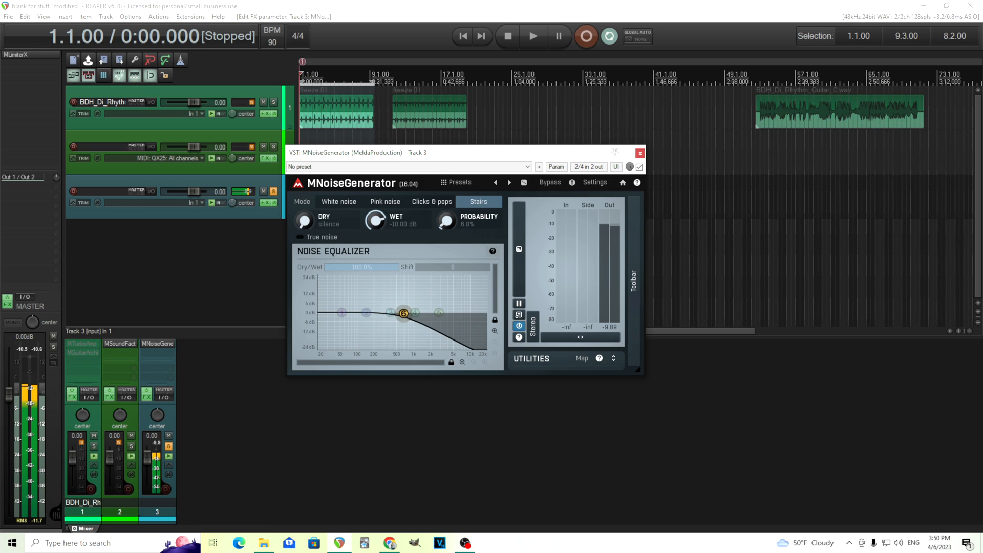
Sweep the low-pass cutoff down to about 650 Hz and back toward the high end.
{"action": "left_click_drag", "start_coordinate": [446, 221], "coordinate": [442, 224]}
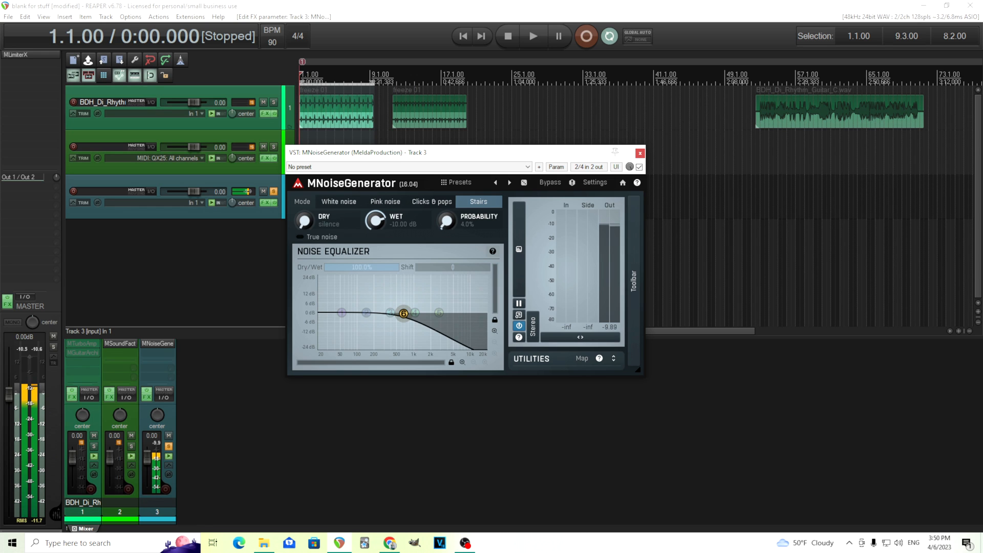
{"action": "left_click_drag", "start_coordinate": [445, 222], "coordinate": [445, 206]}
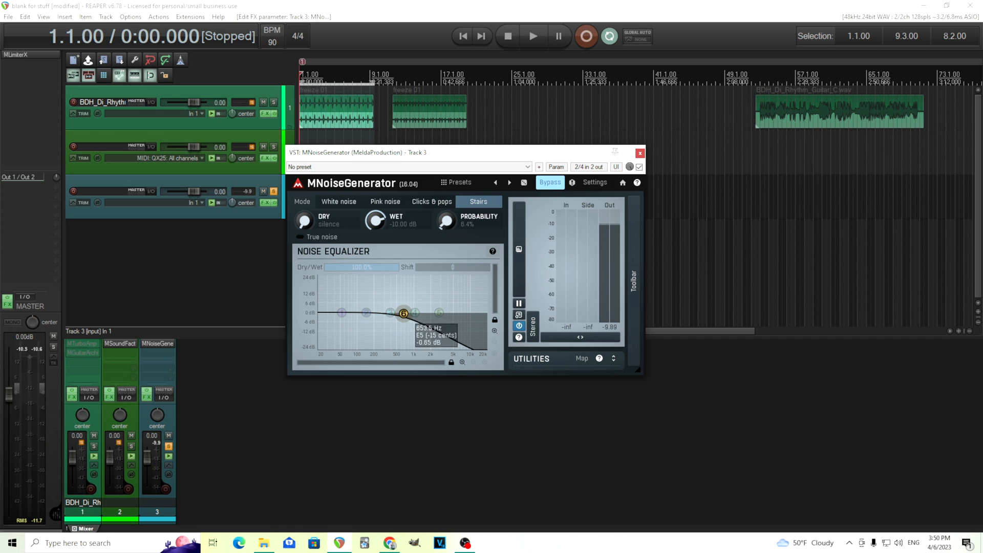
{"action": "left_click_drag", "start_coordinate": [404, 312], "coordinate": [466, 314]}
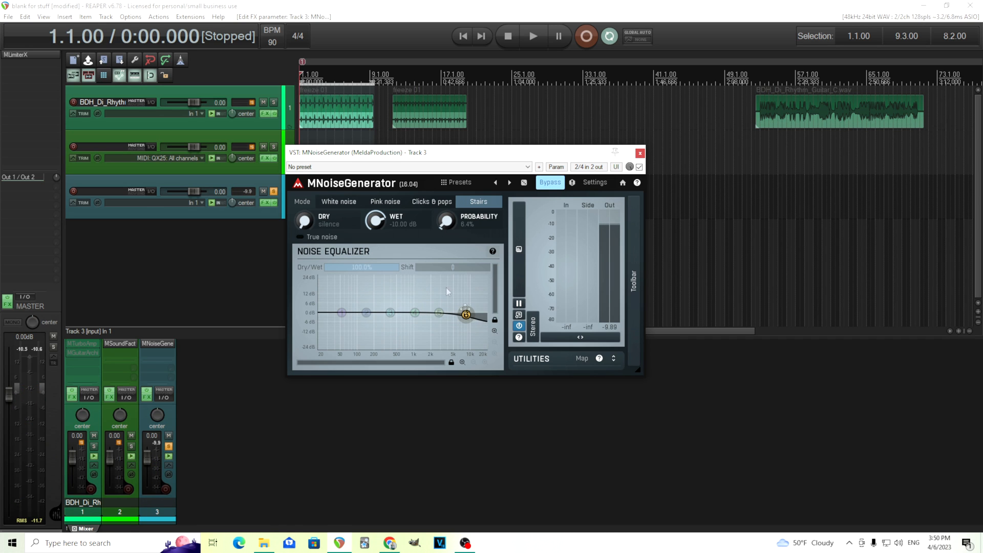
{"action": "left_click_drag", "start_coordinate": [465, 314], "coordinate": [439, 313]}
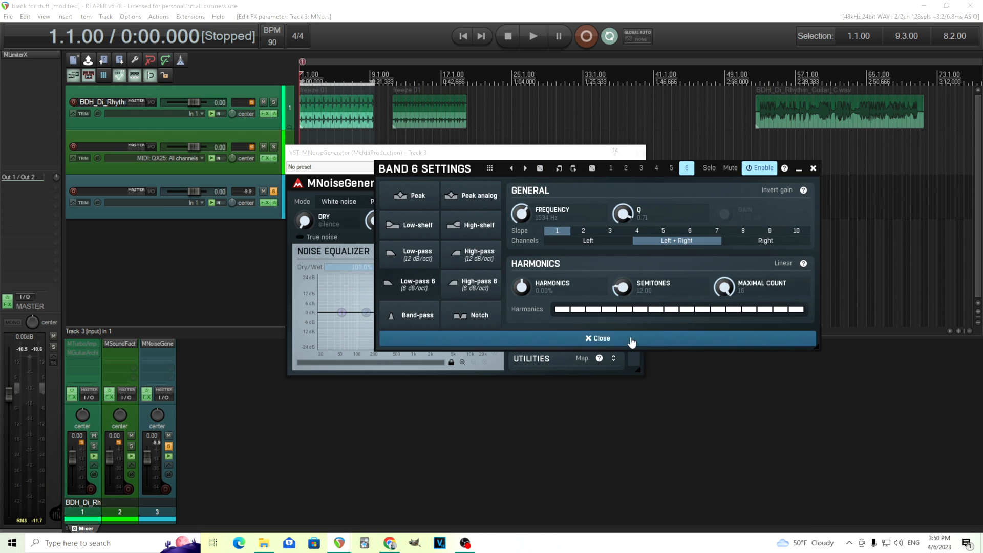
Close the band 6 settings and return the generator to White noise mode.
{"action": "left_click", "coordinate": [597, 338]}
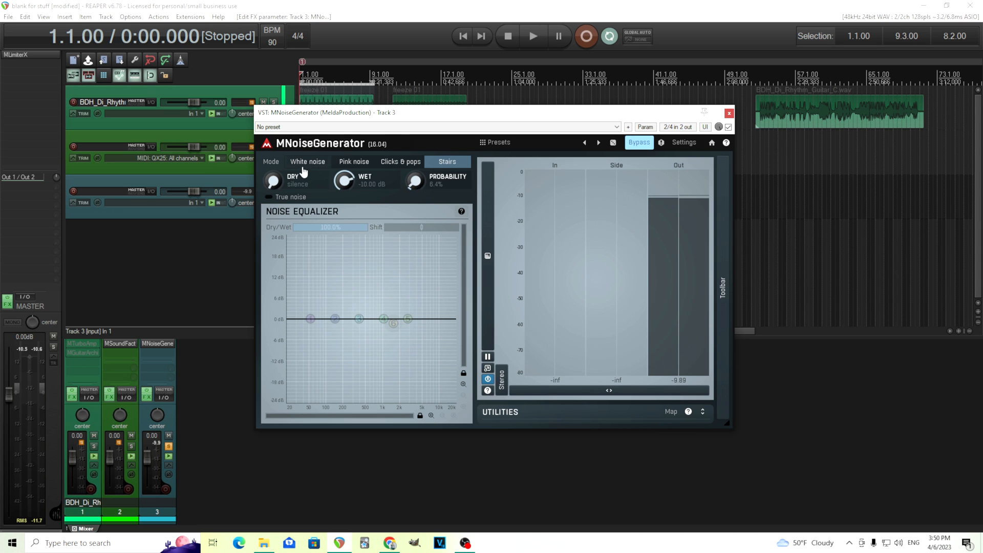
{"action": "left_click", "coordinate": [308, 160]}
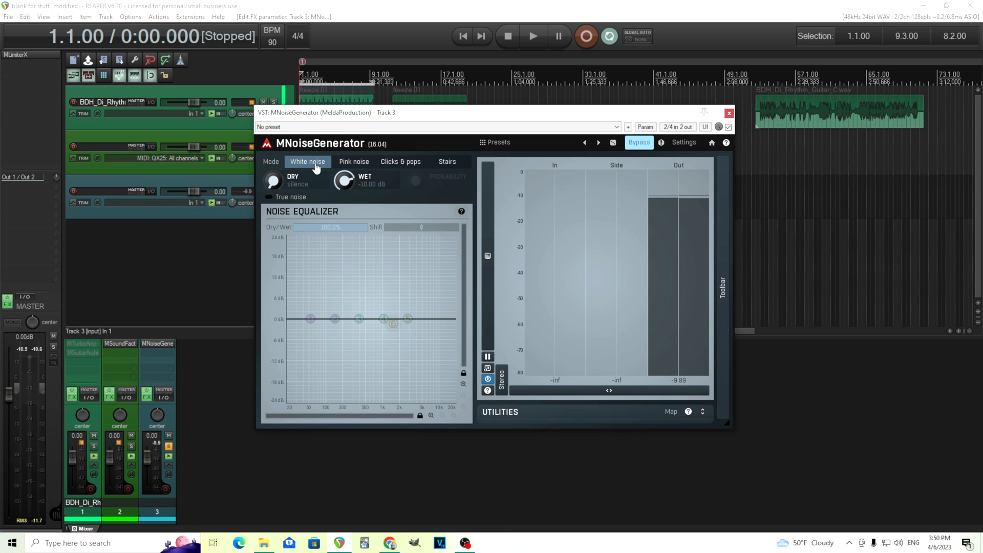
{"action": "mouse_move", "coordinate": [437, 278]}
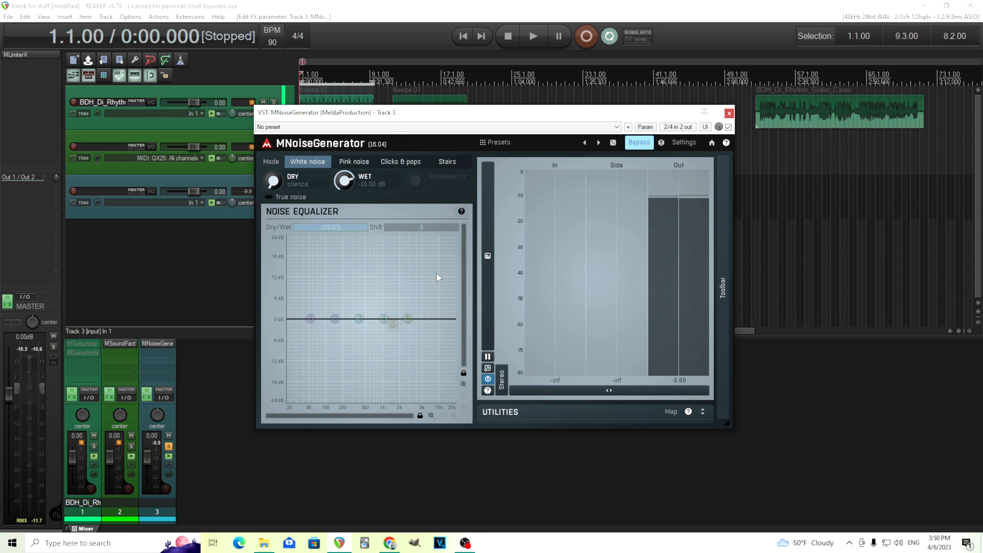
{"action": "mouse_move", "coordinate": [507, 139]}
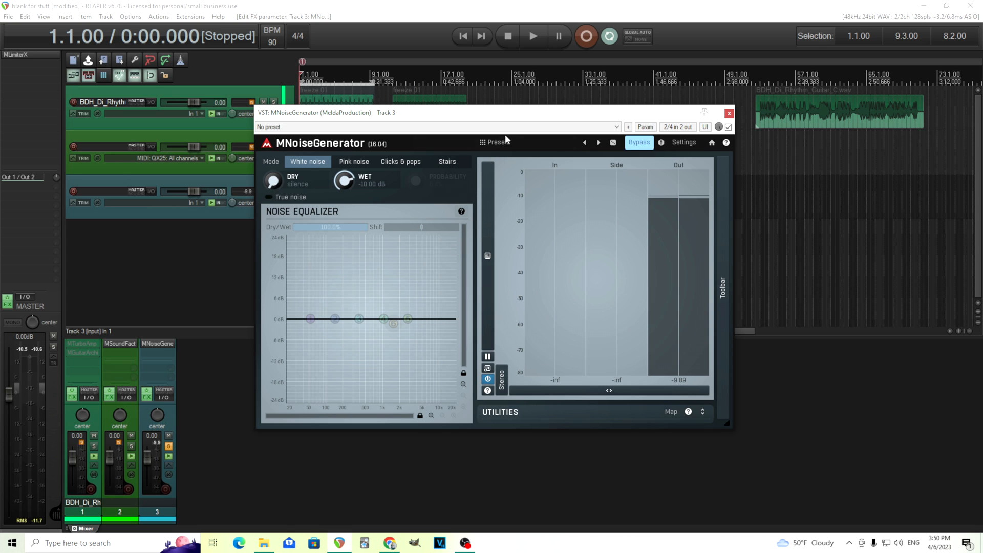
{"action": "mouse_move", "coordinate": [412, 342]}
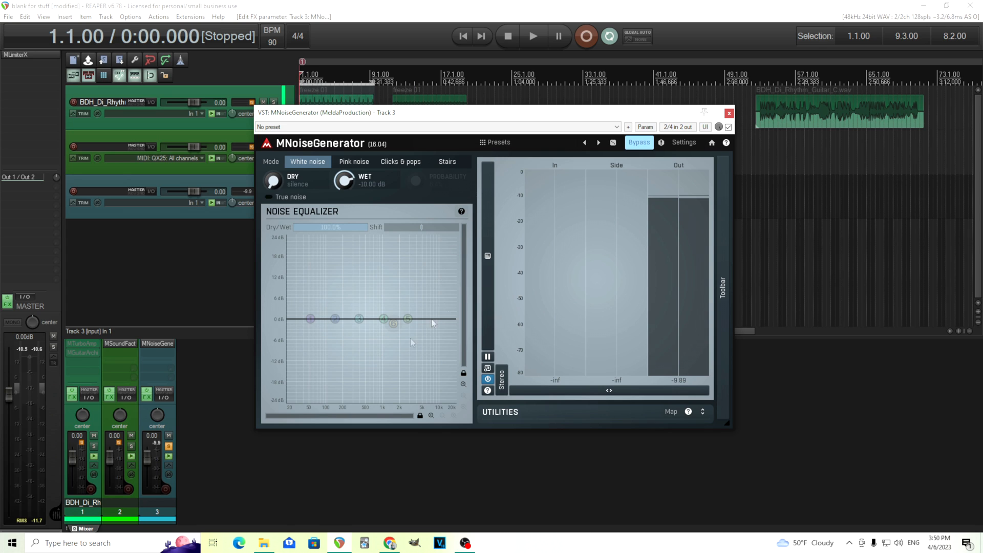
{"action": "mouse_move", "coordinate": [443, 290]}
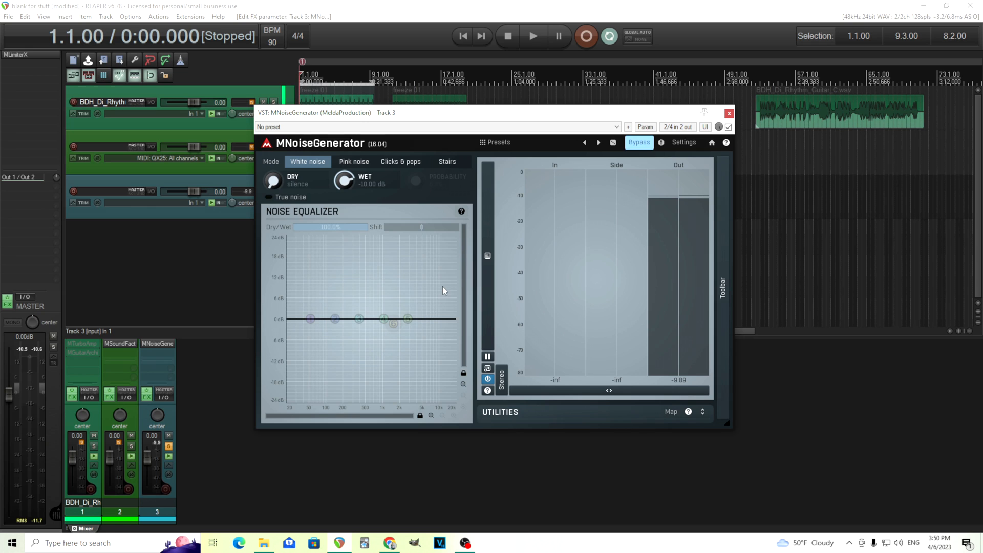
Load the Brown Noise preset from Colored noise and set track 3's volume to about -4.9 dB.
{"action": "left_click", "coordinate": [495, 141]}
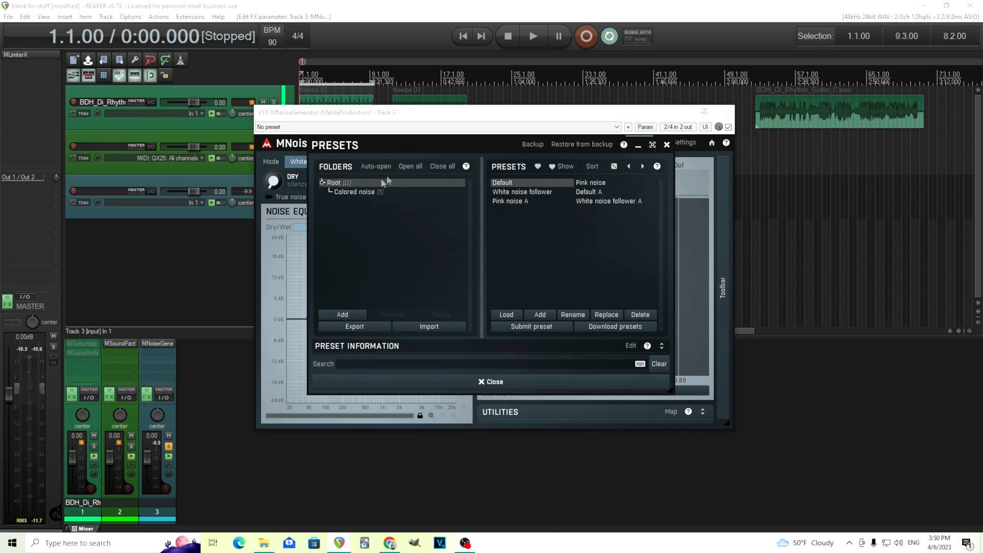
{"action": "left_click", "coordinate": [353, 191]}
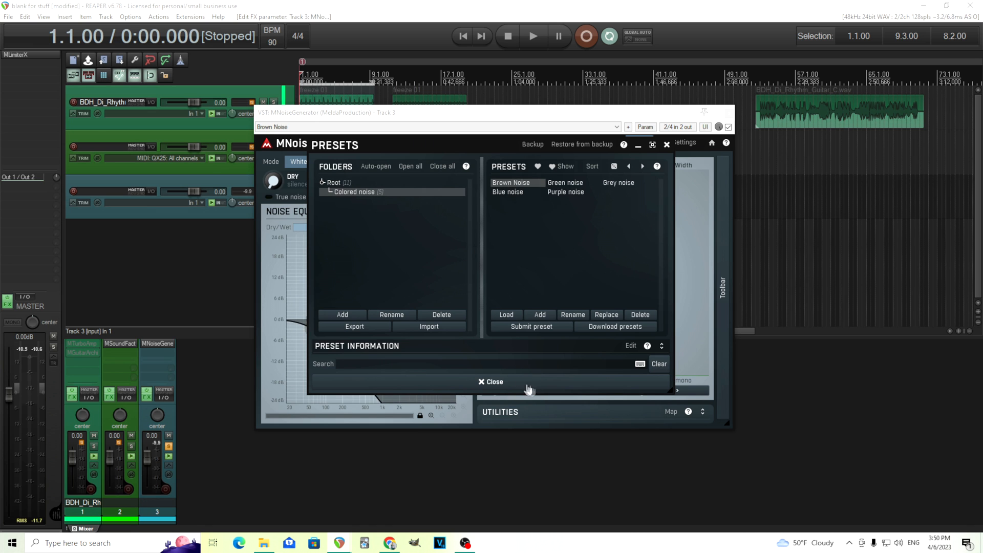
{"action": "left_click", "coordinate": [493, 382]}
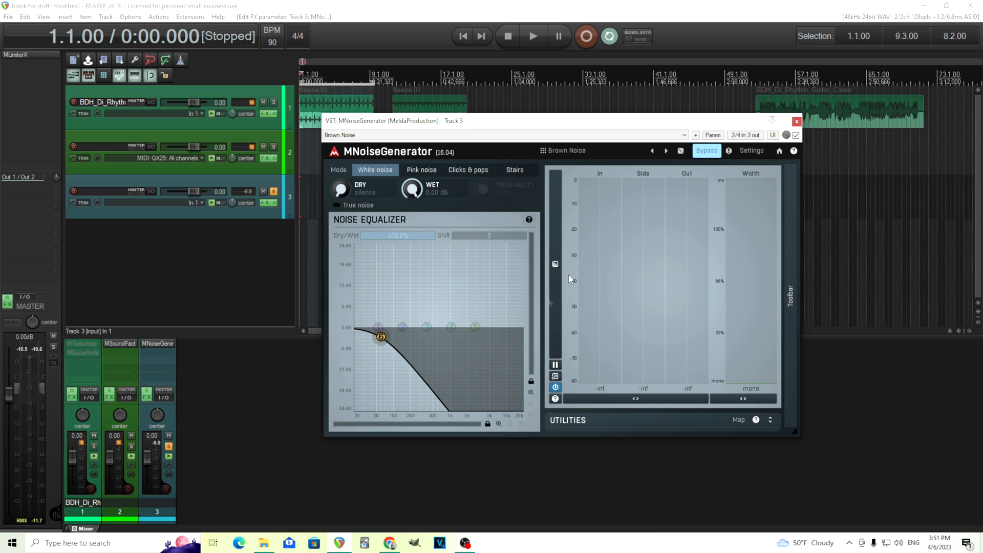
{"action": "mouse_move", "coordinate": [629, 175]}
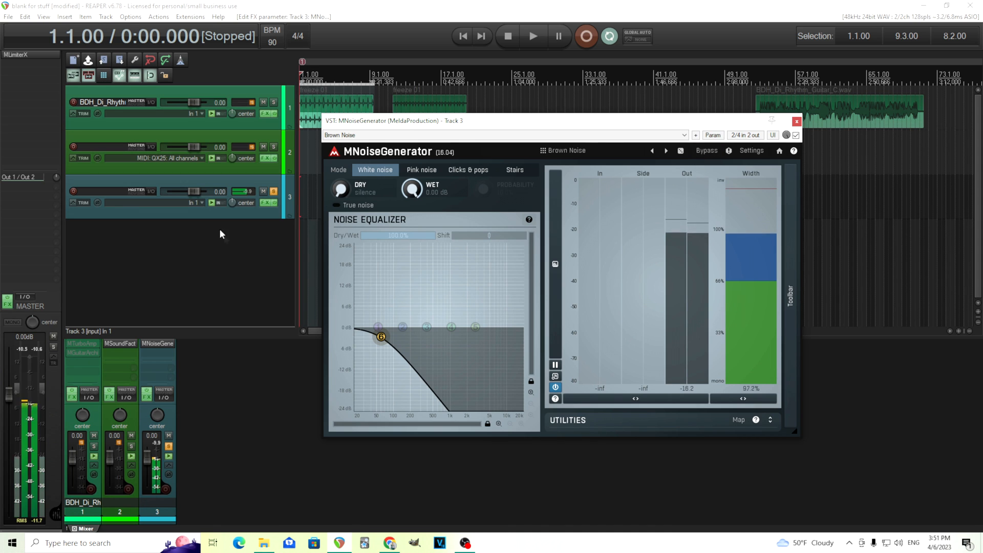
{"action": "left_click_drag", "start_coordinate": [182, 191], "coordinate": [201, 192]}
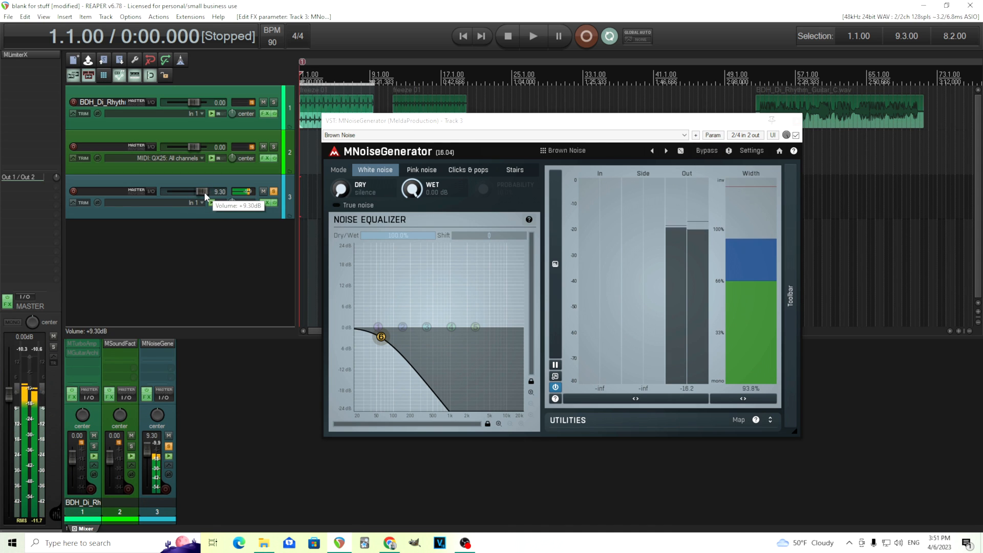
{"action": "left_click_drag", "start_coordinate": [188, 191], "coordinate": [200, 191]}
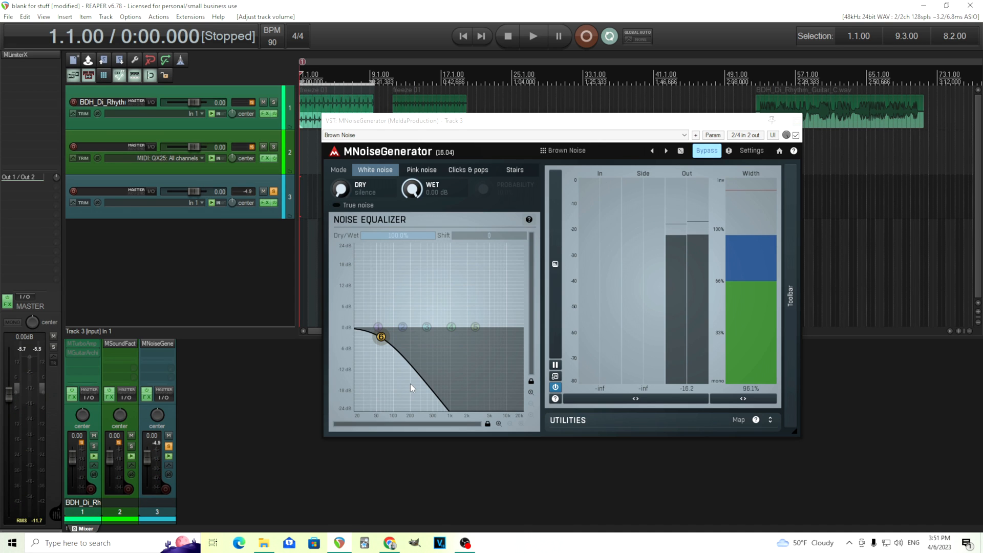
{"action": "mouse_move", "coordinate": [599, 157]}
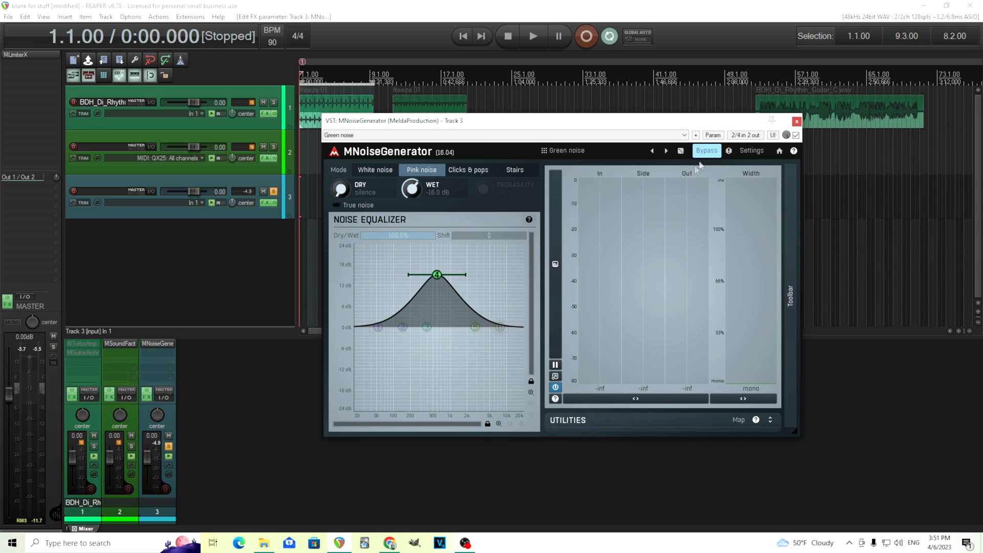
Audition the Green noise with band 4's peak boost toggled, lower track 3, then bypass the generator.
{"action": "left_click", "coordinate": [706, 150]}
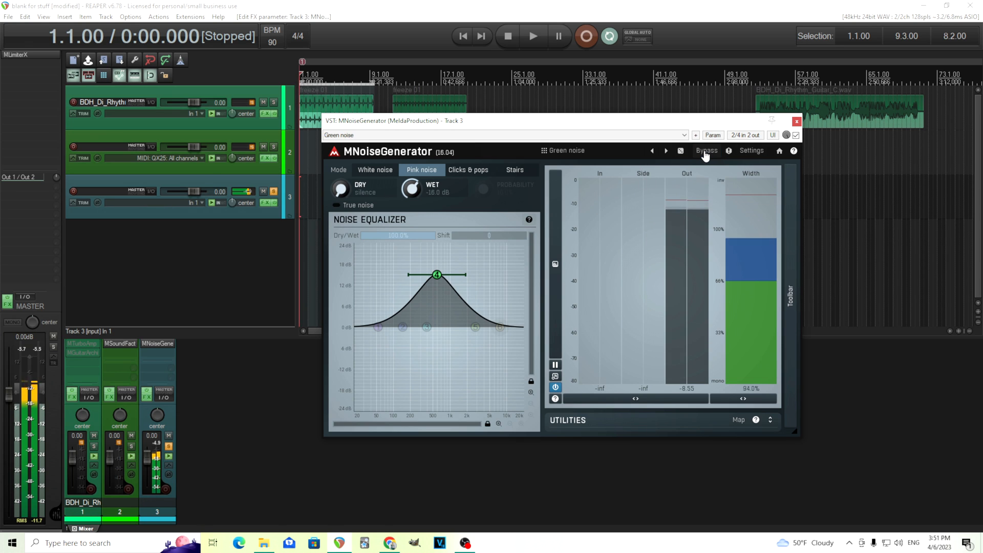
{"action": "left_click", "coordinate": [437, 275]}
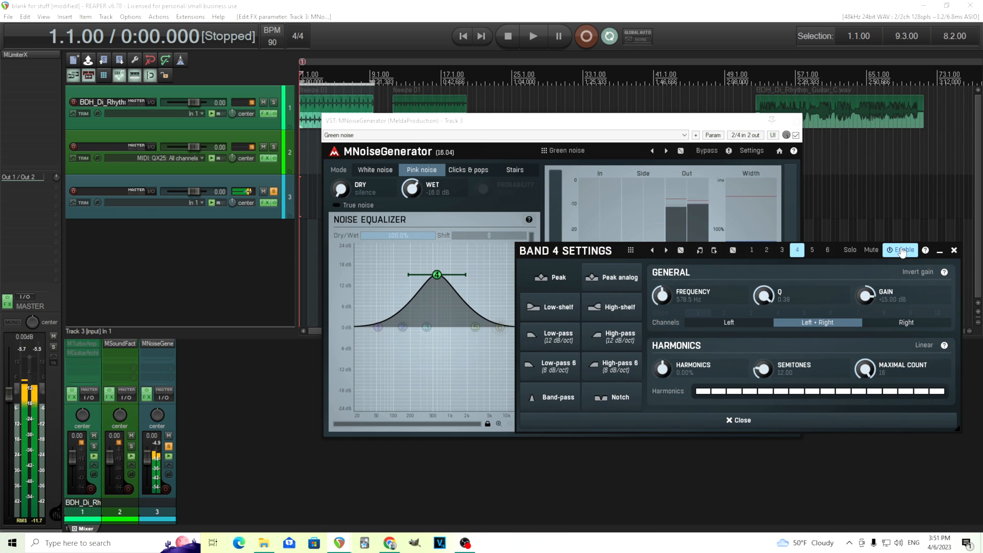
{"action": "left_click", "coordinate": [903, 249]}
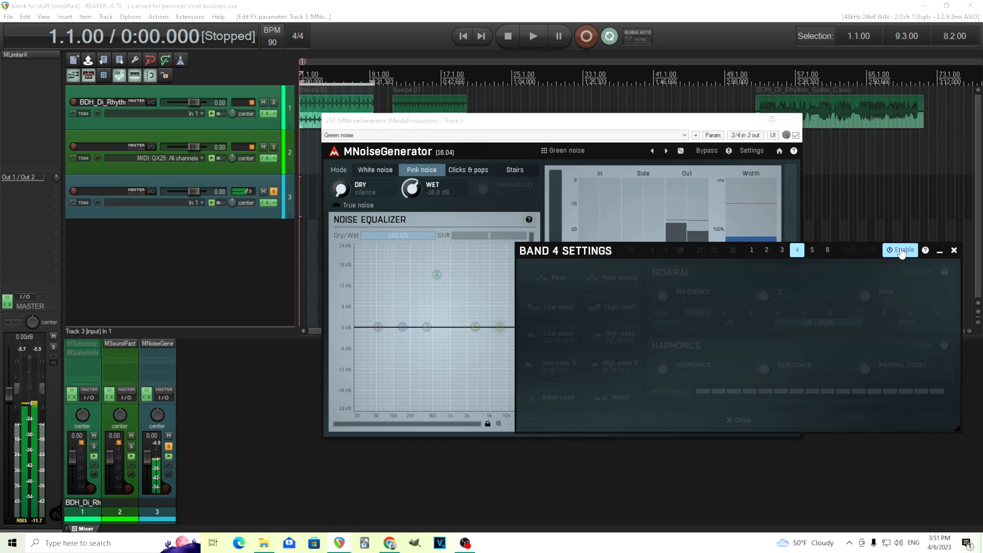
{"action": "left_click", "coordinate": [901, 250]}
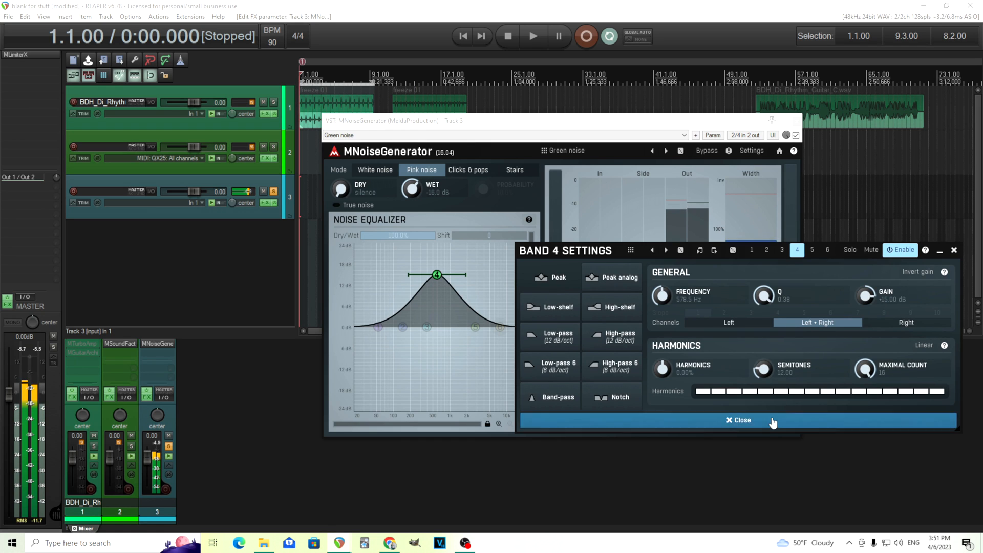
{"action": "left_click", "coordinate": [738, 419]}
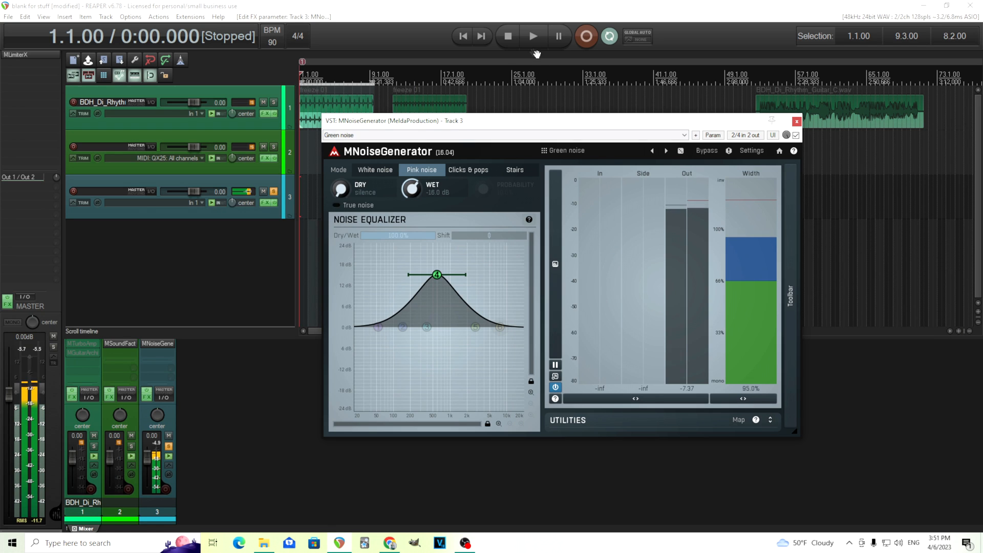
{"action": "left_click", "coordinate": [706, 151]}
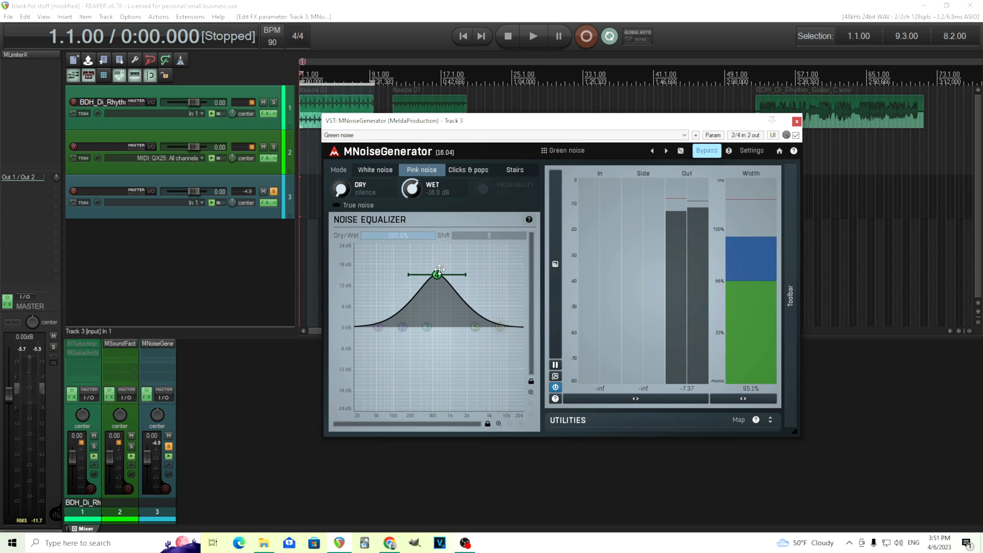
{"action": "mouse_move", "coordinate": [453, 264]}
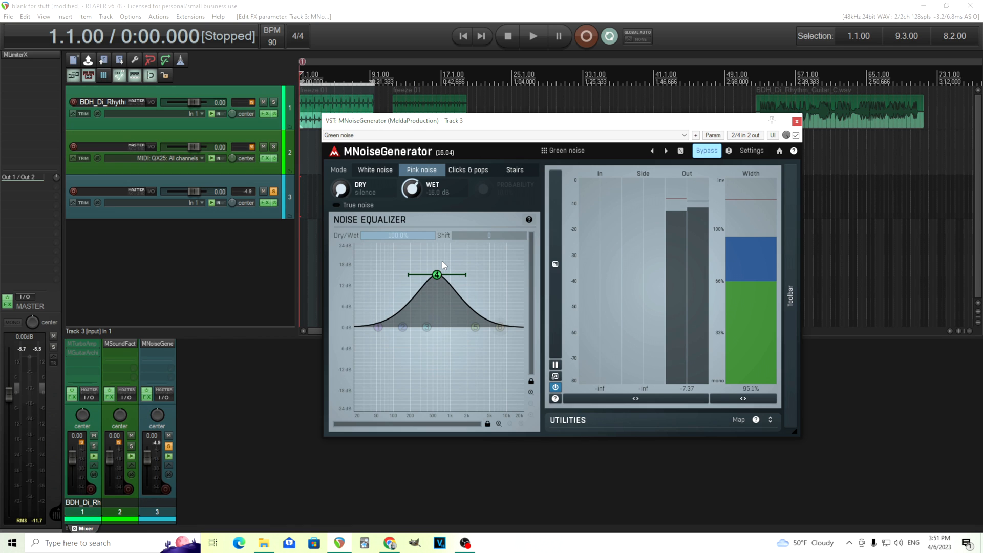
{"action": "mouse_move", "coordinate": [407, 274]}
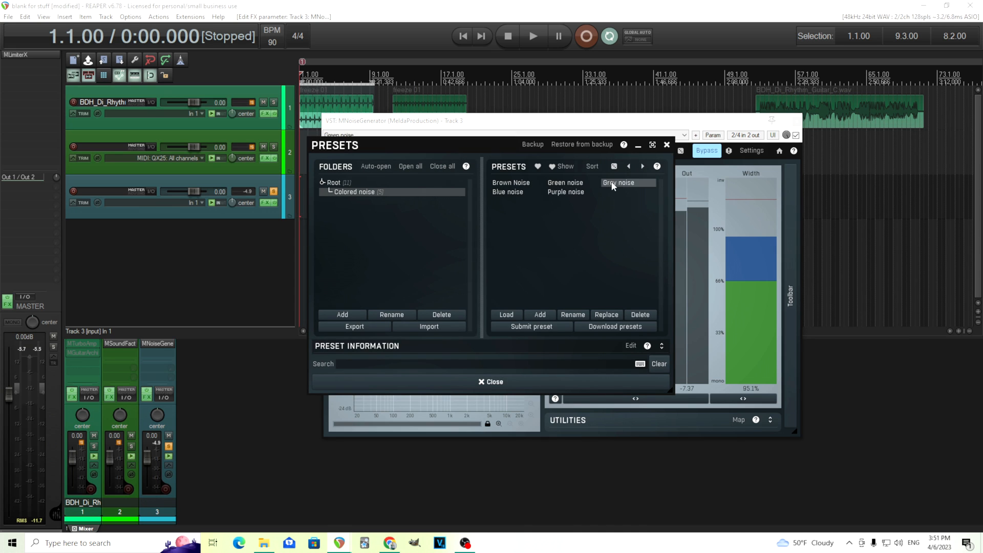
Load the Grey noise preset, raise track 3 to about +2.0 dB, then bypass the generator.
{"action": "left_click", "coordinate": [618, 182]}
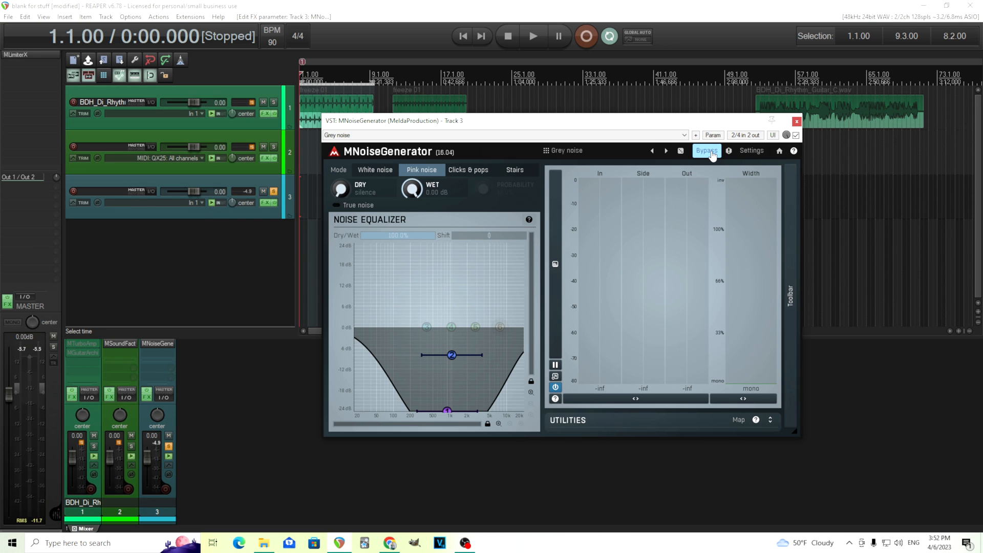
{"action": "left_click_drag", "start_coordinate": [188, 191], "coordinate": [213, 192]}
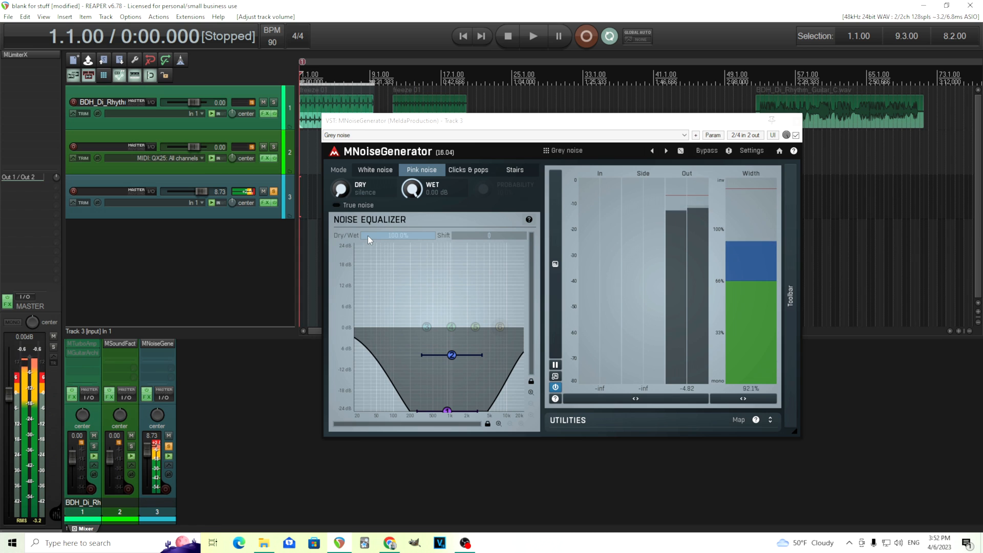
{"action": "left_click", "coordinate": [706, 150]}
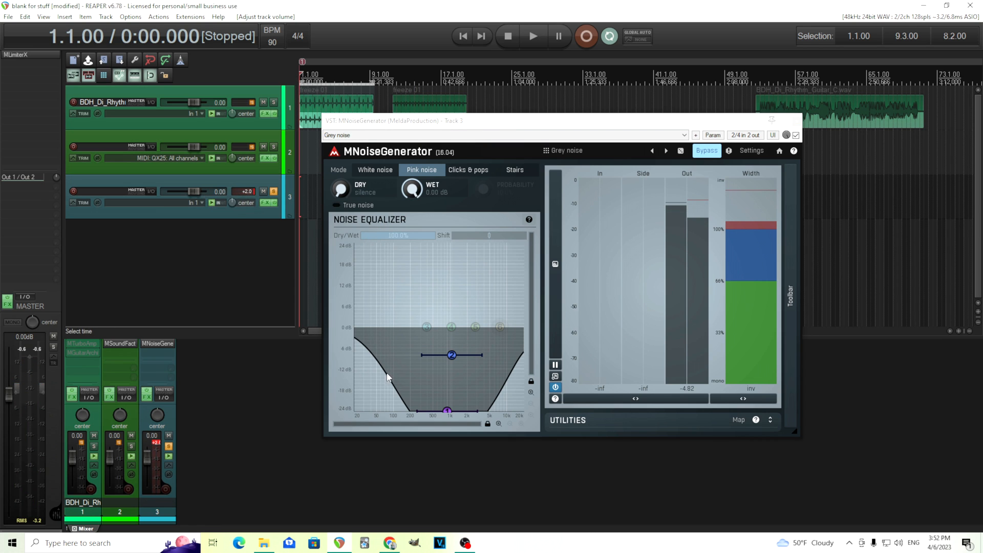
{"action": "mouse_move", "coordinate": [514, 407]}
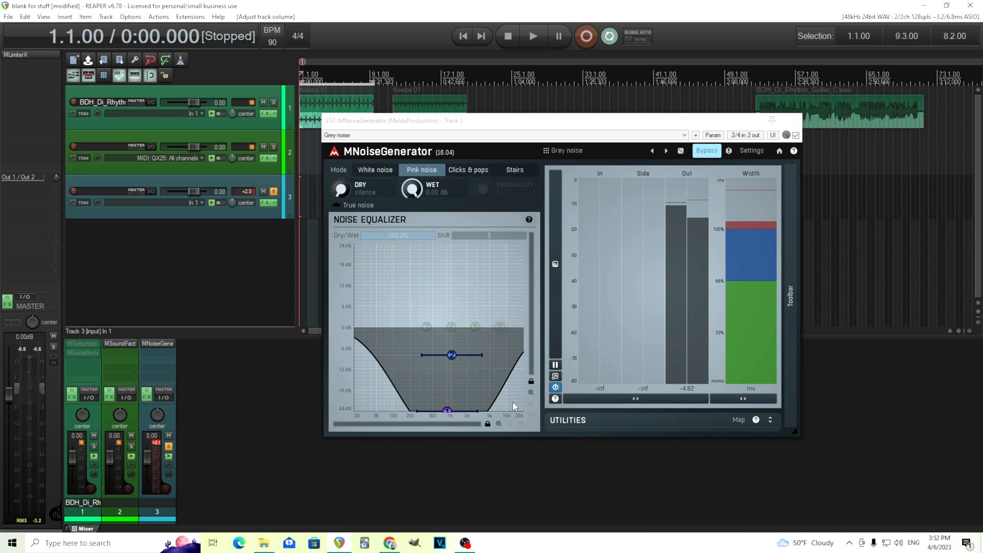
{"action": "mouse_move", "coordinate": [255, 199]}
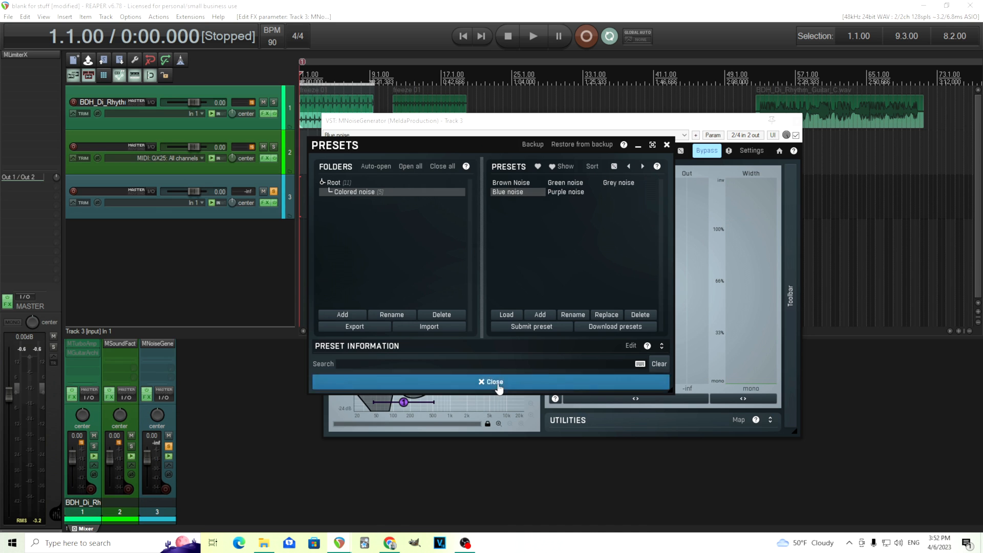
Audition Blue noise with the track fader up and bypass toggled, then step presets to Purple noise.
{"action": "left_click", "coordinate": [496, 382]}
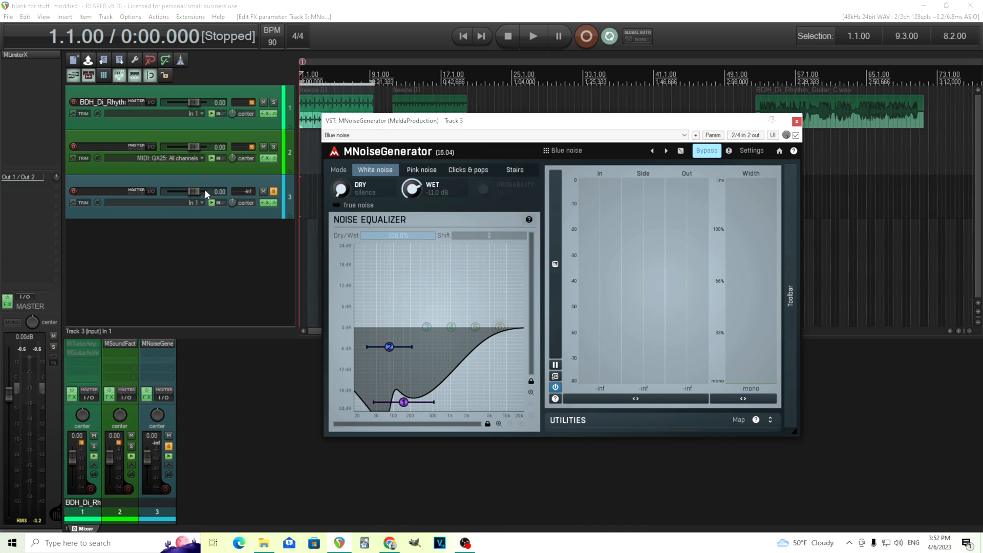
{"action": "left_click", "coordinate": [706, 150]}
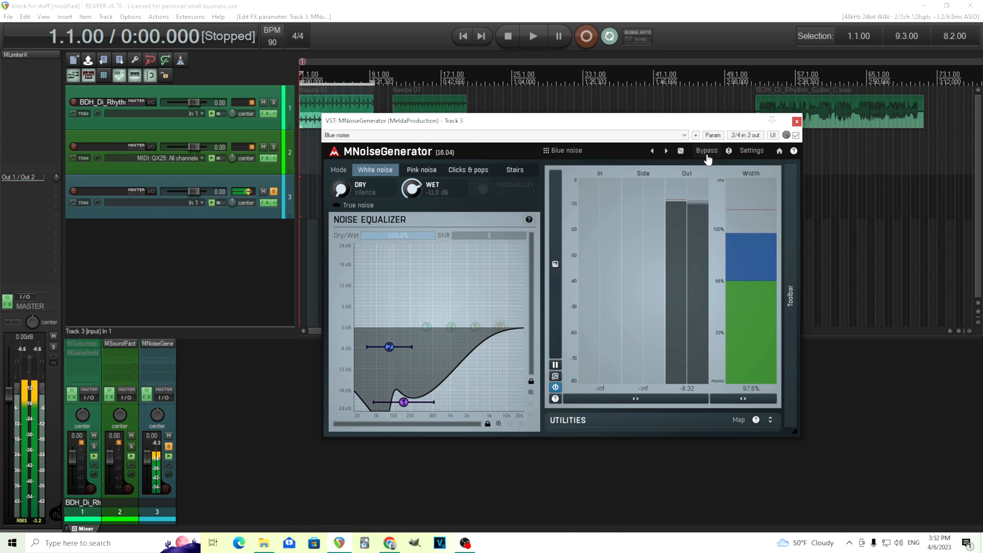
{"action": "left_click", "coordinate": [705, 151]}
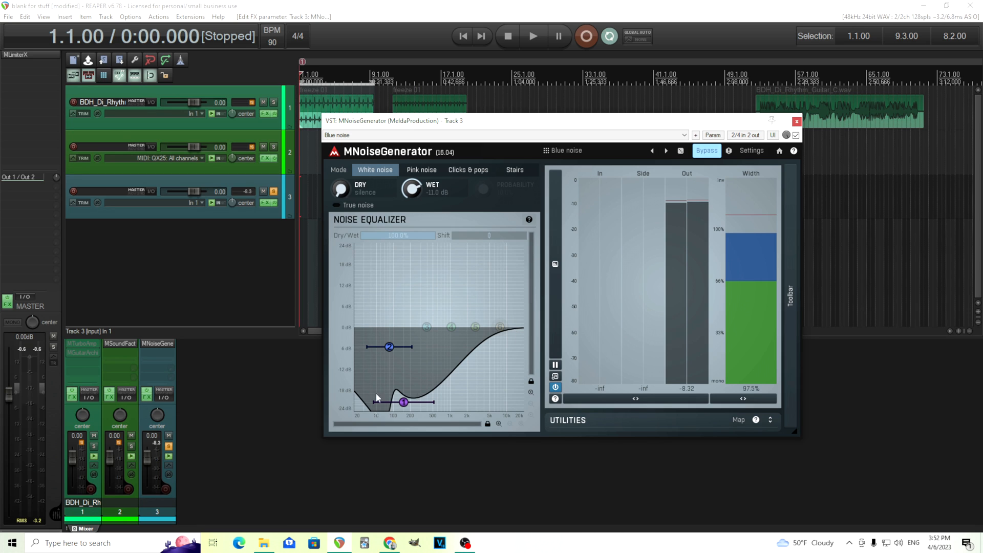
{"action": "mouse_move", "coordinate": [434, 350]}
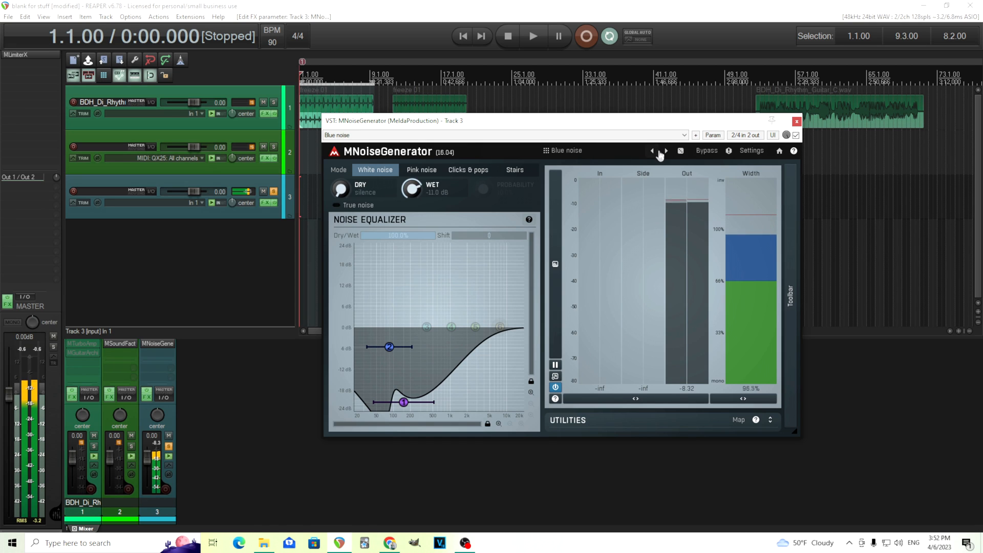
{"action": "left_click", "coordinate": [666, 151]}
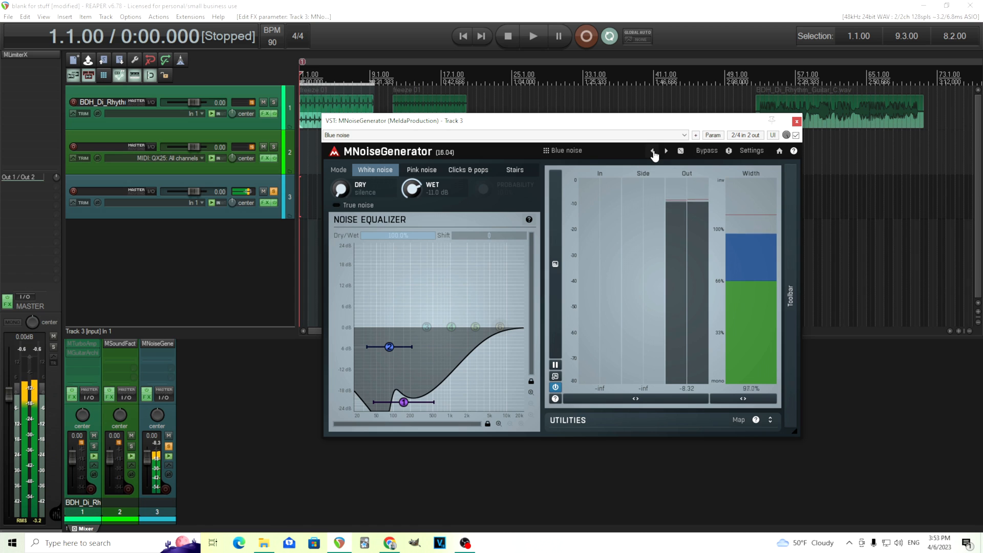
{"action": "left_click", "coordinate": [665, 150]}
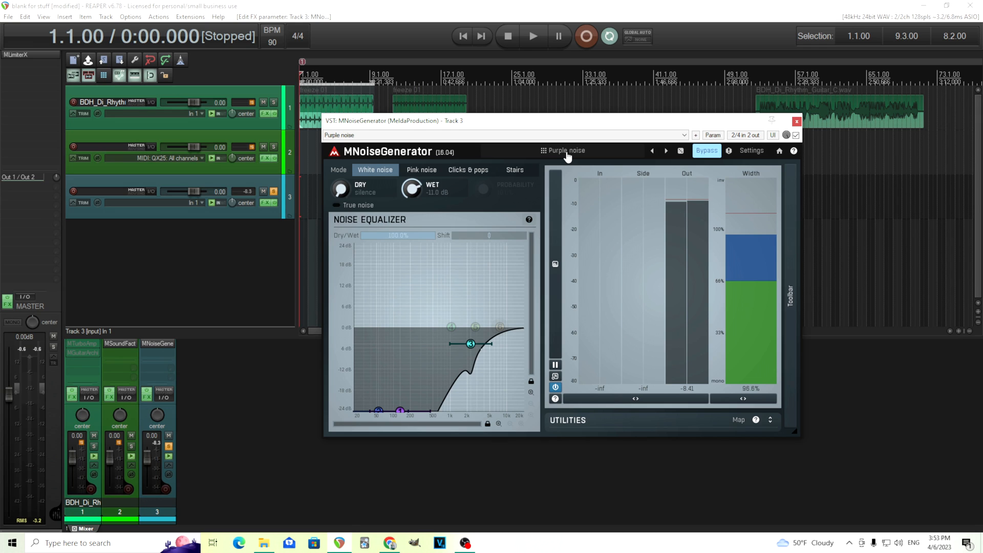
{"action": "mouse_move", "coordinate": [568, 155]}
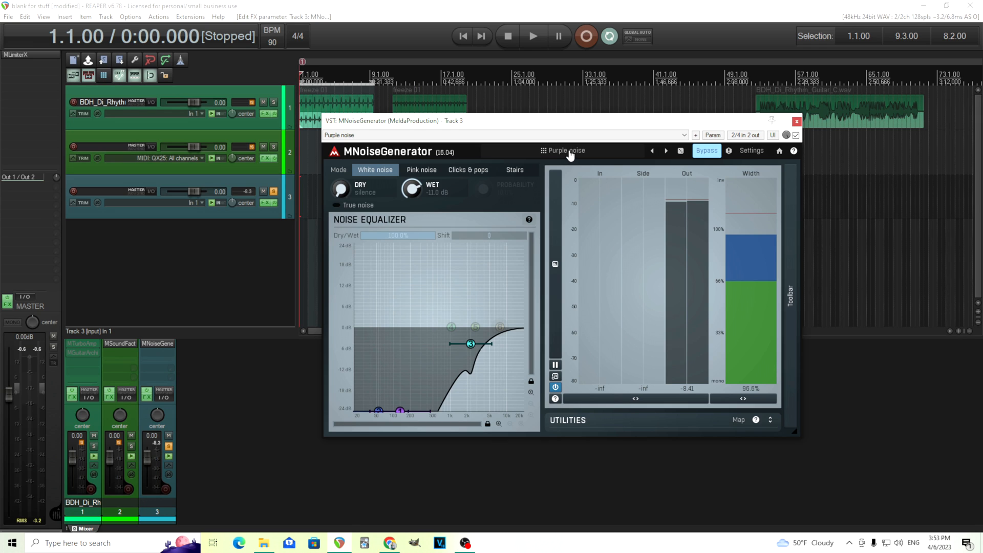
Load the Default preset from the Root folder for flat white noise.
{"action": "left_click_drag", "start_coordinate": [554, 121], "coordinate": [555, 113]}
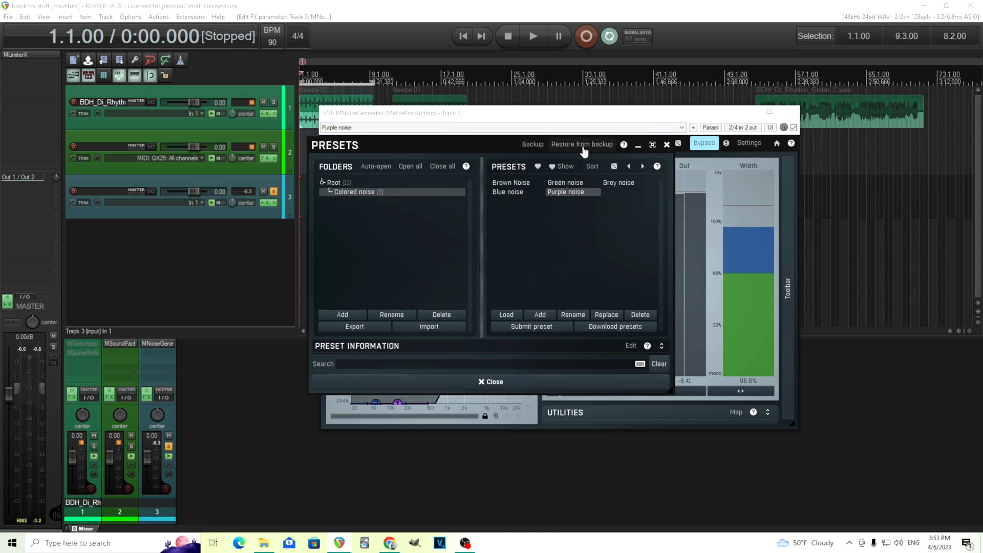
{"action": "left_click", "coordinate": [333, 182]}
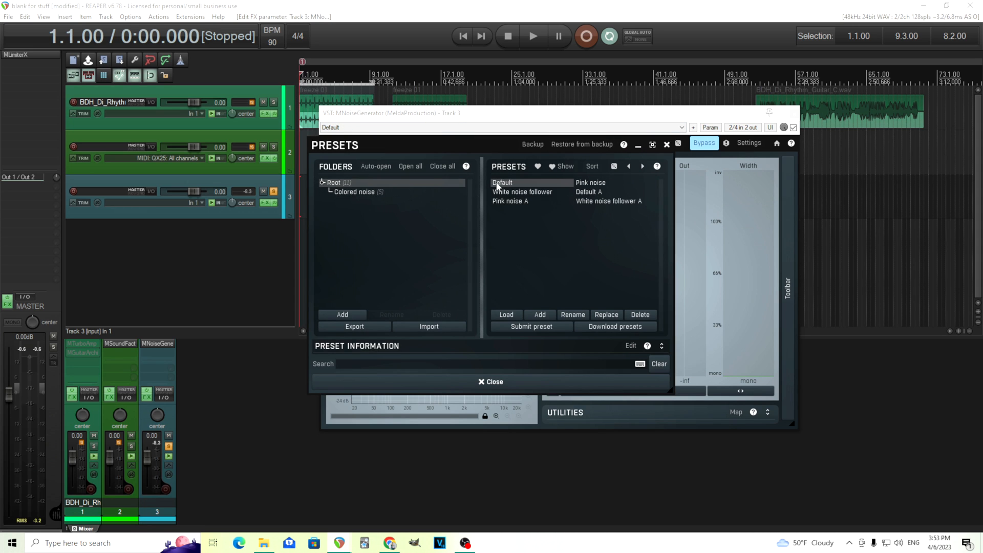
{"action": "left_click", "coordinate": [491, 381]}
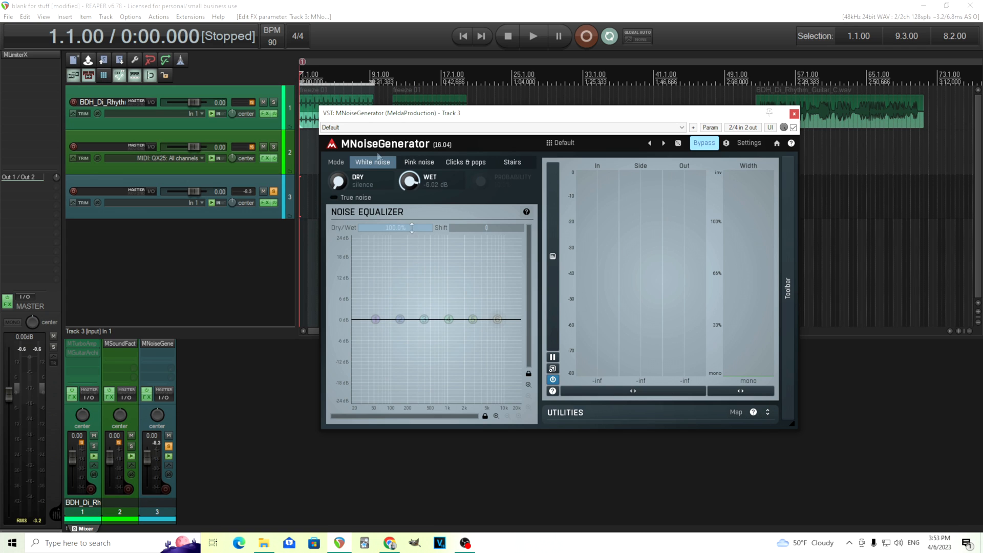
{"action": "mouse_move", "coordinate": [769, 423]}
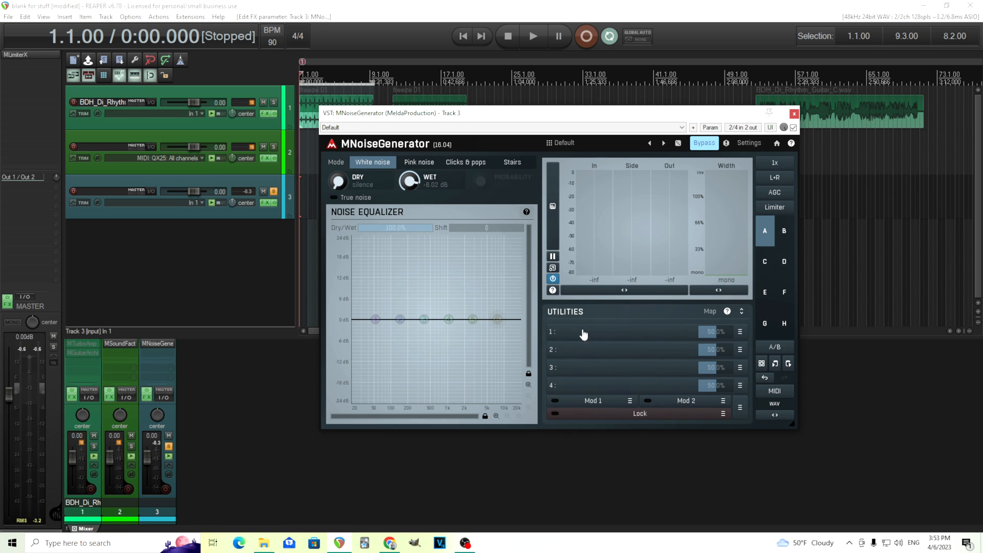
{"action": "mouse_move", "coordinate": [597, 337]}
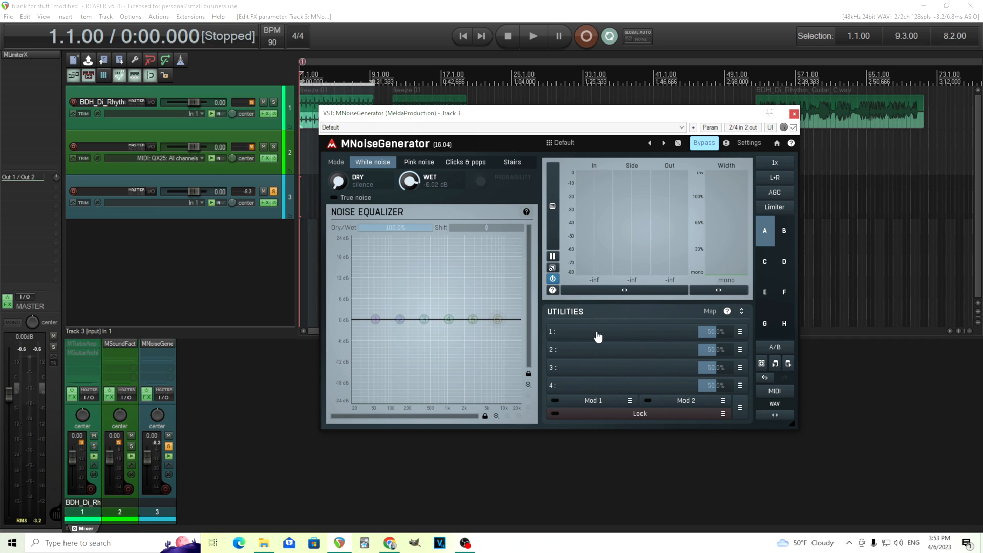
{"action": "mouse_move", "coordinate": [611, 337]}
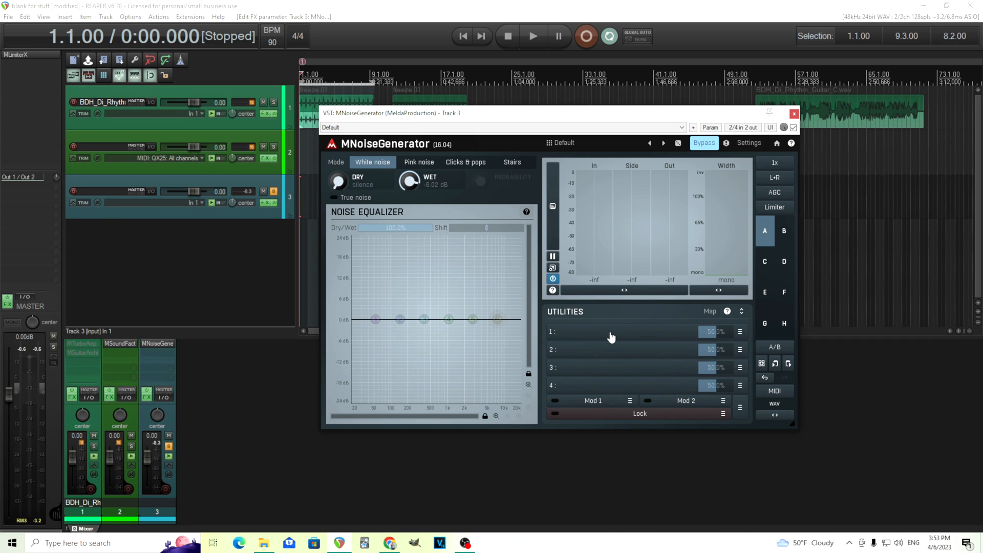
{"action": "mouse_move", "coordinate": [666, 319]}
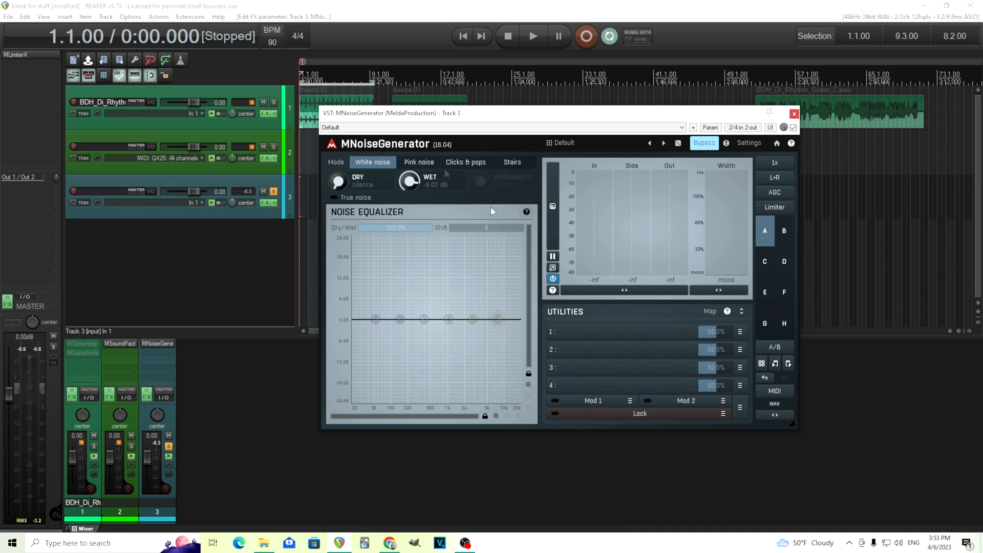
{"action": "mouse_move", "coordinate": [438, 304]}
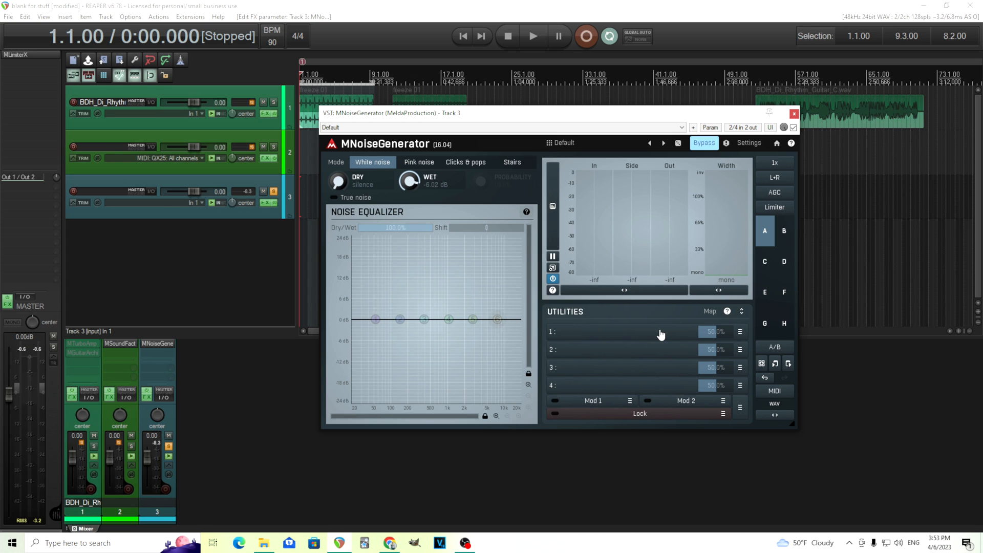
{"action": "mouse_move", "coordinate": [600, 196]}
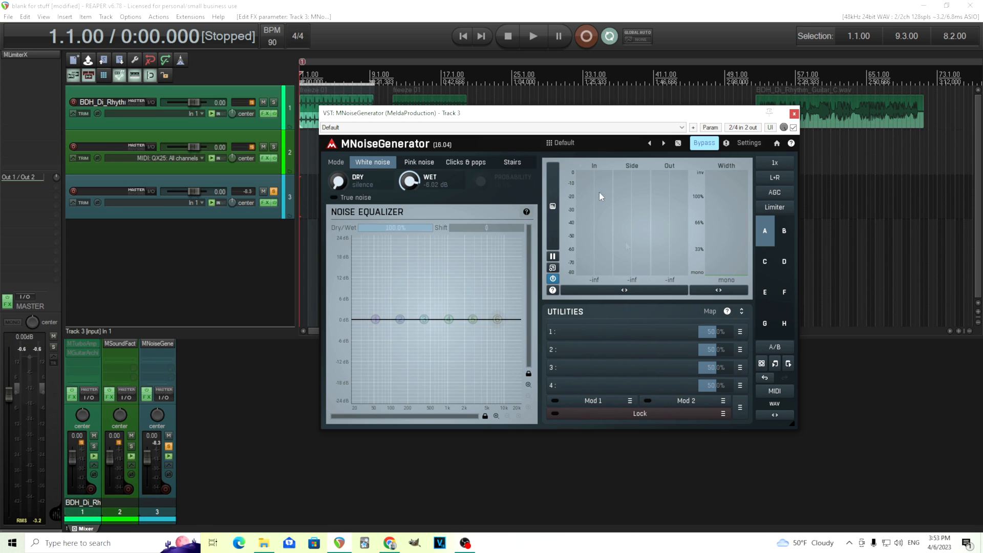
Browse the Colored noise folder and dismiss the preset browser, staying on Default.
{"action": "left_click", "coordinate": [564, 143]}
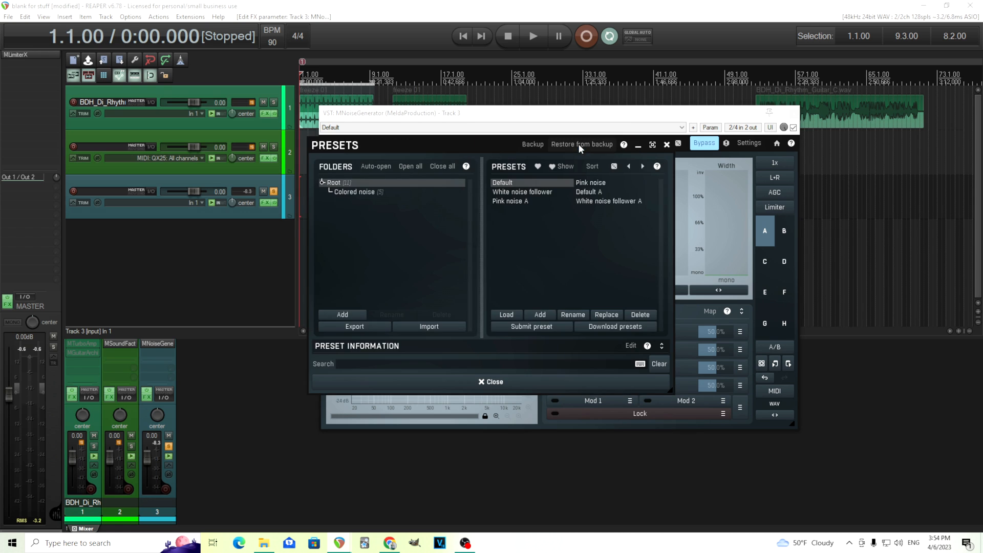
{"action": "left_click", "coordinate": [353, 192]}
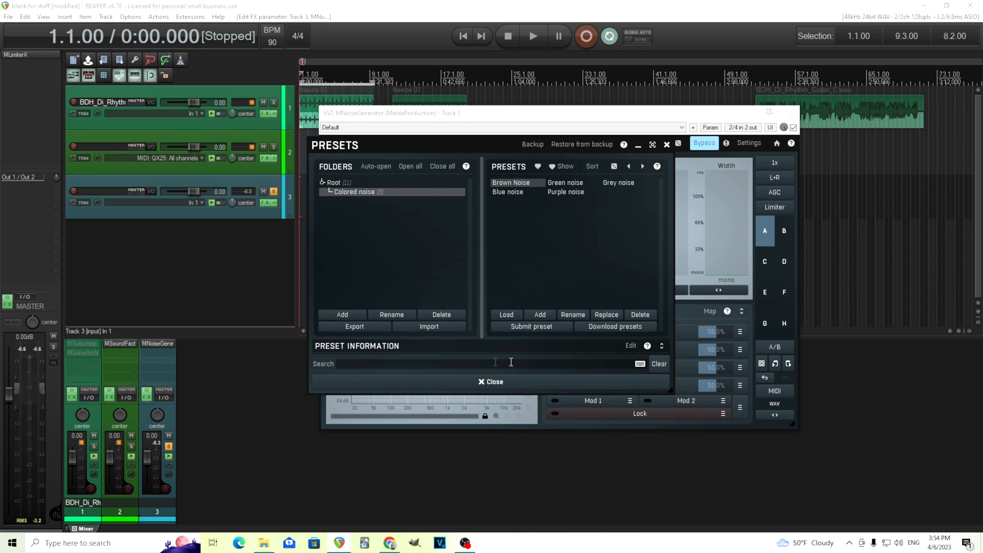
{"action": "mouse_move", "coordinate": [554, 381]}
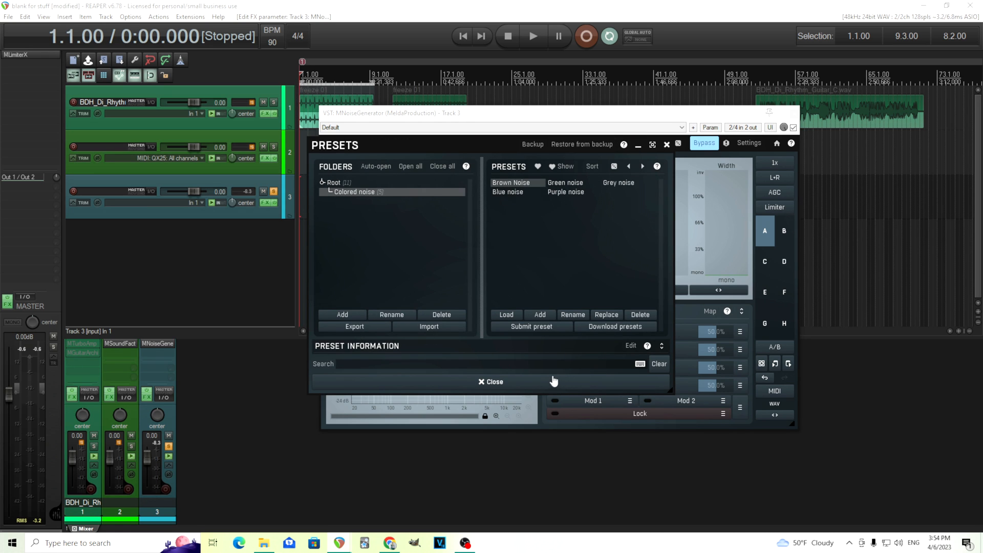
{"action": "left_click", "coordinate": [493, 381]}
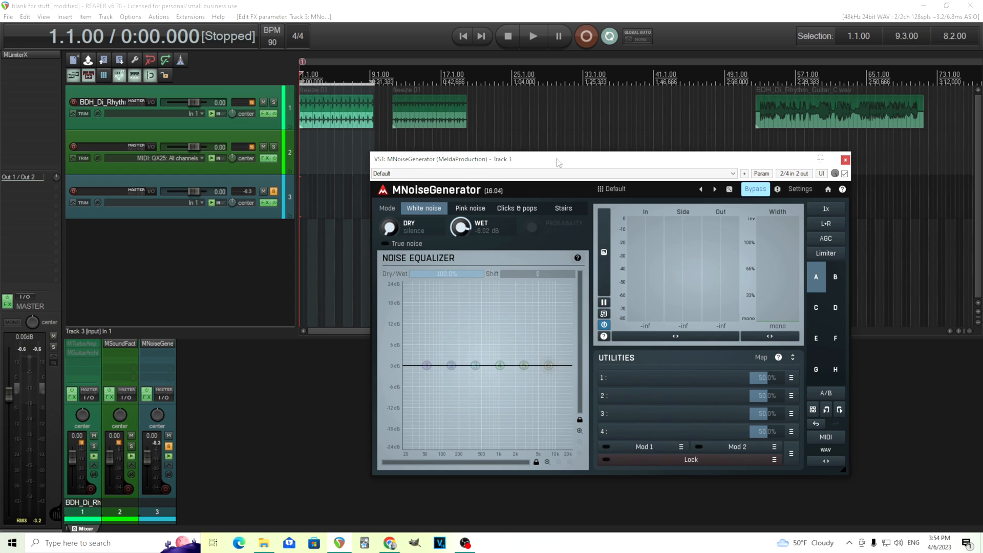
{"action": "mouse_move", "coordinate": [180, 207]}
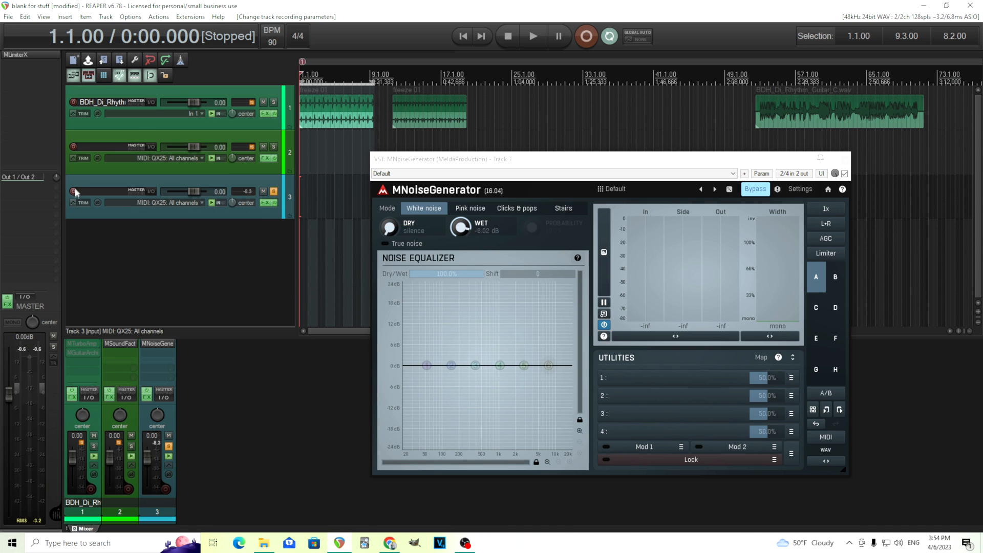
Arm track 3 for recording from the GX25 MIDI keyboard.
{"action": "left_click", "coordinate": [74, 191]}
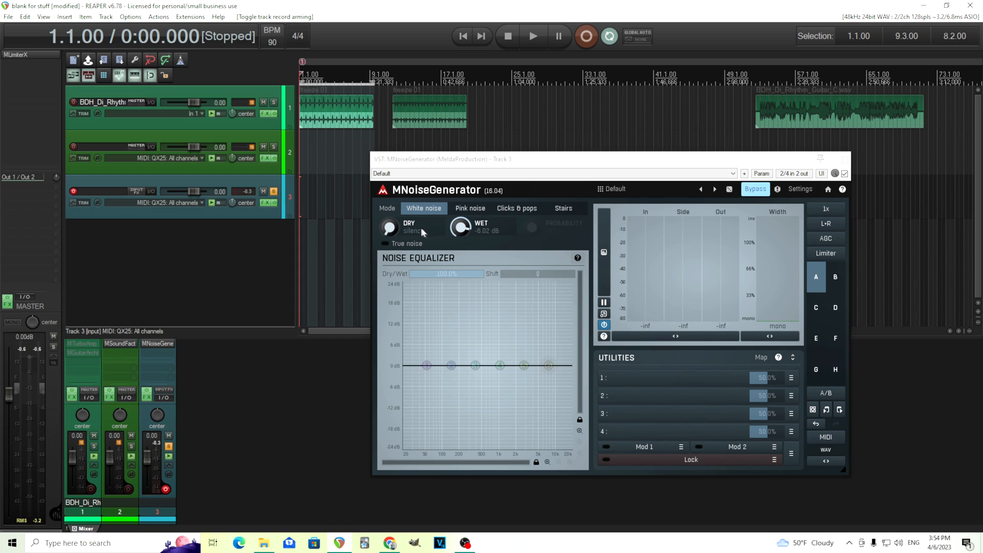
{"action": "mouse_move", "coordinate": [818, 390]}
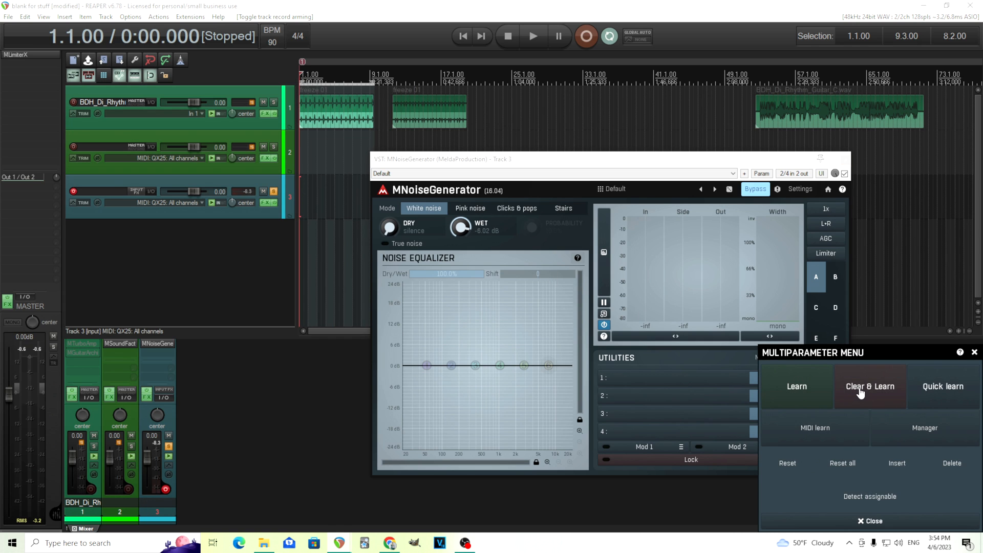
Learn Wet onto multiparameter 1 and enter a new maximum Wet value for its range.
{"action": "left_click", "coordinate": [869, 386]}
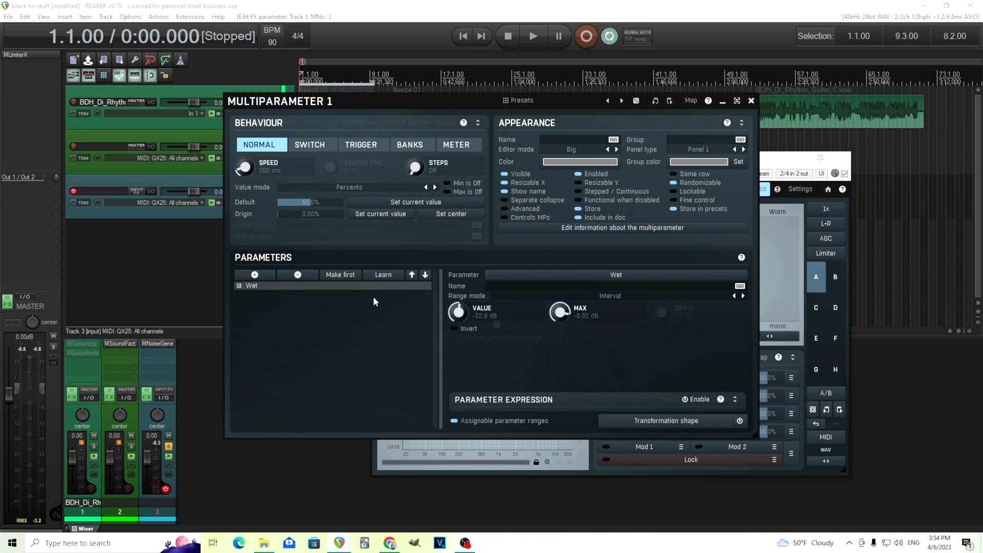
{"action": "left_click", "coordinate": [559, 312]}
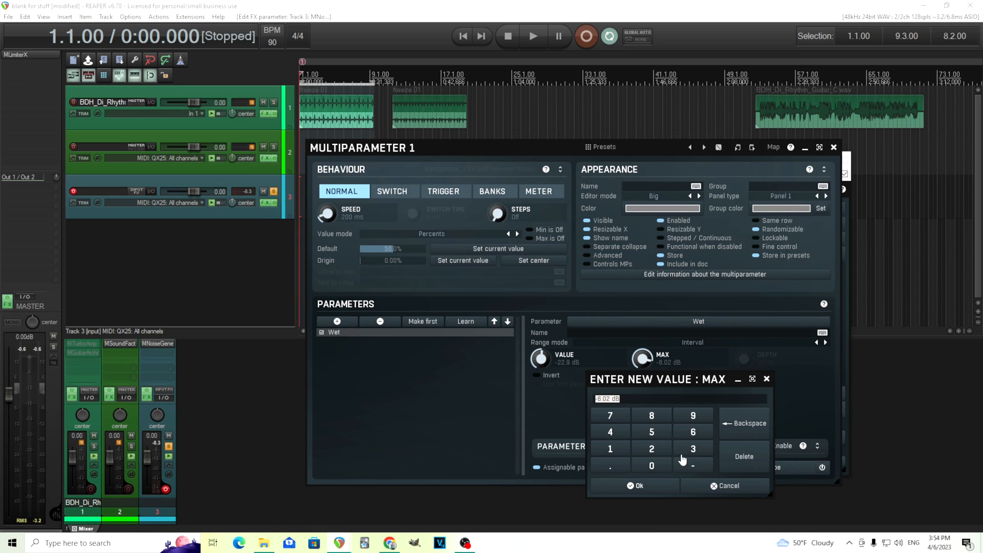
{"action": "left_click", "coordinate": [638, 485]}
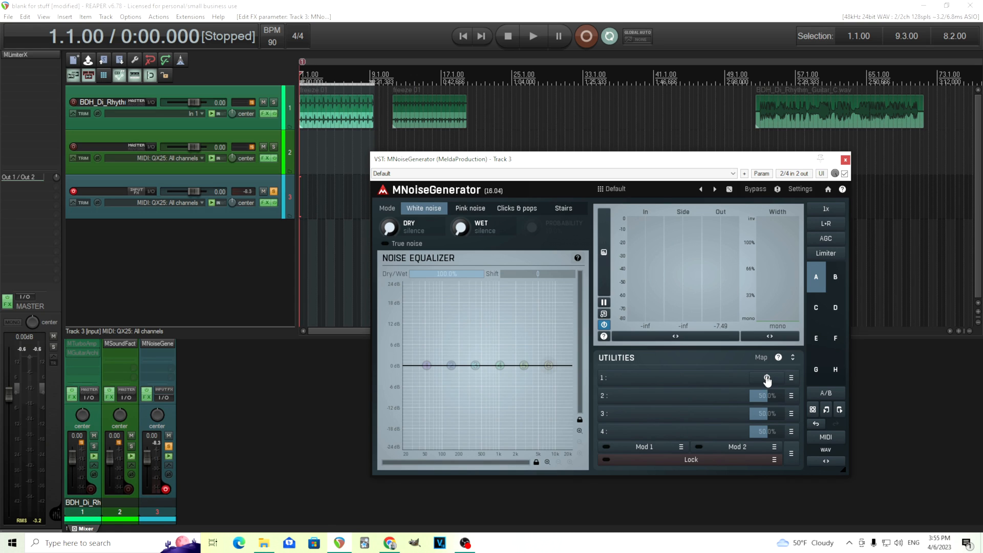
Enable MIDI note controllers and target the first one at Param 1.
{"action": "left_click", "coordinate": [791, 378]}
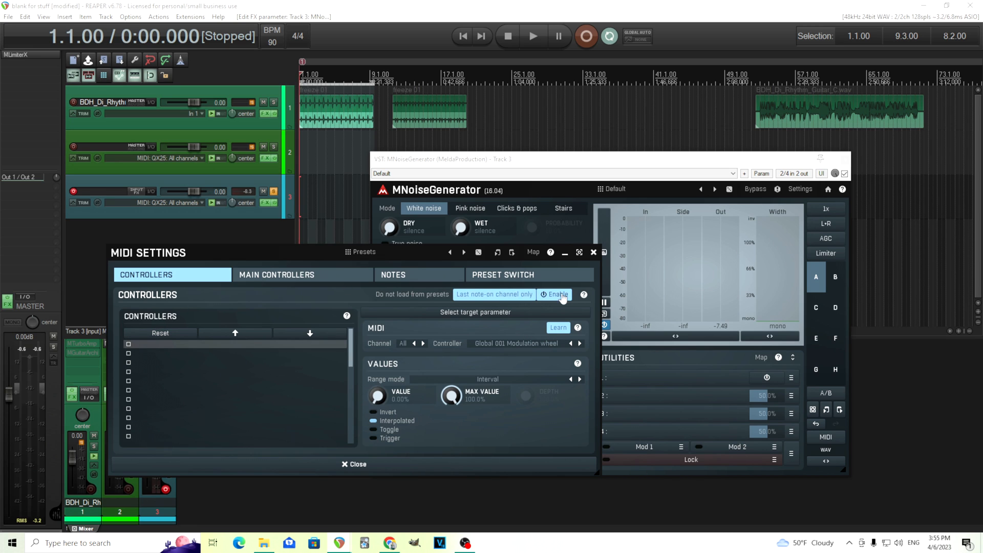
{"action": "left_click", "coordinate": [276, 274]}
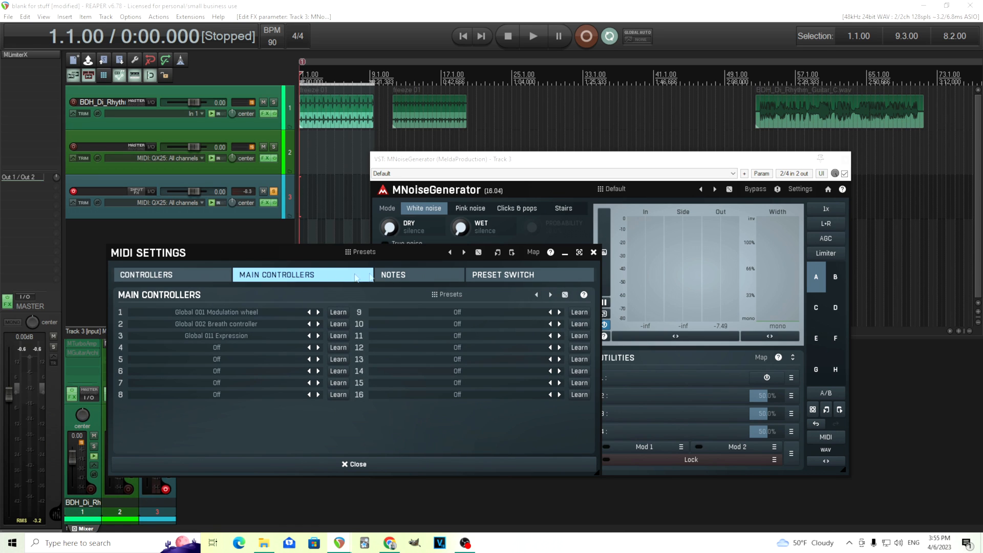
{"action": "left_click", "coordinate": [393, 275]}
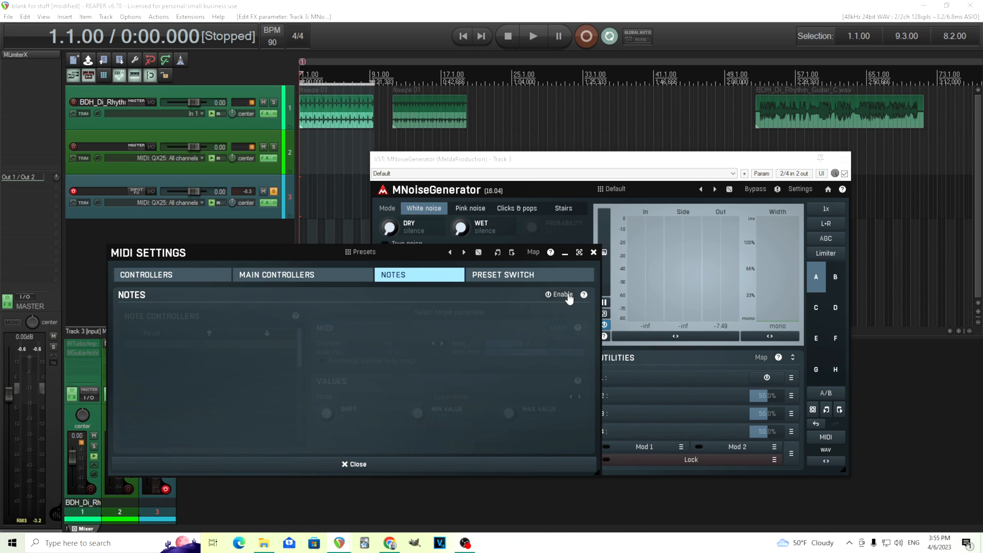
{"action": "left_click", "coordinate": [560, 295]}
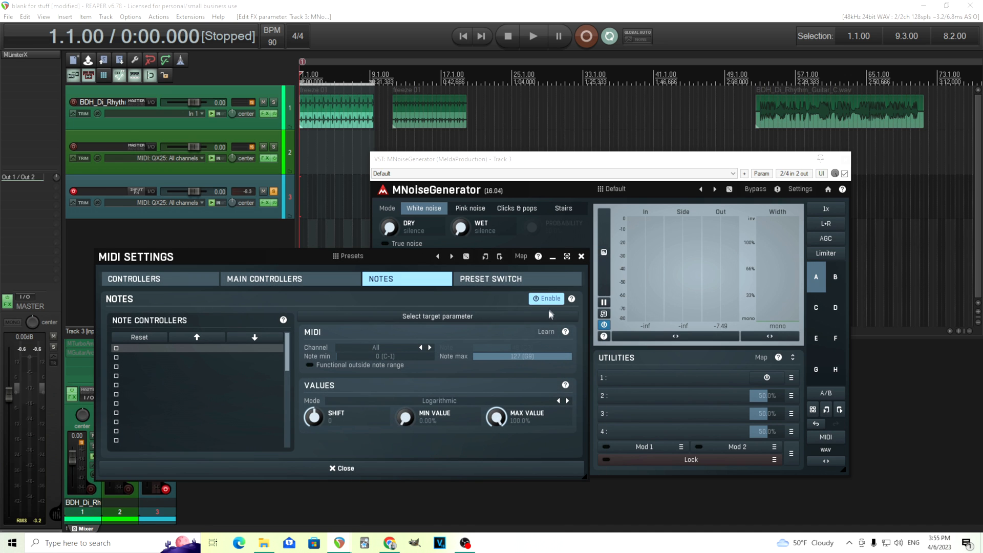
{"action": "left_click", "coordinate": [766, 378]}
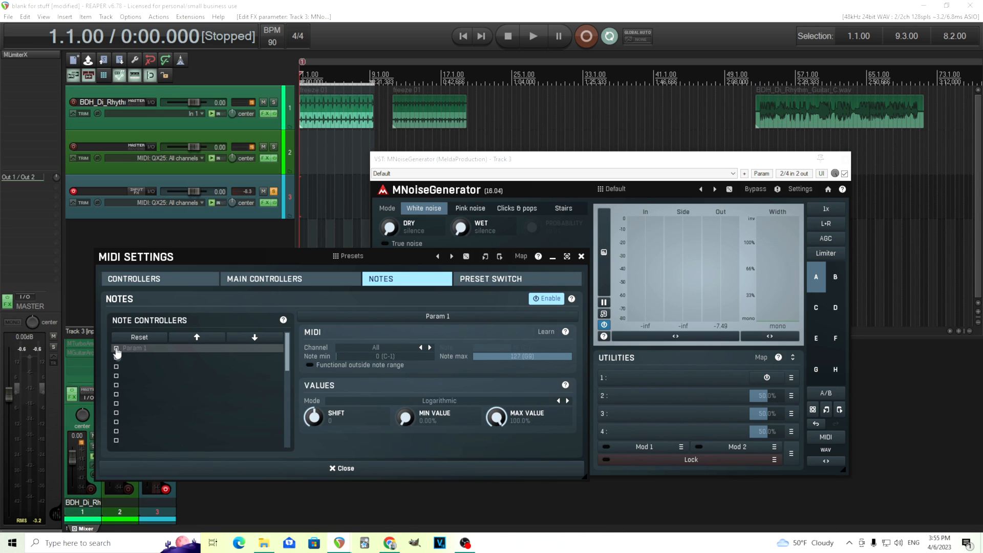
Try Switch mode on the Param 1 note controller, then settle on On/Off (all octaves).
{"action": "left_click", "coordinate": [116, 348]}
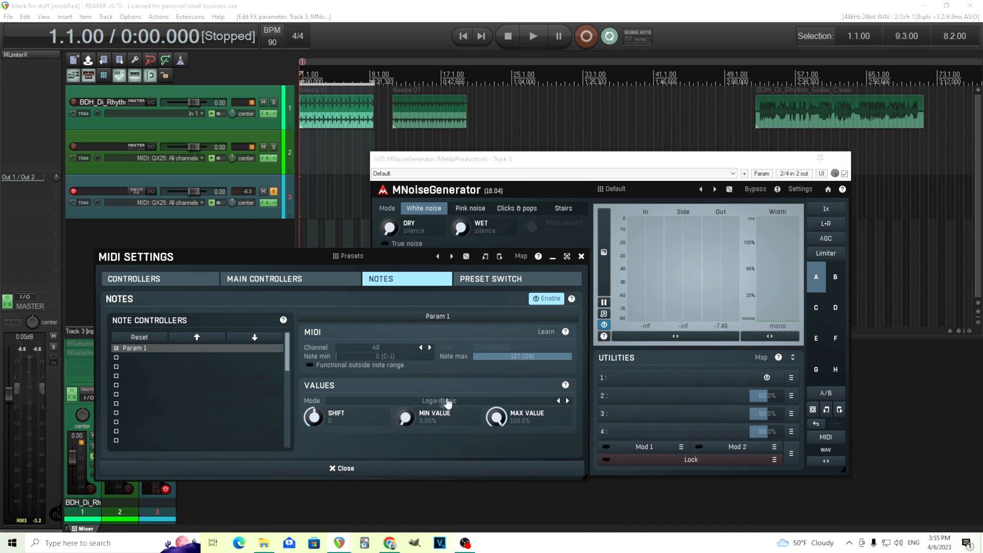
{"action": "left_click", "coordinate": [440, 401]}
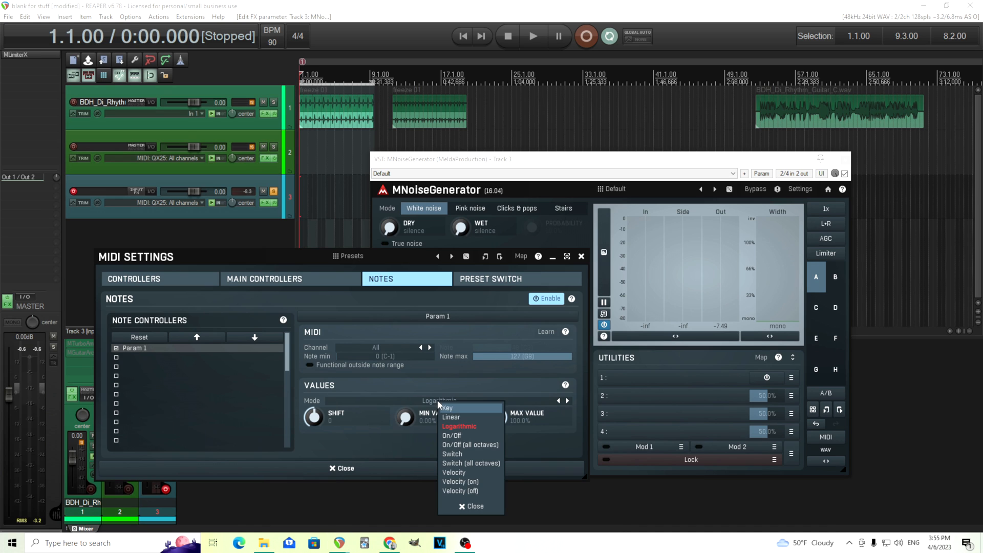
{"action": "mouse_move", "coordinate": [468, 444]}
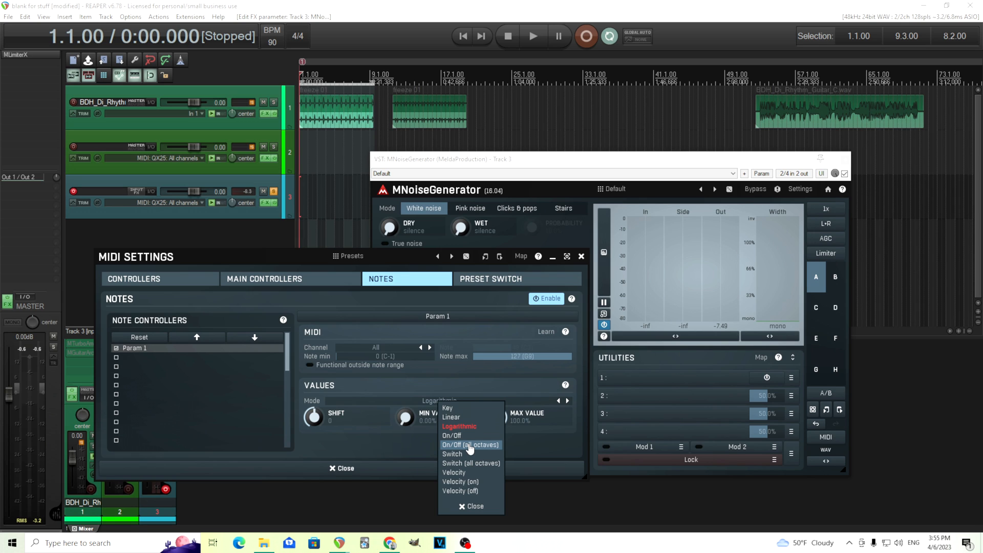
{"action": "left_click", "coordinate": [469, 444]}
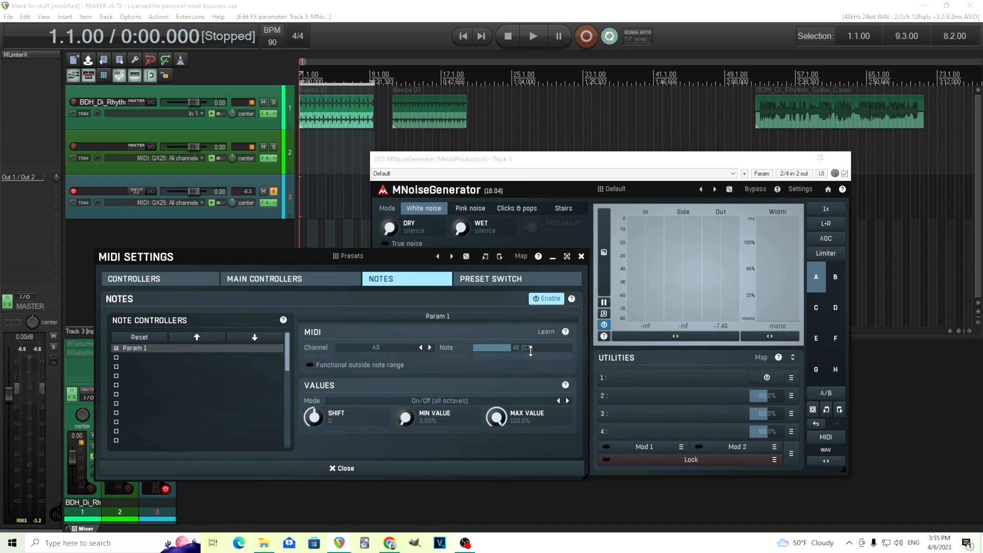
{"action": "mouse_move", "coordinate": [414, 334]}
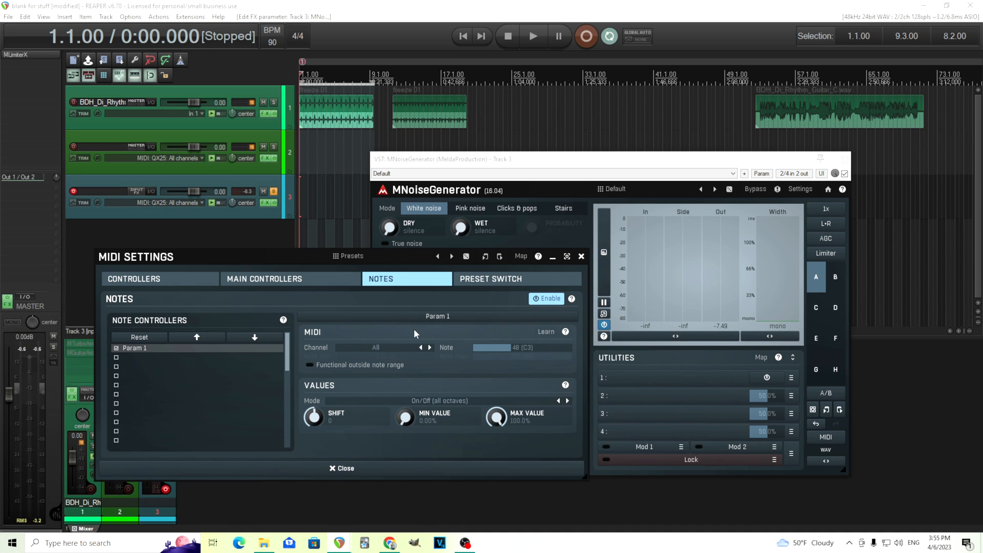
{"action": "mouse_move", "coordinate": [712, 448]}
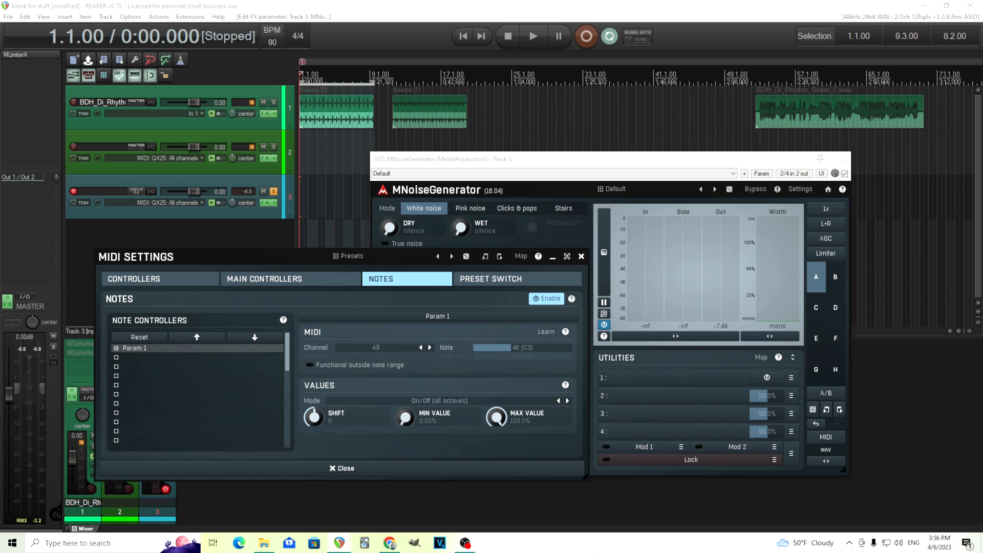
{"action": "left_click", "coordinate": [439, 400]}
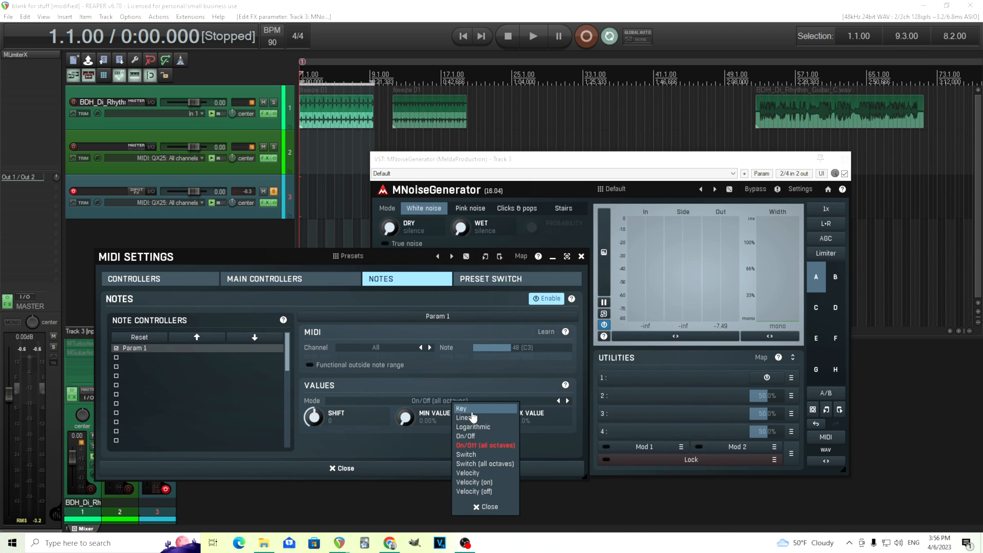
{"action": "mouse_move", "coordinate": [482, 454]}
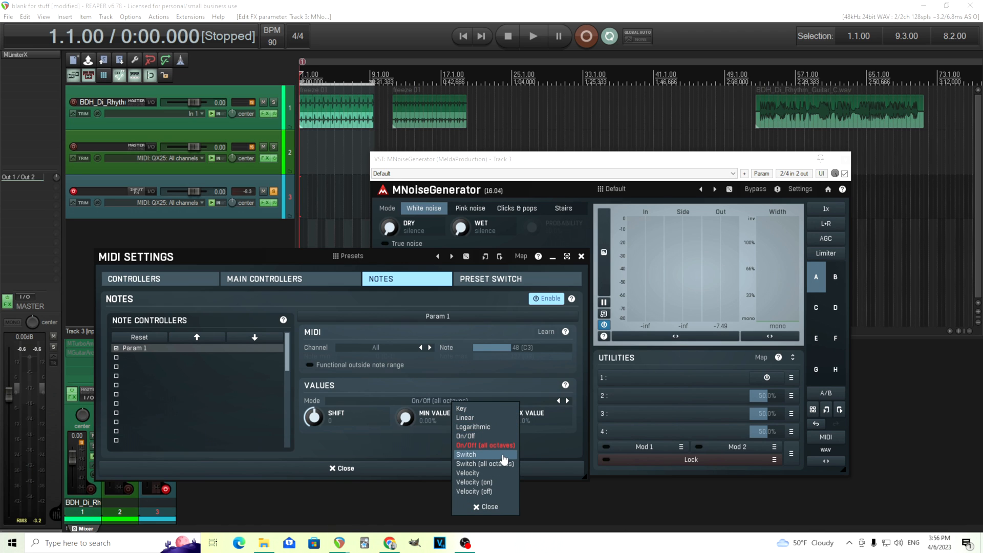
{"action": "mouse_move", "coordinate": [484, 462]}
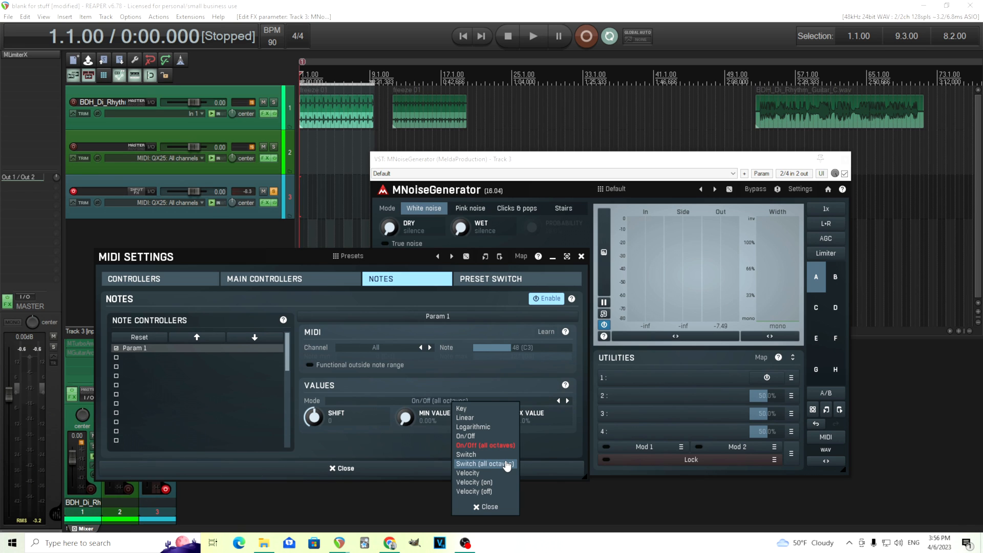
{"action": "left_click", "coordinate": [483, 464]}
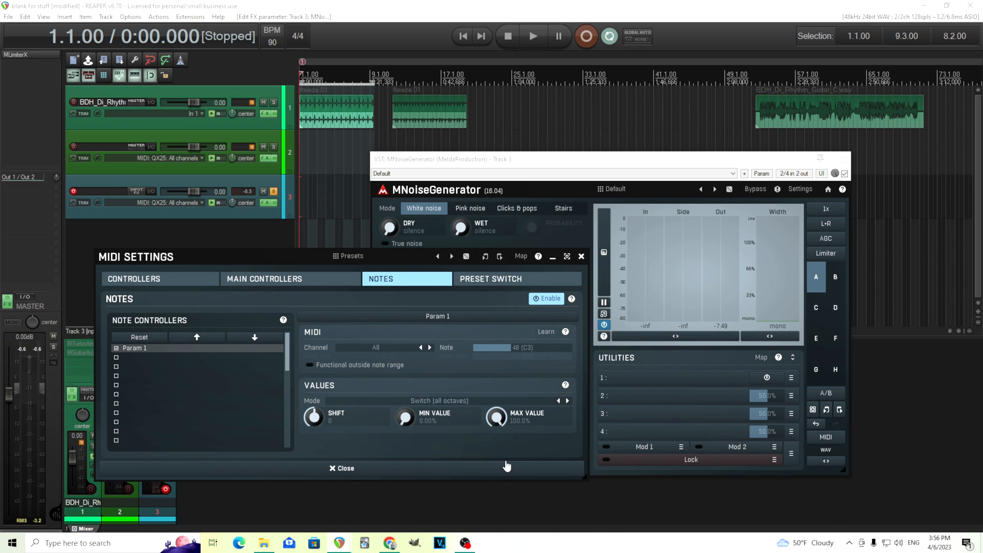
{"action": "mouse_move", "coordinate": [476, 404]}
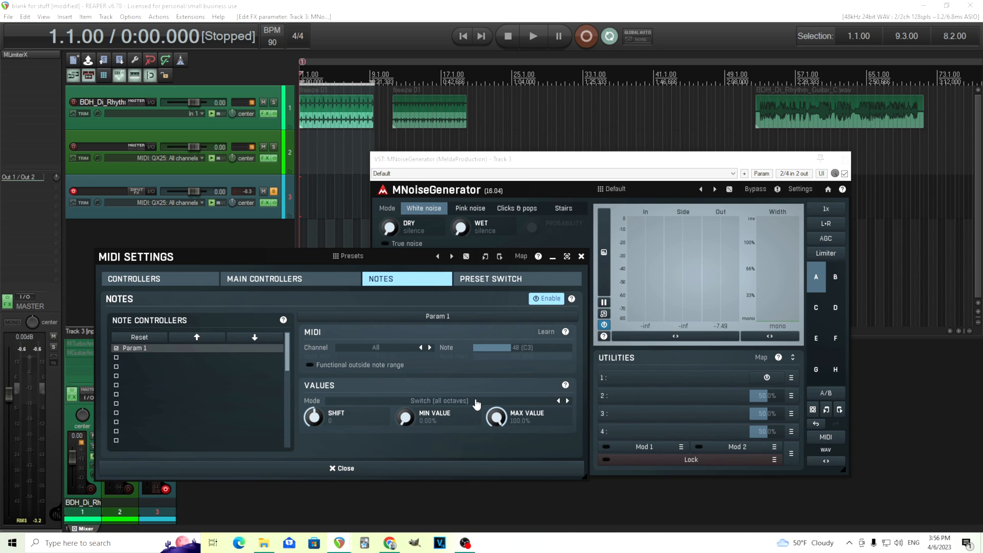
{"action": "left_click", "coordinate": [439, 400]}
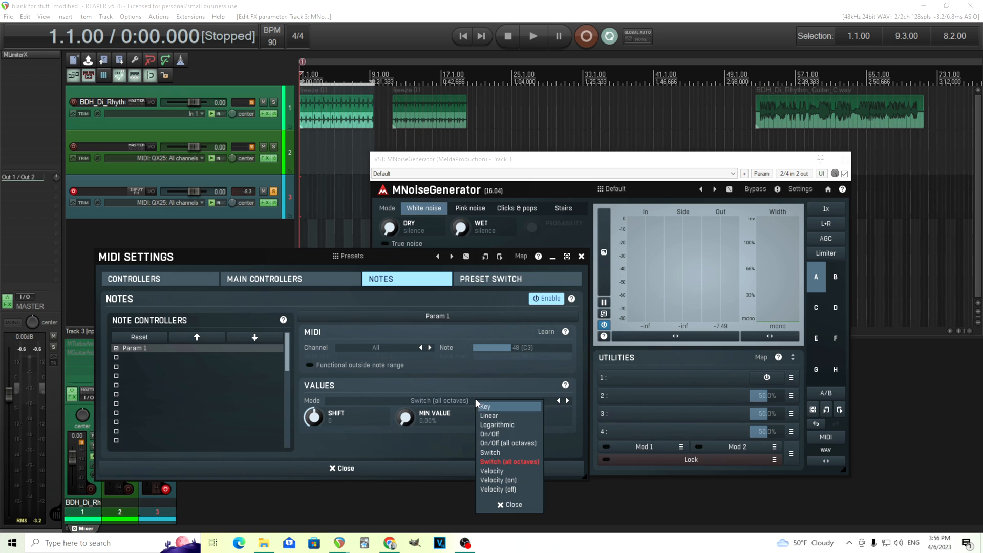
{"action": "left_click", "coordinate": [508, 442]}
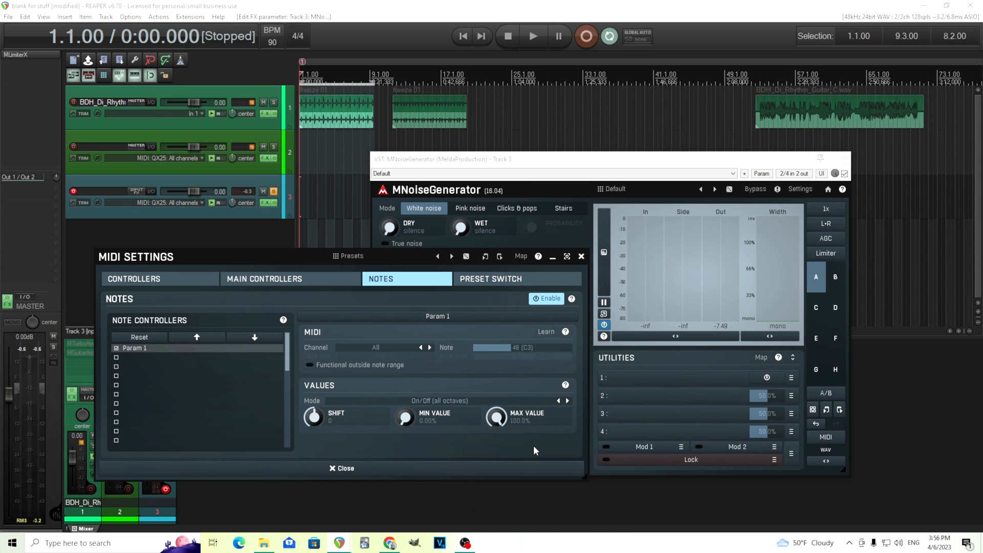
{"action": "mouse_move", "coordinate": [528, 474]}
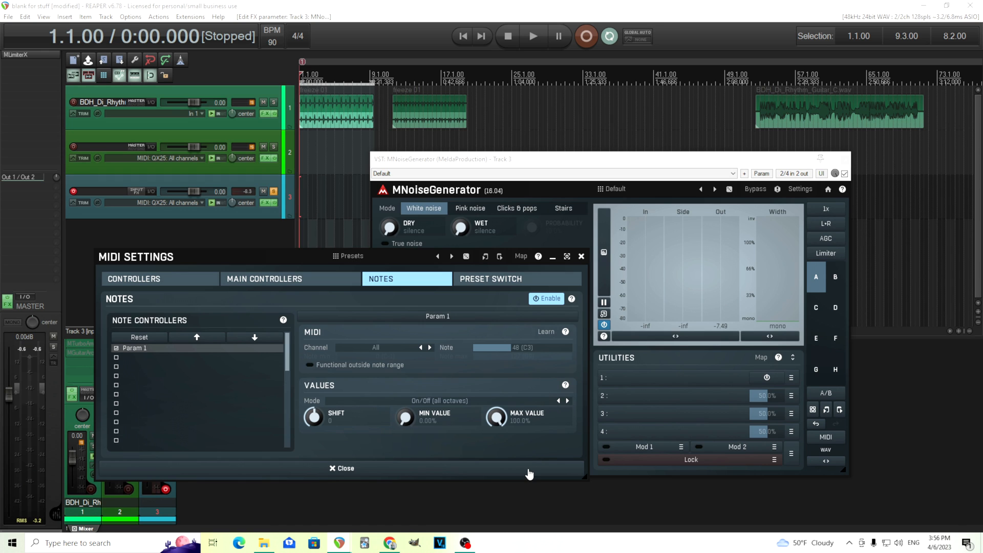
{"action": "left_click", "coordinate": [342, 468]}
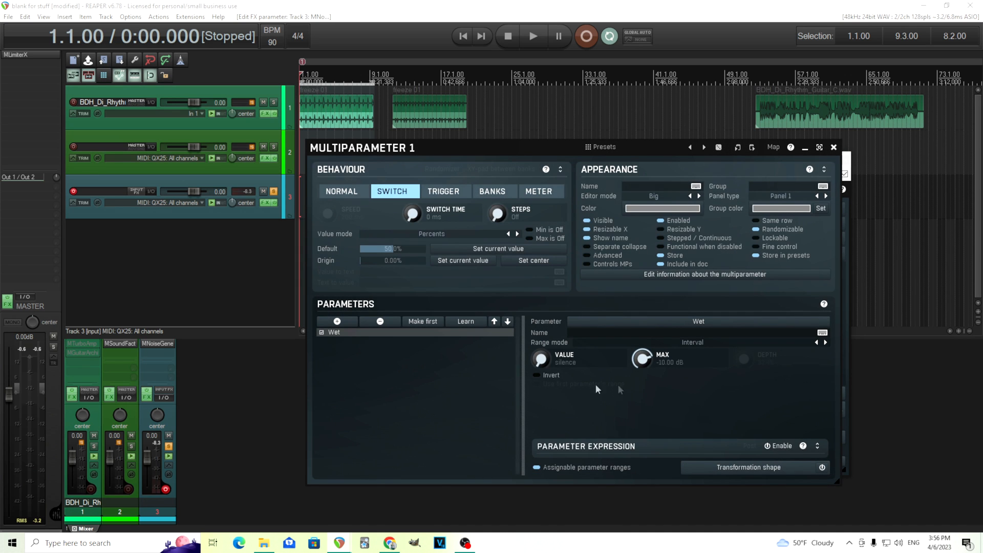
Save the setup as a new preset named 'Midi controlled noise'.
{"action": "left_click", "coordinate": [600, 147]}
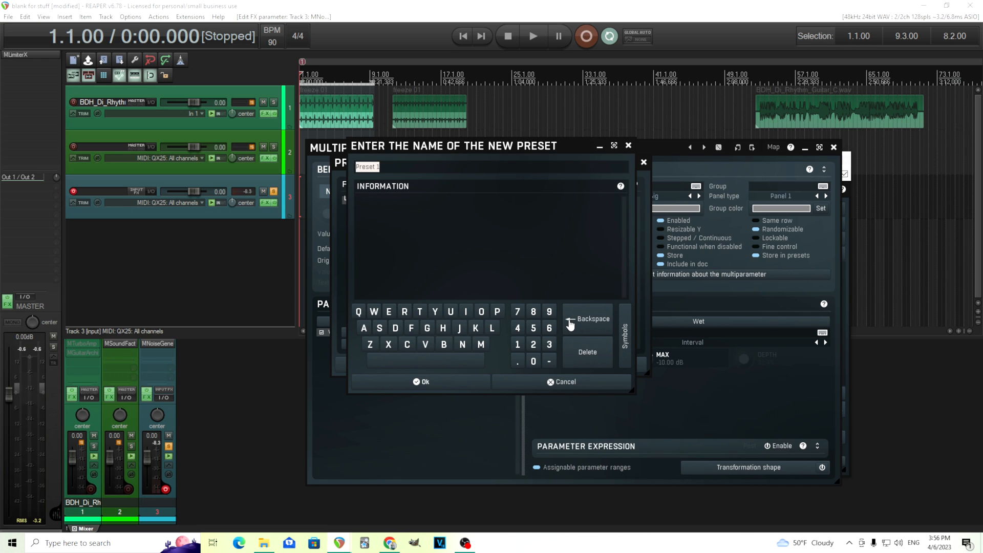
{"action": "type", "text": "Mii"}
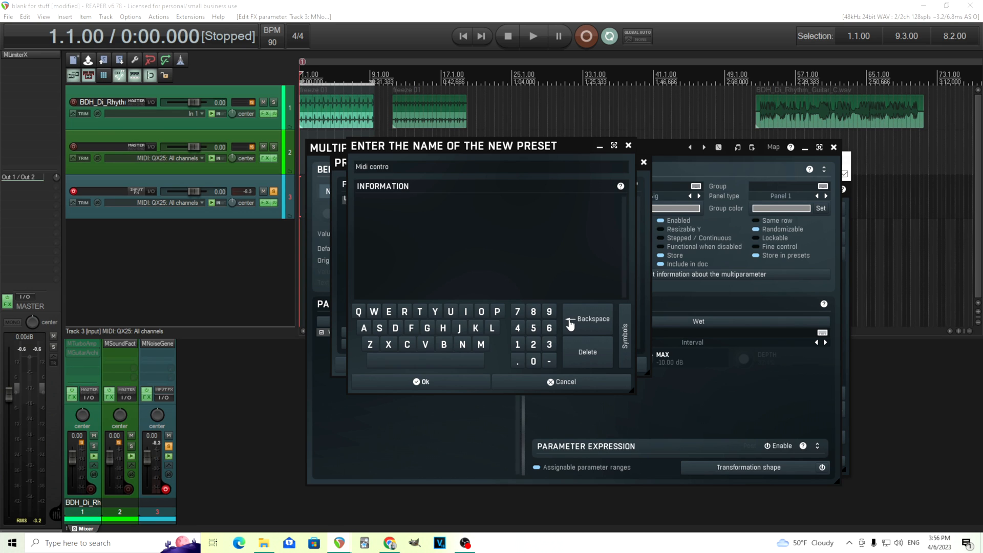
{"action": "type", "text": "lled noise"}
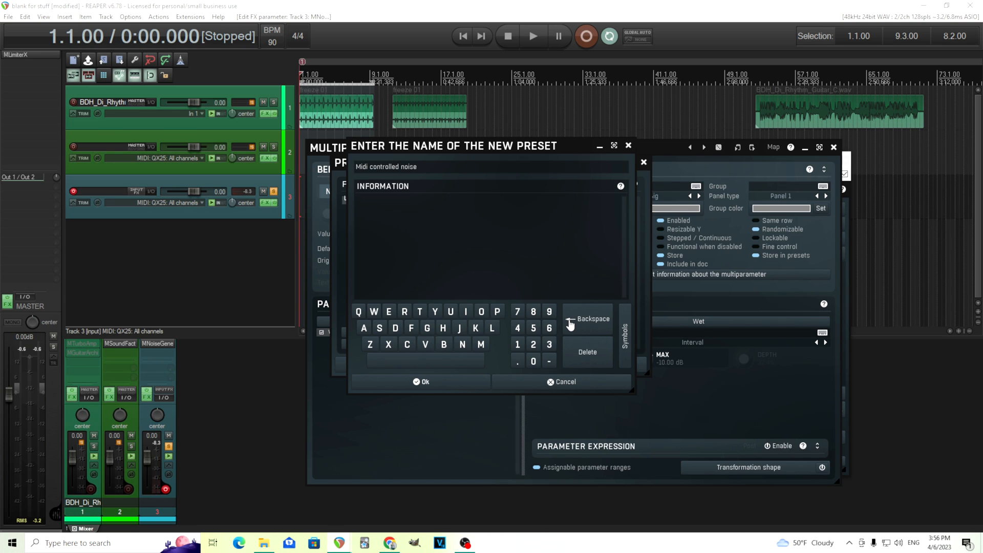
{"action": "left_click", "coordinate": [423, 382]}
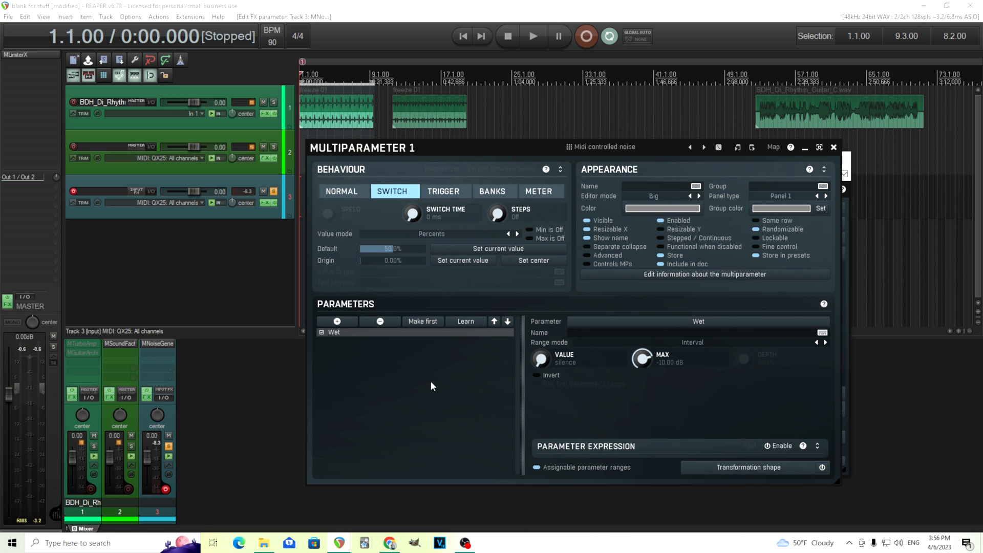
{"action": "mouse_move", "coordinate": [525, 366]}
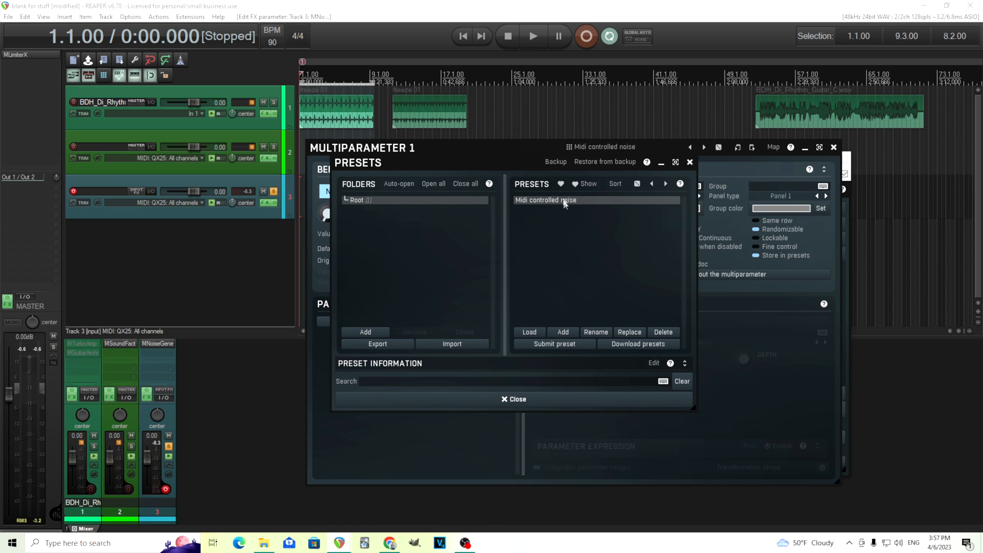
Leave the multiparameter editor and reopen the MIDI settings on the Notes page.
{"action": "left_click", "coordinate": [513, 399]}
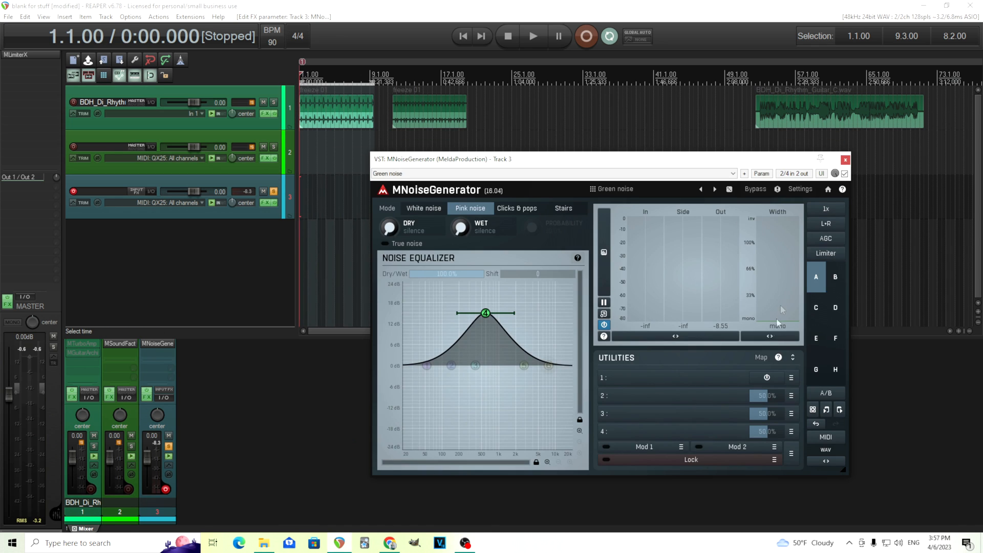
{"action": "left_click", "coordinate": [826, 436]}
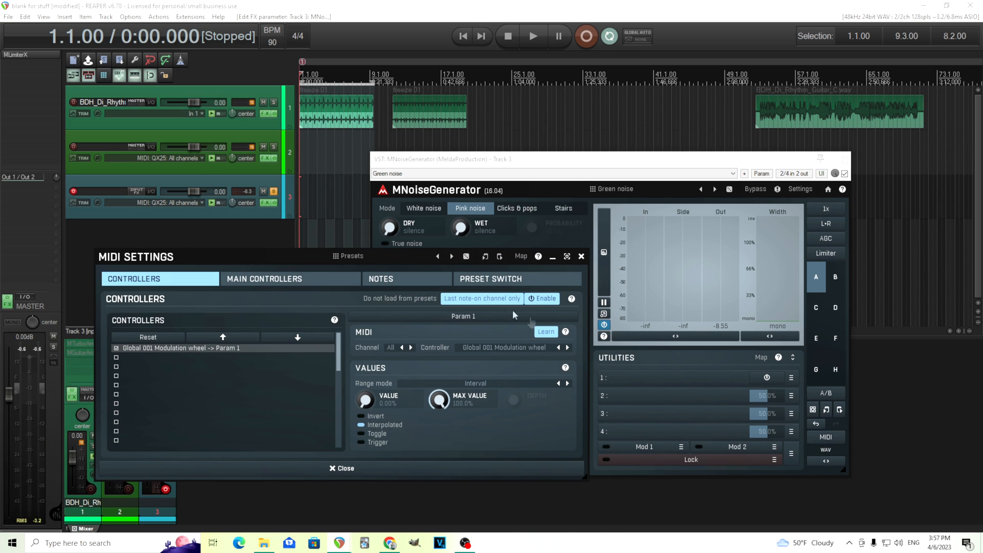
{"action": "left_click", "coordinate": [381, 278]}
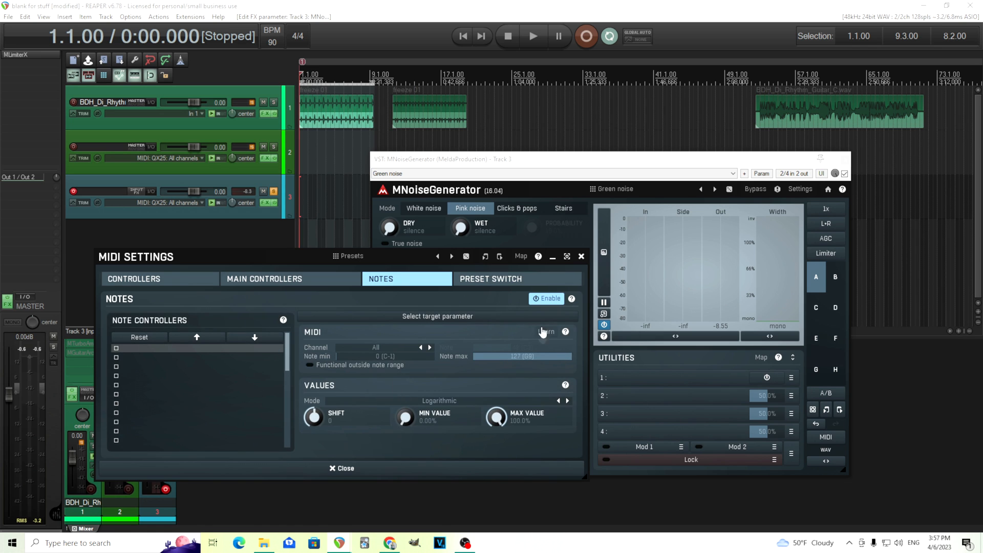
{"action": "mouse_move", "coordinate": [543, 339]}
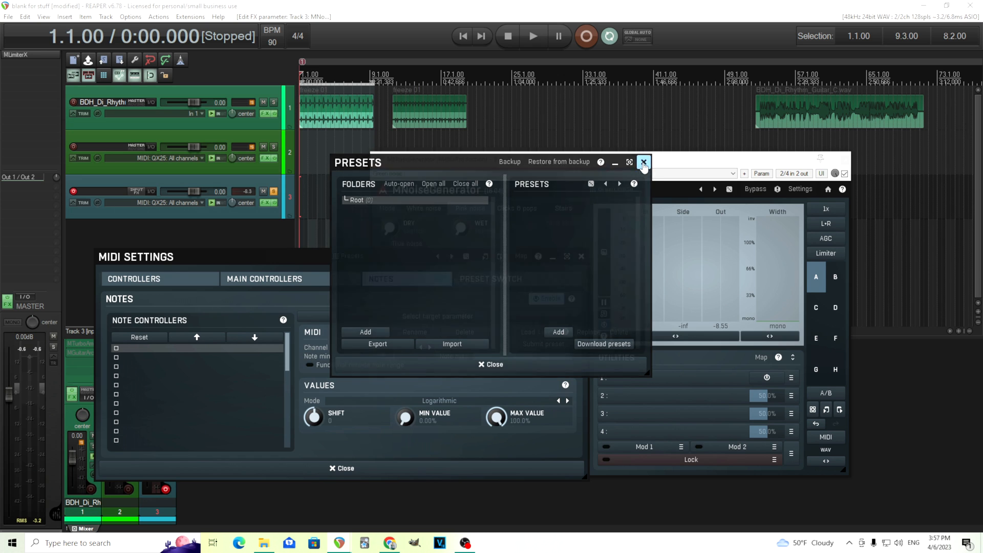
Close the preset list and set the note controller mode to On/Off (all octaves).
{"action": "left_click", "coordinate": [643, 162]}
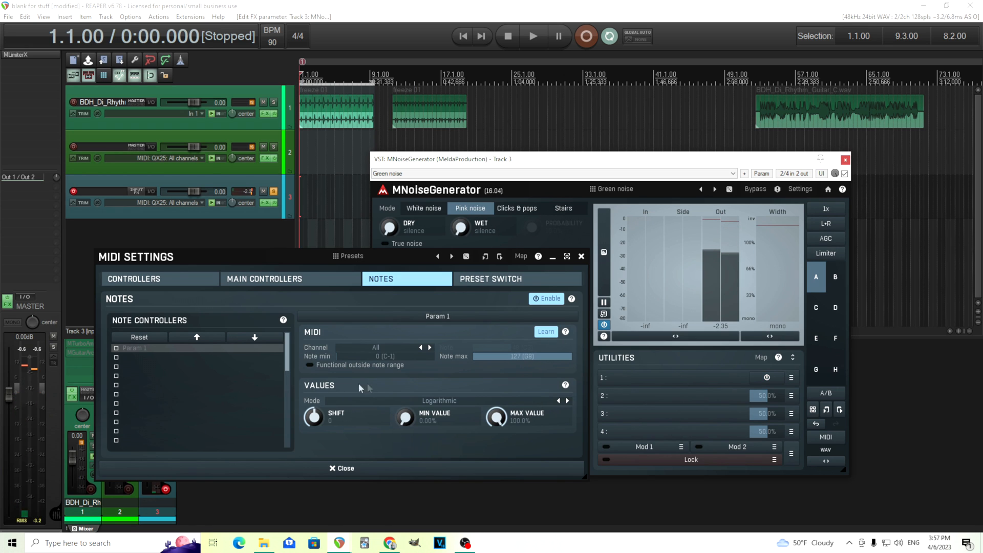
{"action": "left_click", "coordinate": [440, 400]}
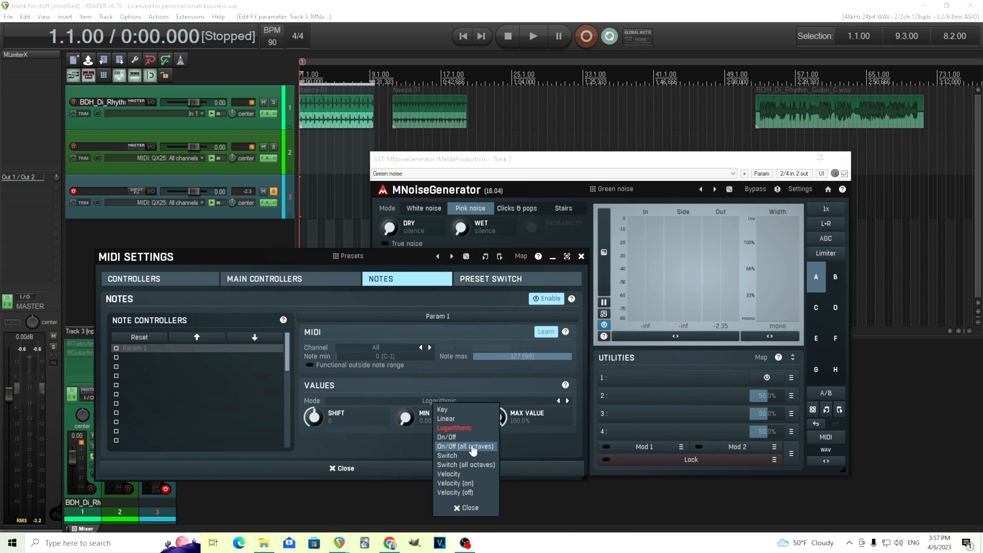
{"action": "left_click", "coordinate": [464, 445]}
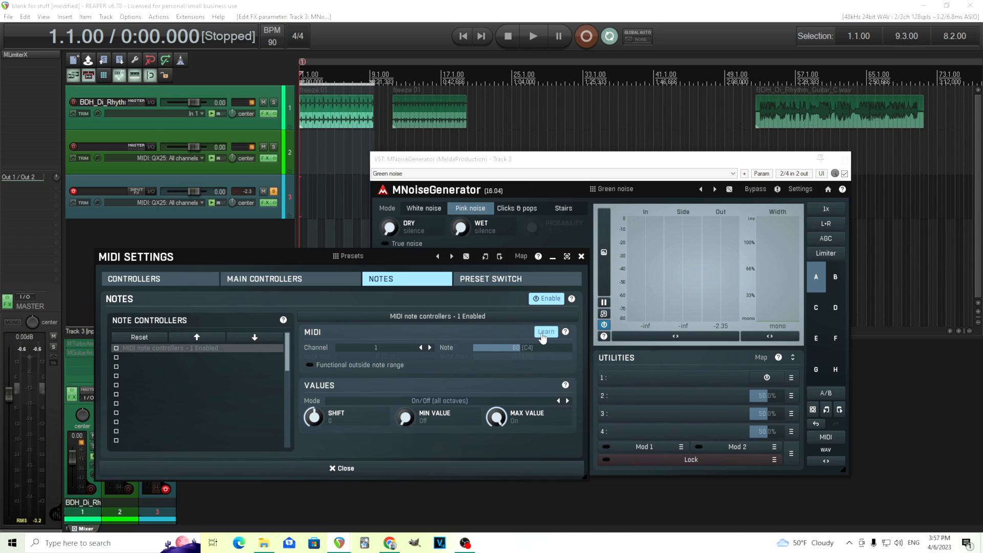
{"action": "mouse_move", "coordinate": [772, 378]}
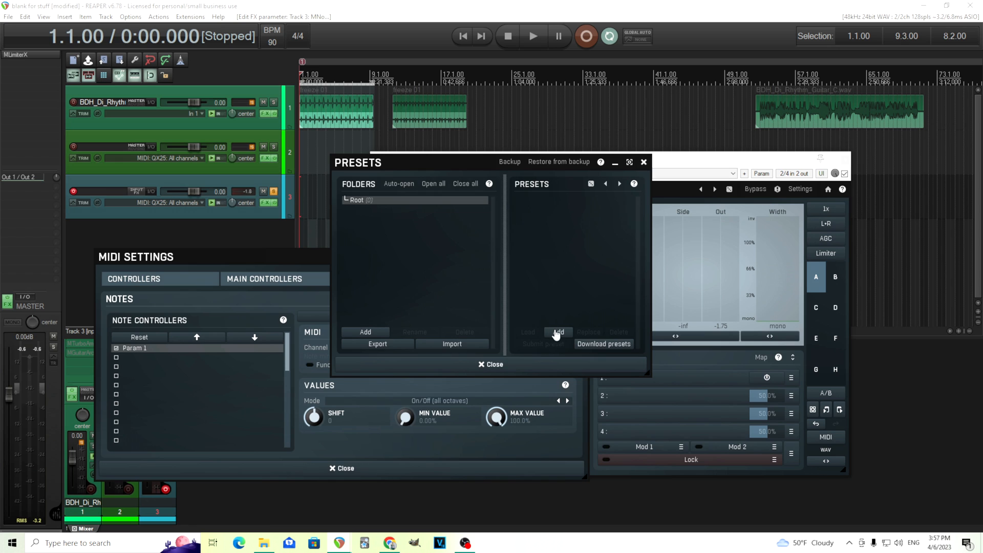
Save the MIDI note setup as preset 'noise cont' and arm Modulator 1 for learning.
{"action": "left_click", "coordinate": [557, 332]}
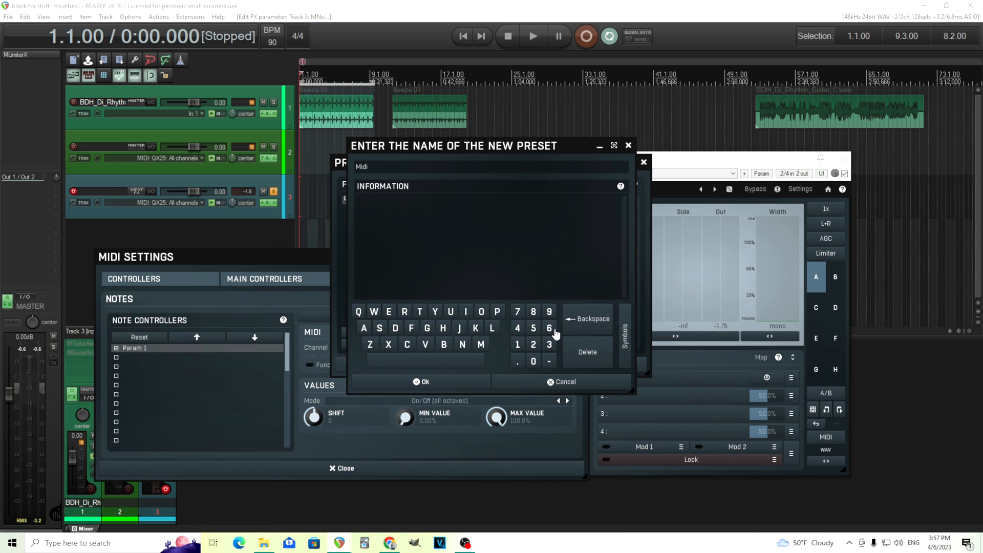
{"action": "type", "text": "noise cont"}
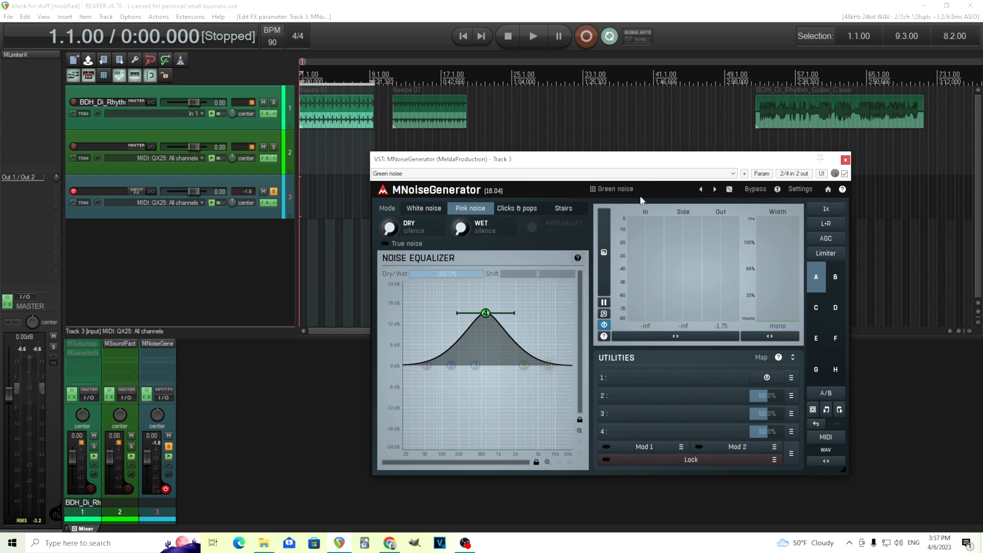
{"action": "mouse_move", "coordinate": [735, 379]}
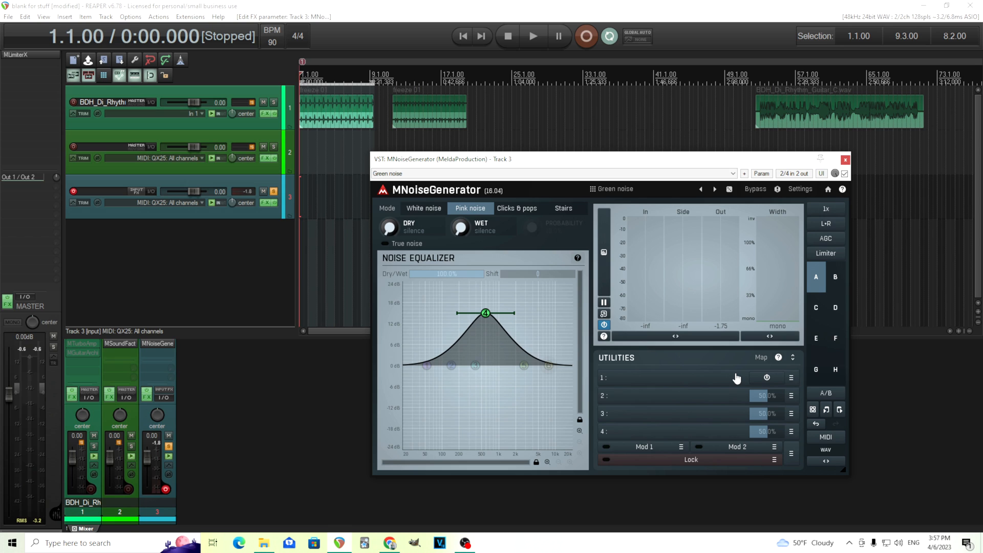
{"action": "mouse_move", "coordinate": [693, 356]}
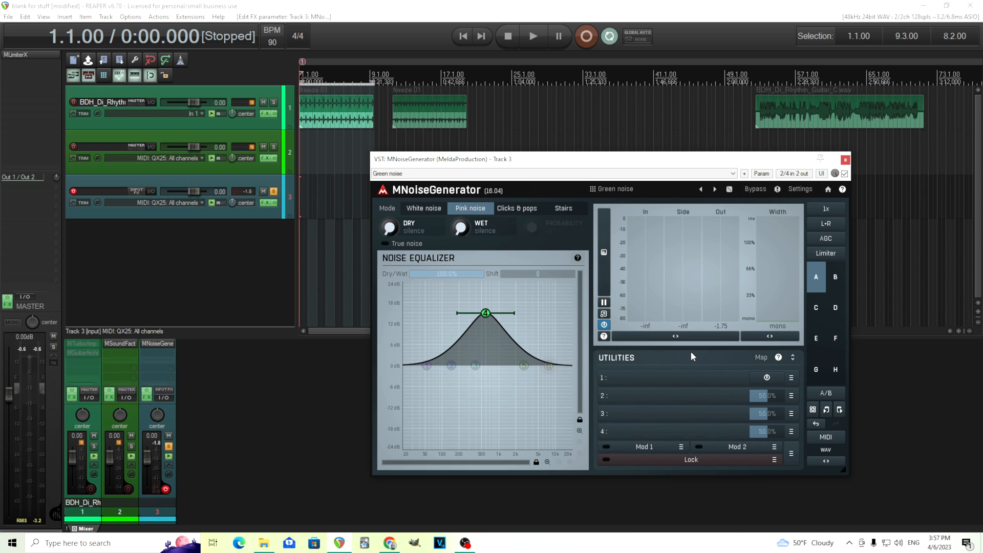
{"action": "mouse_move", "coordinate": [646, 456]}
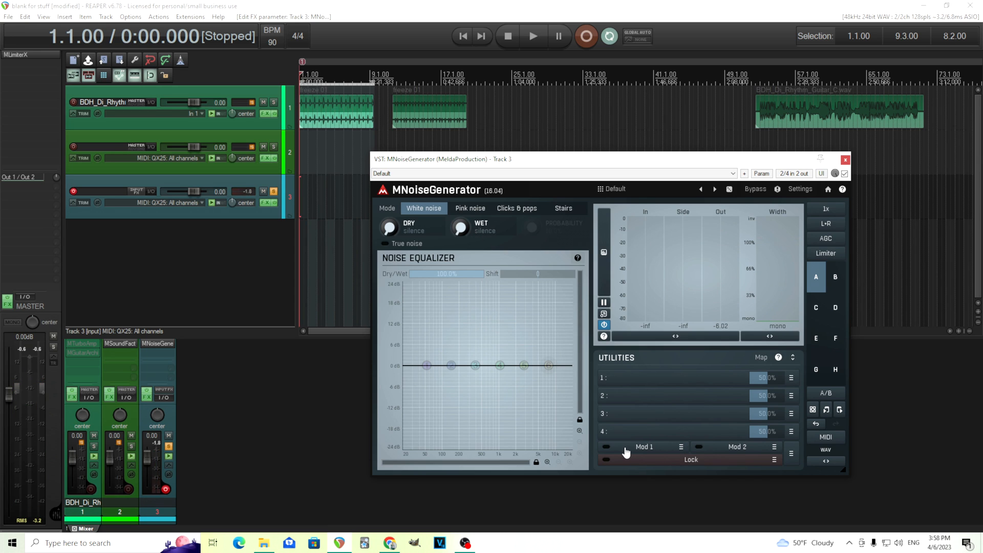
{"action": "mouse_move", "coordinate": [689, 455]}
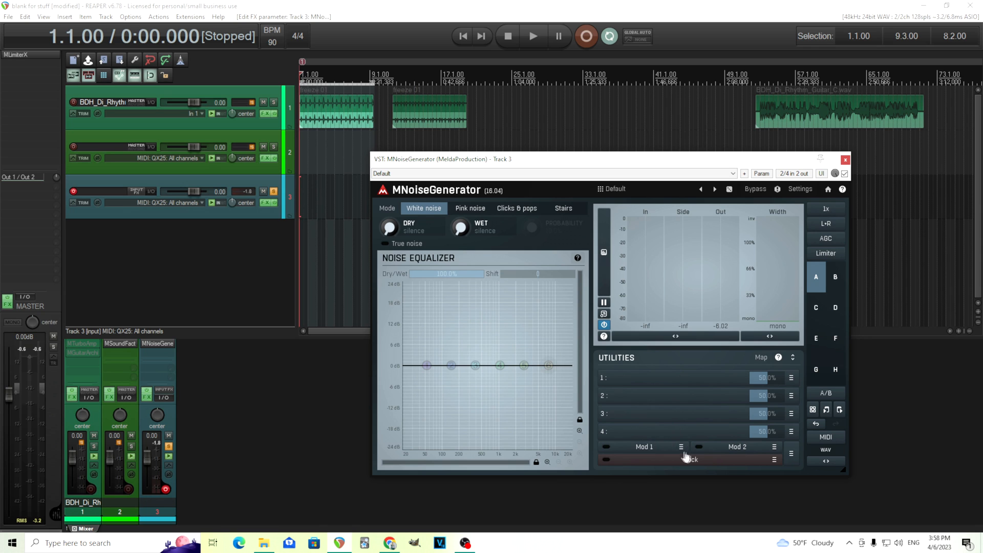
{"action": "left_click", "coordinate": [644, 446]}
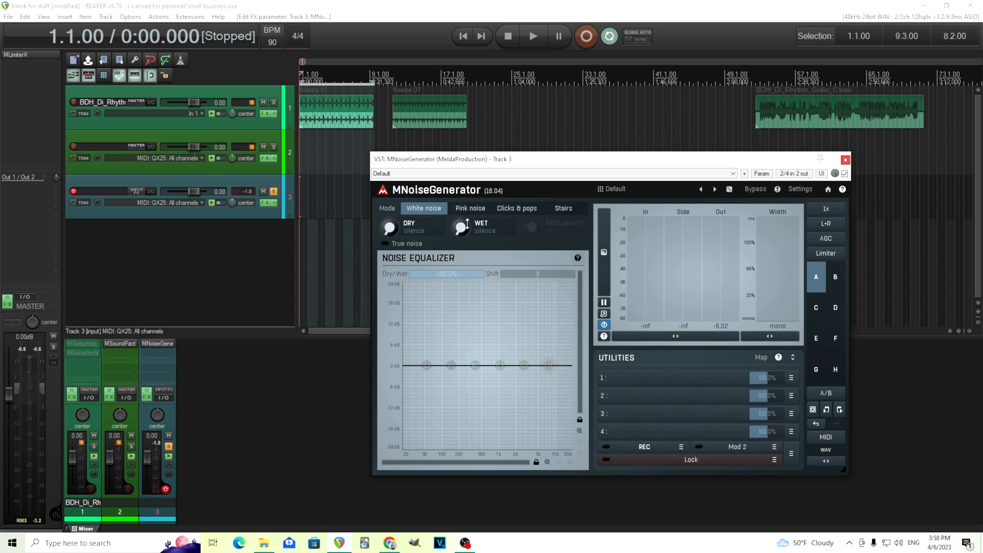
Assign the Wet level to Modulator 1 by moving it, with a modulated maximum of -18 dB.
{"action": "left_click_drag", "start_coordinate": [460, 225], "coordinate": [459, 213]}
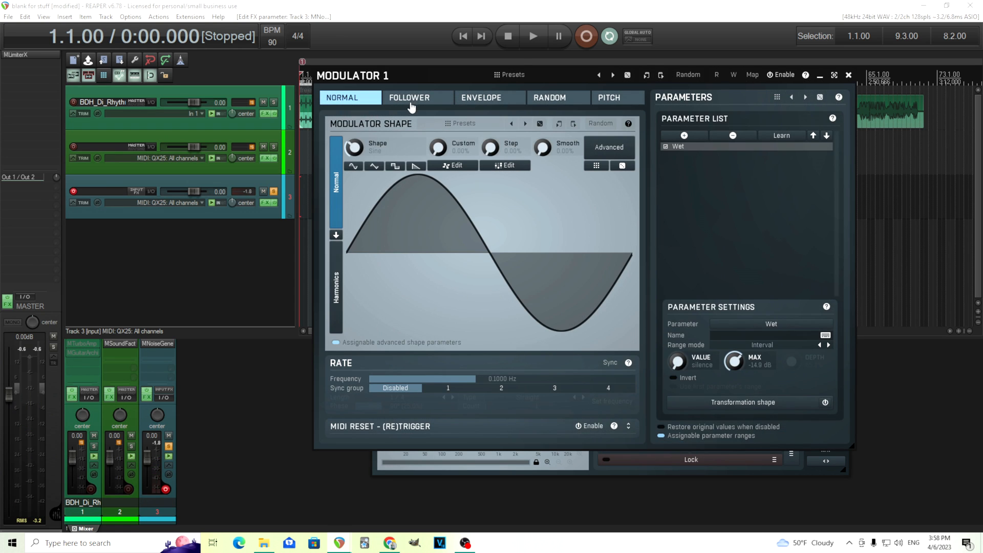
{"action": "mouse_move", "coordinate": [363, 109]}
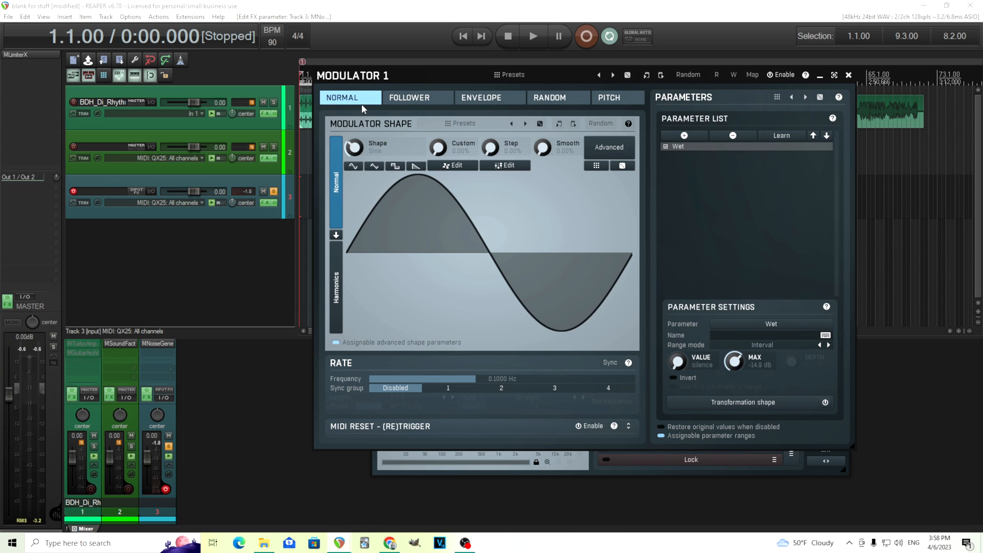
{"action": "mouse_move", "coordinate": [732, 348]}
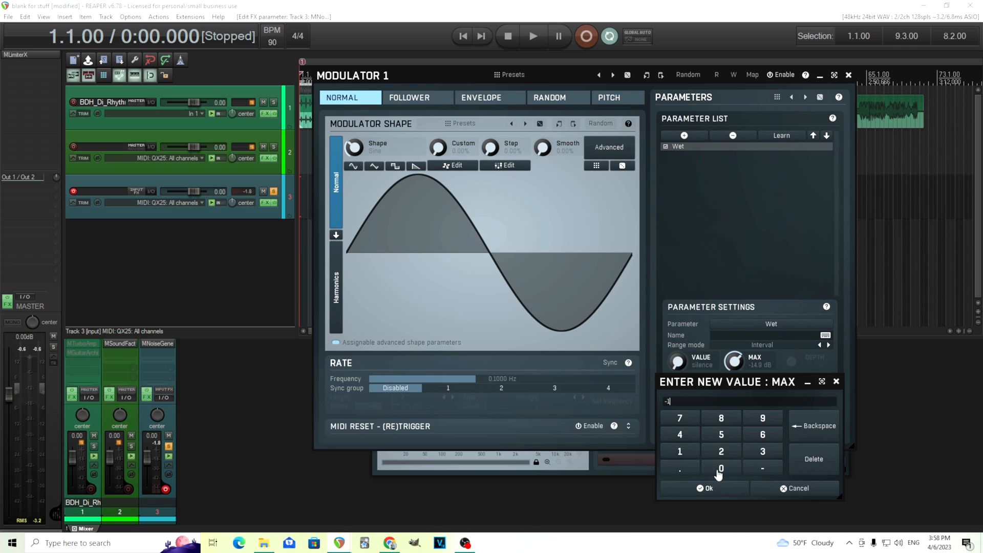
{"action": "left_click", "coordinate": [707, 487]}
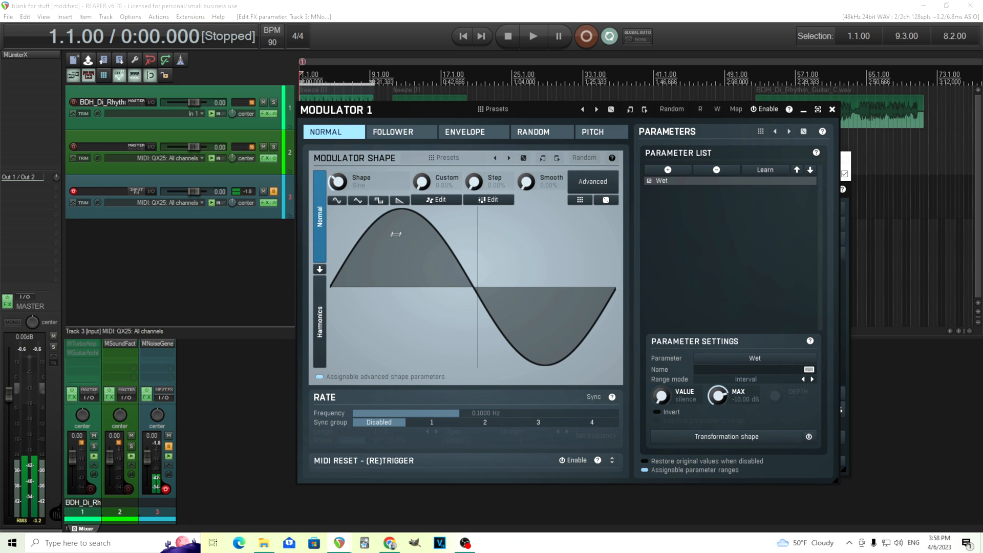
Switch Modulator 1 to MIDI-triggered envelope mode with a one-bar attack of about 2667 ms.
{"action": "left_click", "coordinate": [464, 132]}
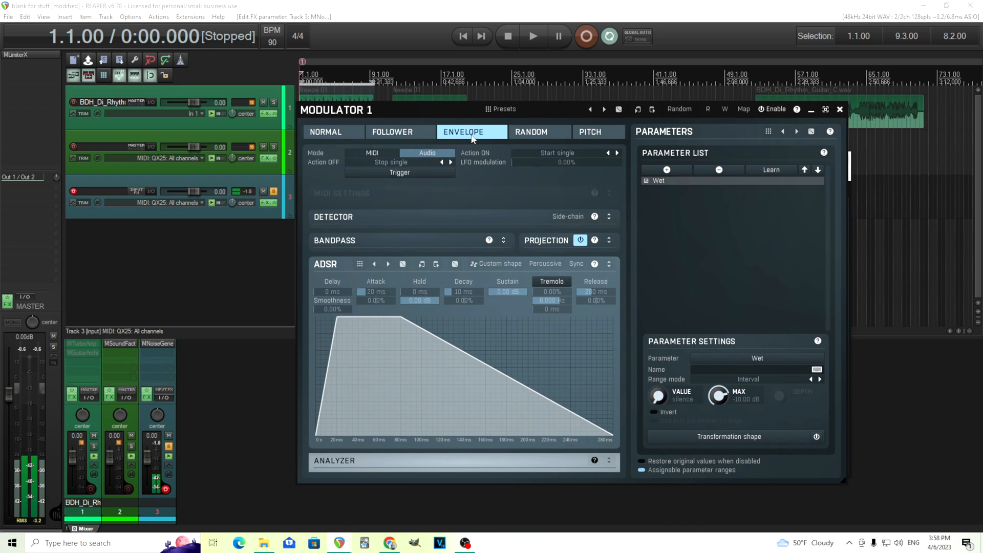
{"action": "left_click", "coordinate": [372, 152]}
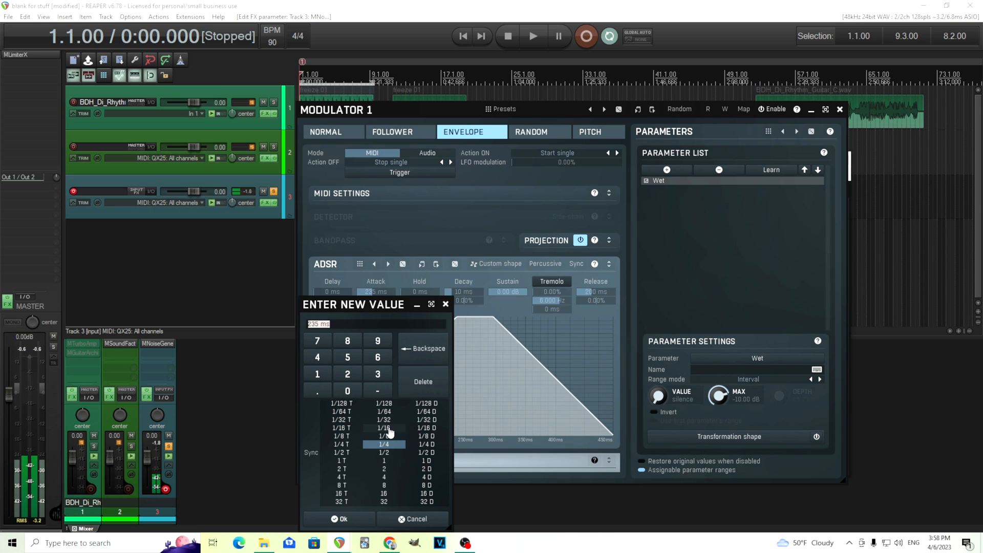
{"action": "left_click", "coordinate": [384, 460]}
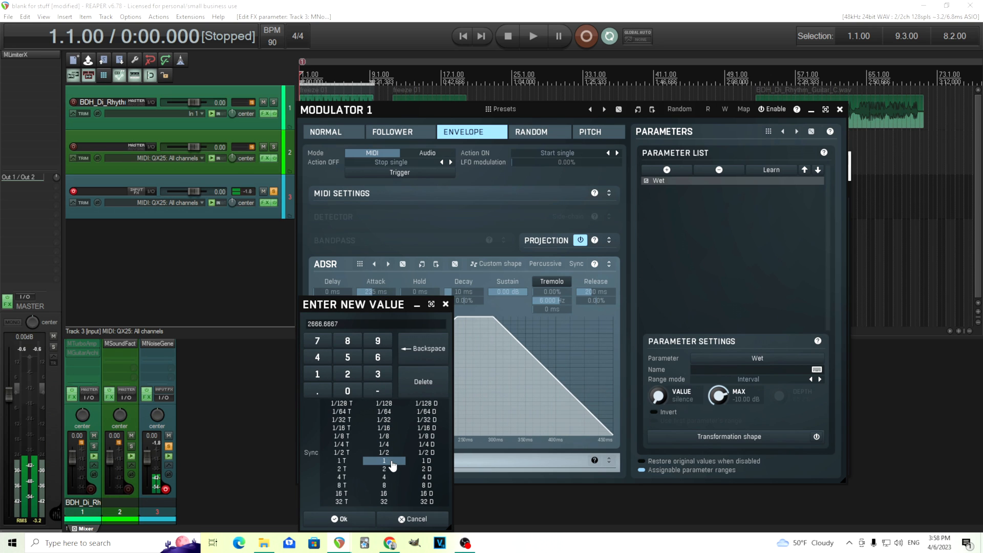
{"action": "left_click", "coordinate": [340, 518]}
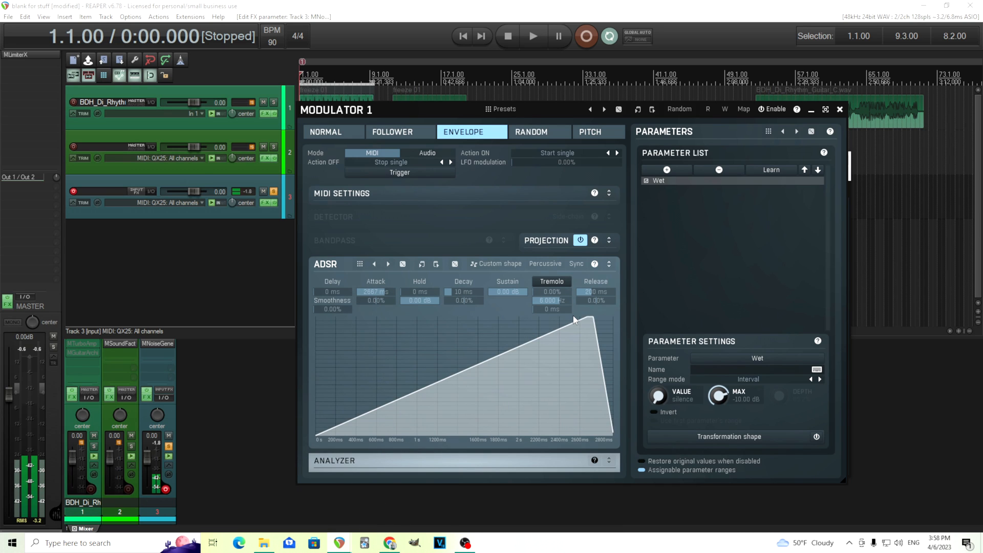
{"action": "mouse_move", "coordinate": [507, 216]}
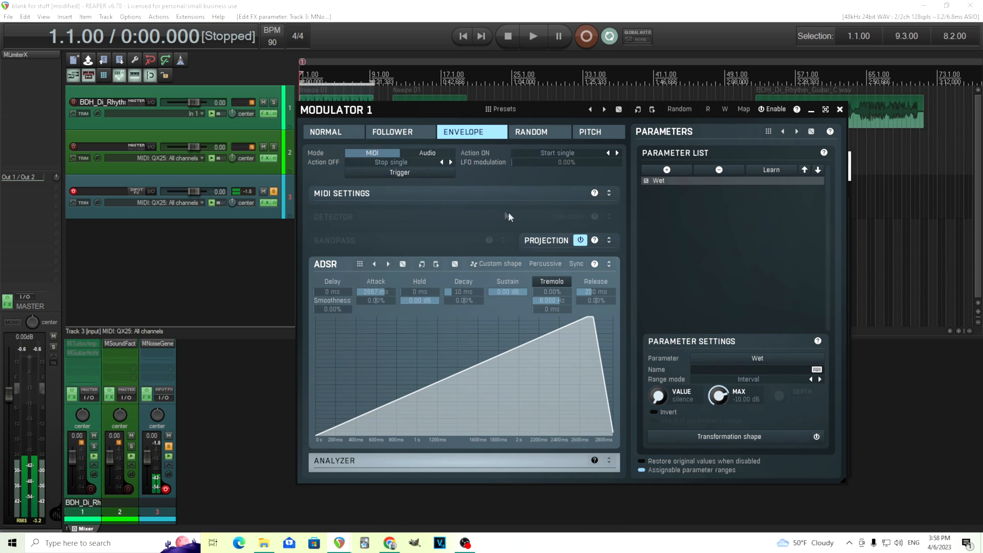
{"action": "mouse_move", "coordinate": [568, 213]}
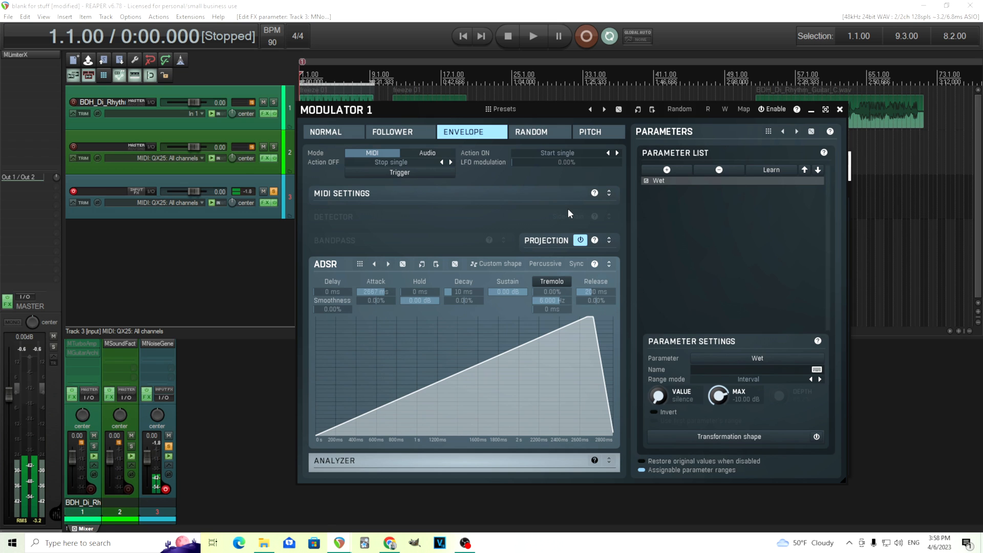
{"action": "mouse_move", "coordinate": [511, 190]}
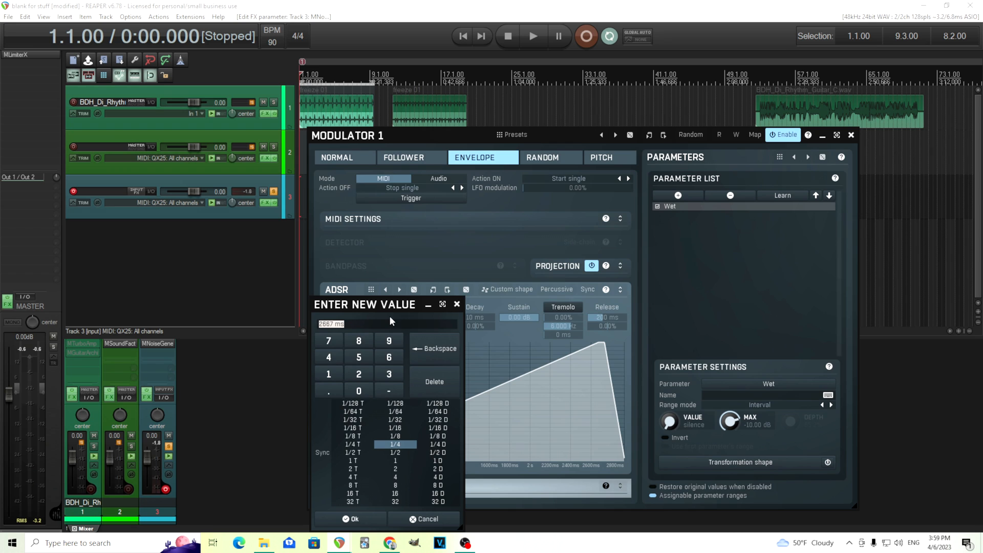
Stretch the attack to four bars (10000 ms), then return Modulator 1 to normal LFO mode.
{"action": "left_click", "coordinate": [396, 477]}
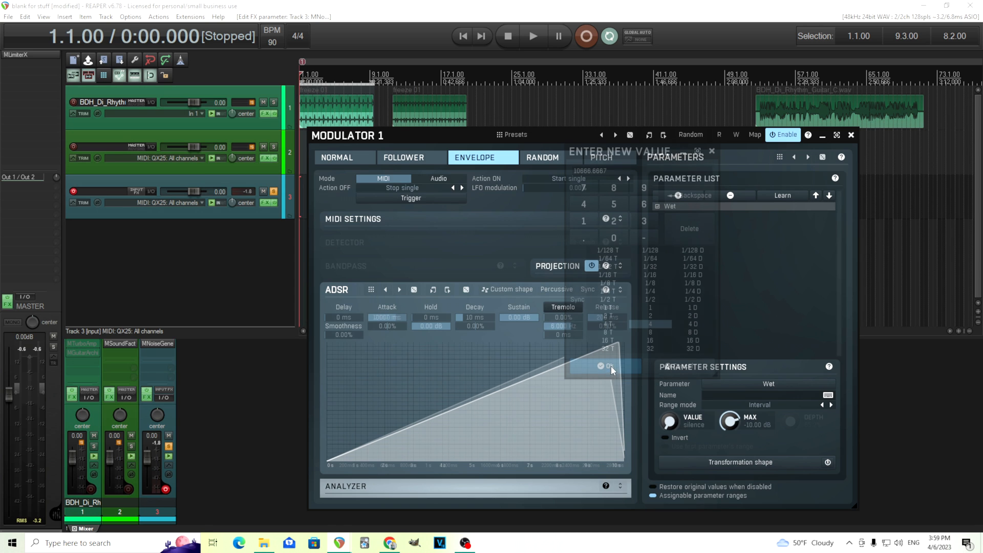
{"action": "left_click", "coordinate": [592, 365]}
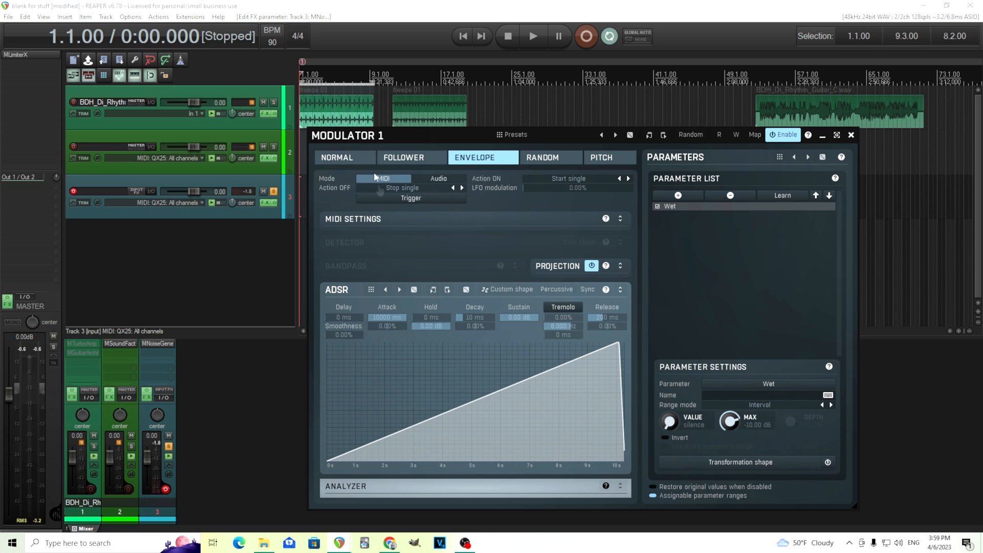
{"action": "mouse_move", "coordinate": [356, 156]}
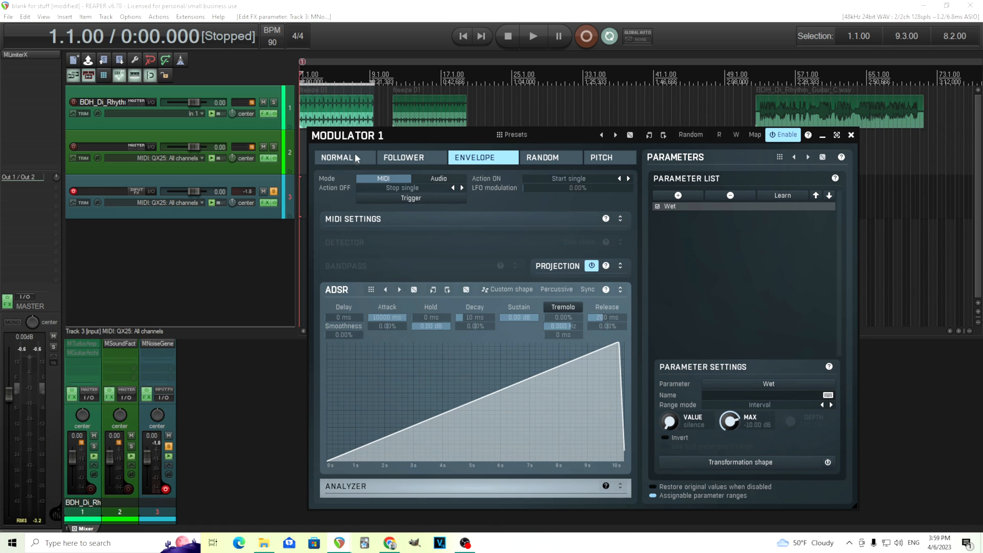
{"action": "left_click", "coordinate": [339, 158]}
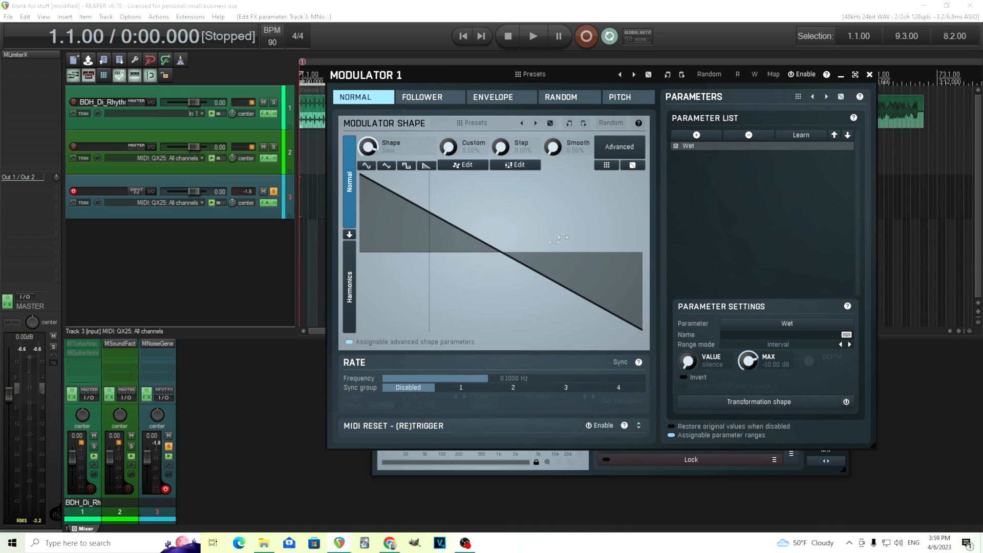
{"action": "mouse_move", "coordinate": [606, 322]}
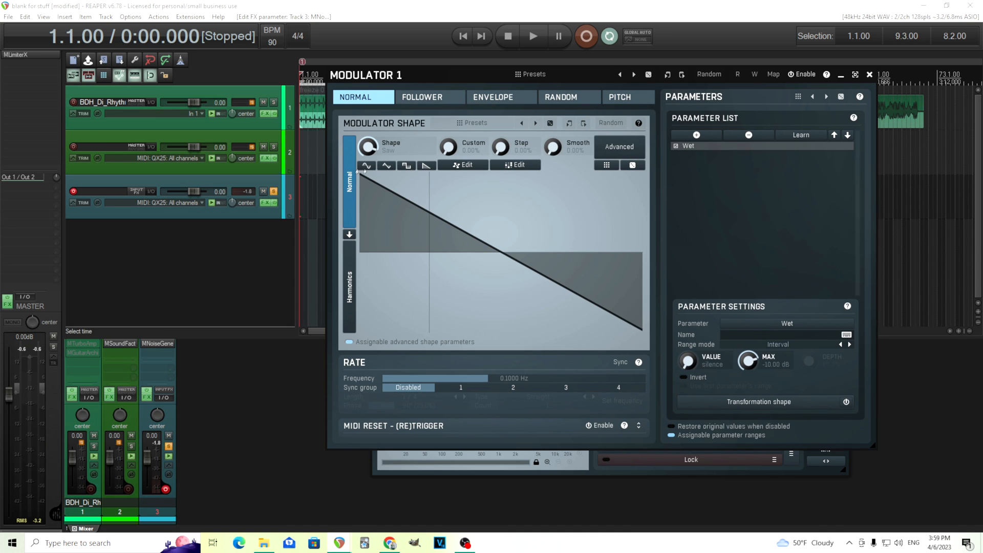
{"action": "mouse_move", "coordinate": [395, 191]}
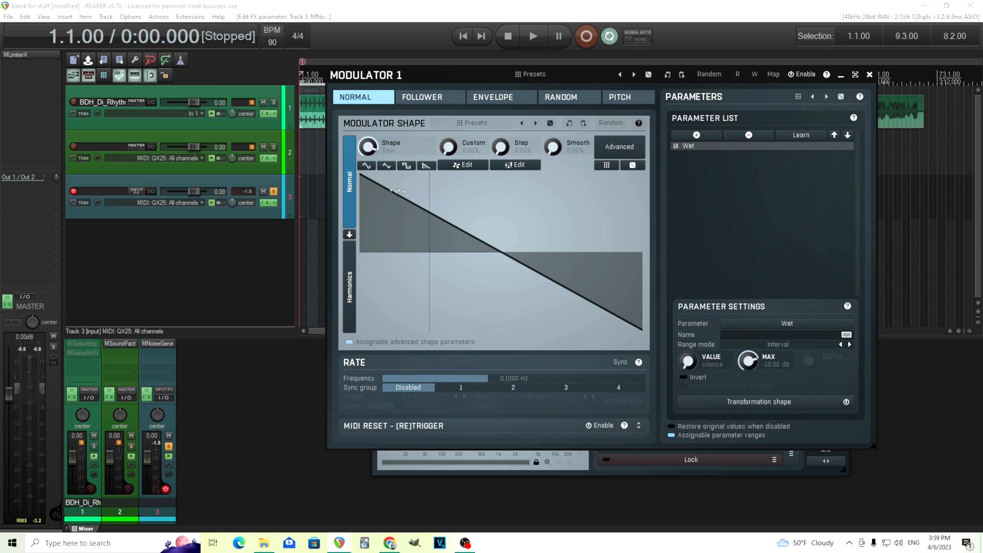
Enable Invert in Advanced Settings so the saw rises instead of descending.
{"action": "left_click", "coordinate": [619, 147]}
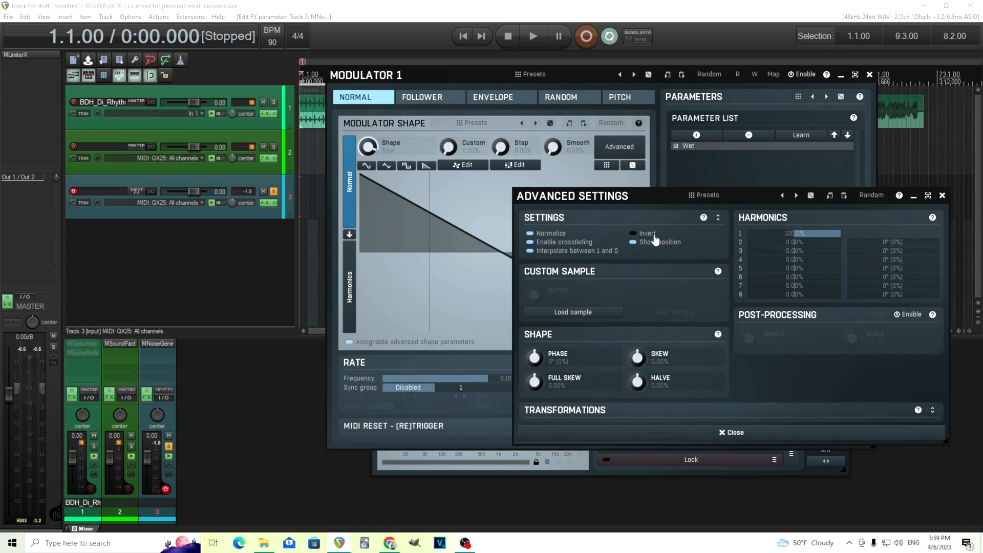
{"action": "left_click", "coordinate": [635, 233]}
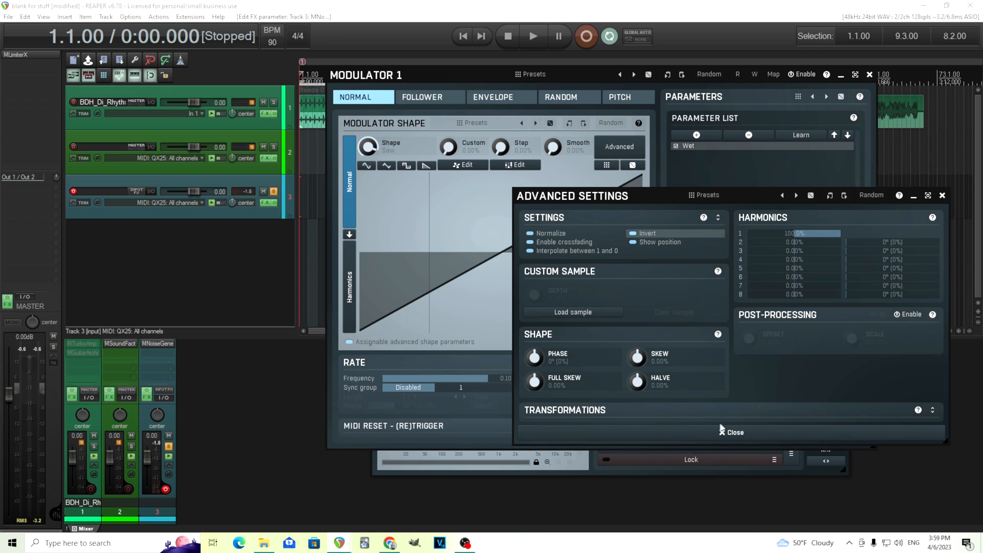
{"action": "left_click", "coordinate": [734, 432]}
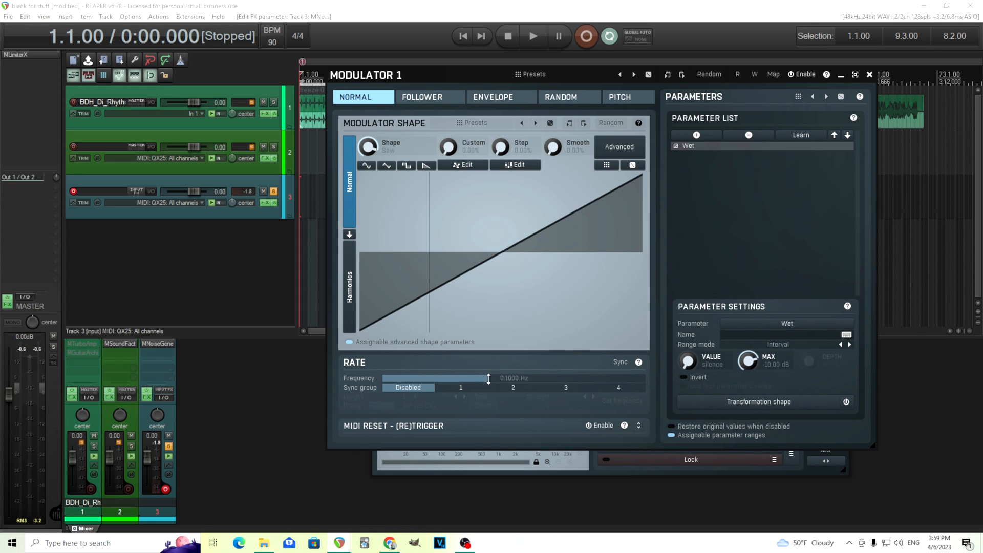
{"action": "mouse_move", "coordinate": [607, 374]}
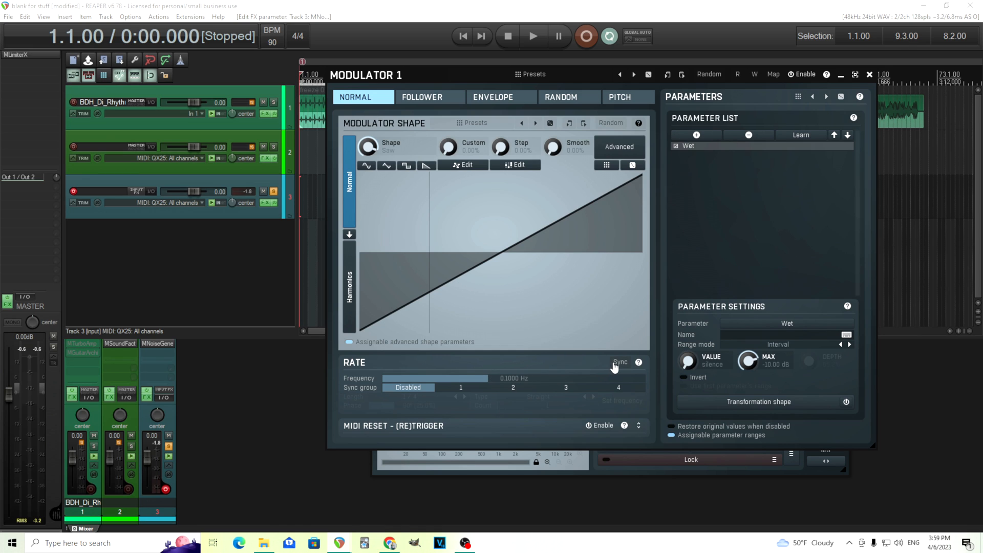
Tempo-sync the LFO rate and change its cycle length from 1/4 to 2 bars.
{"action": "left_click", "coordinate": [619, 361]}
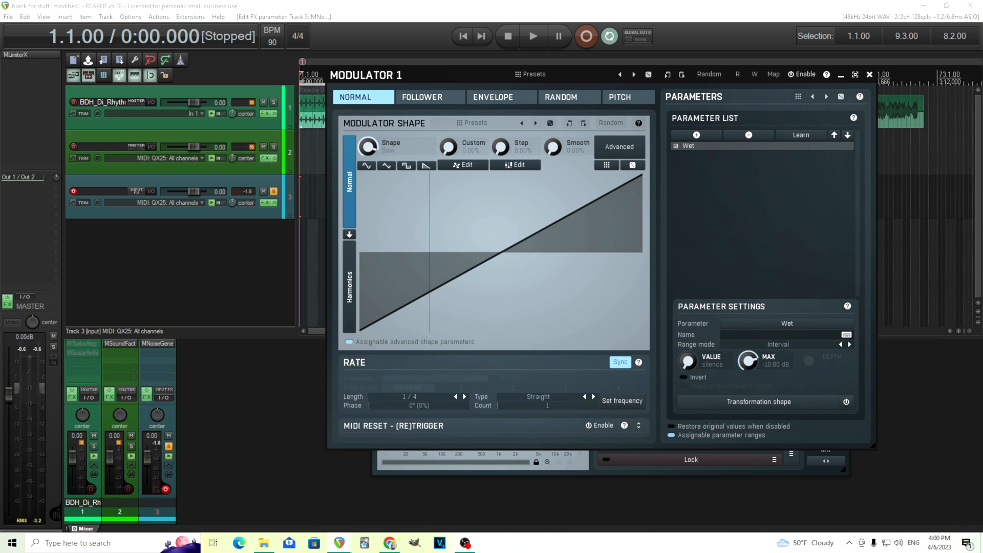
{"action": "left_click", "coordinate": [429, 397]}
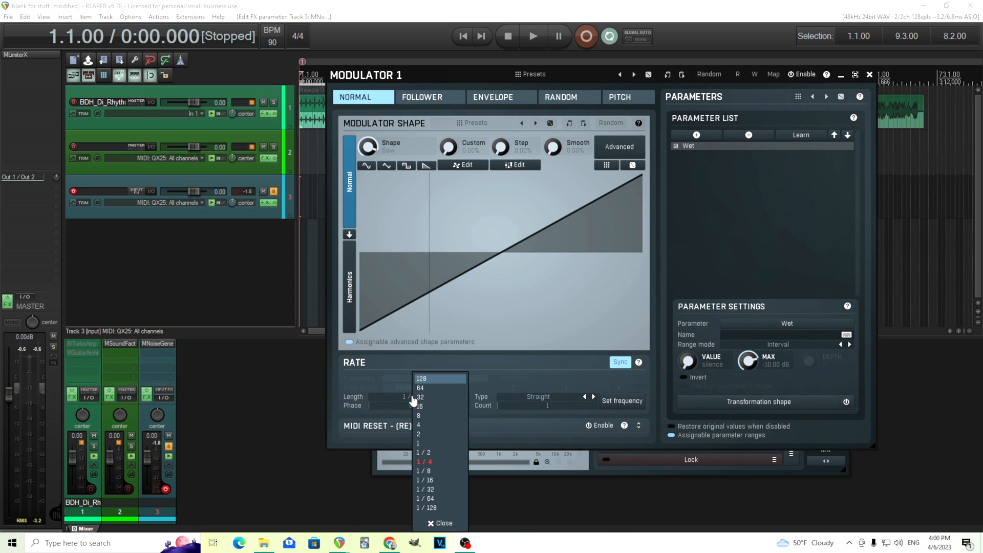
{"action": "mouse_move", "coordinate": [442, 434]}
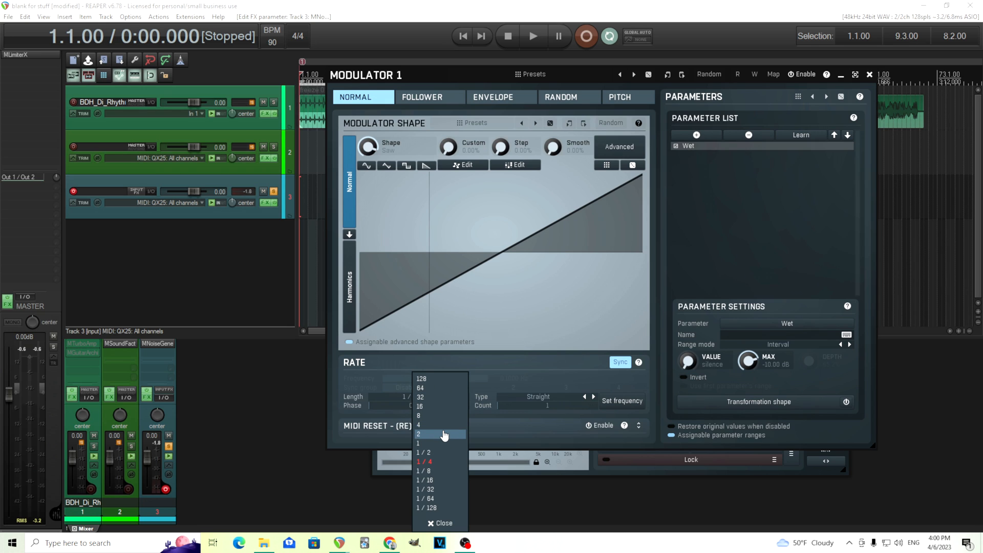
{"action": "left_click", "coordinate": [419, 434]}
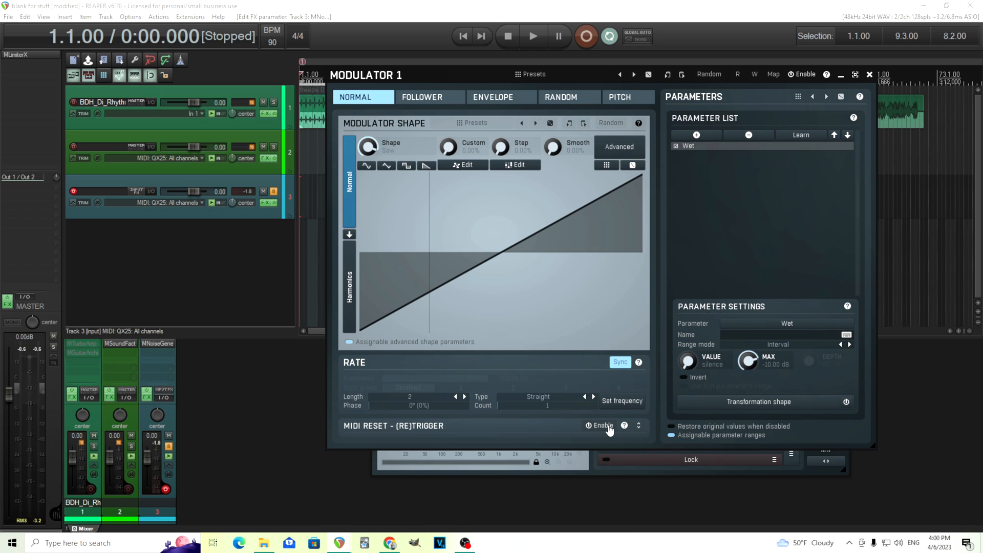
{"action": "mouse_move", "coordinate": [605, 429]}
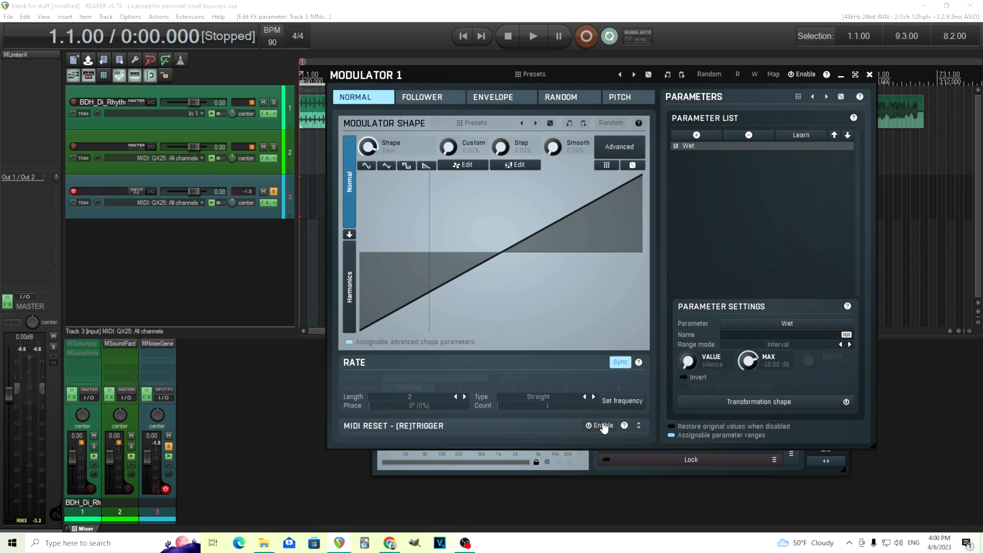
Enable note-on MIDI retrigger in single-shot mode and shift the starting phase toward 90°.
{"action": "left_click", "coordinate": [600, 426]}
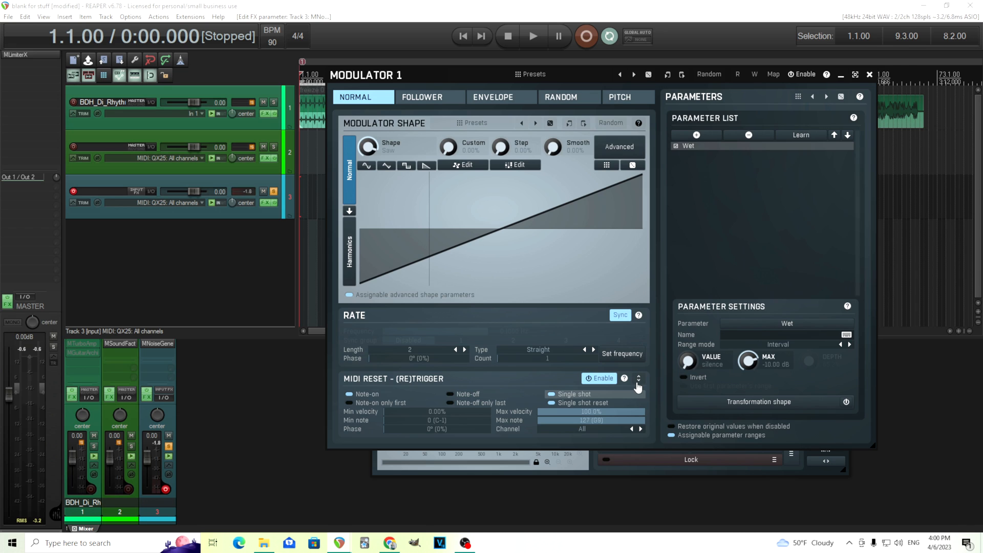
{"action": "mouse_move", "coordinate": [679, 350]}
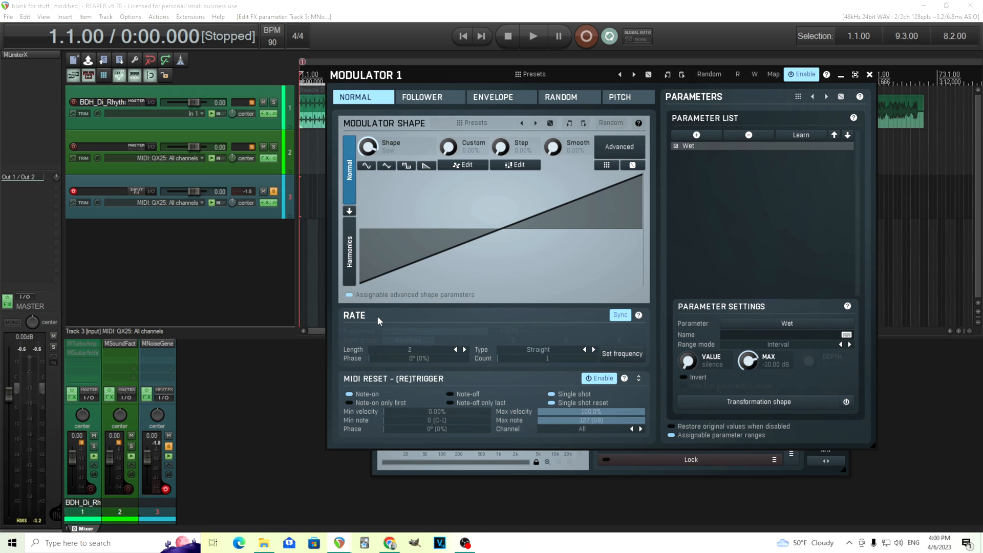
{"action": "mouse_move", "coordinate": [385, 375]}
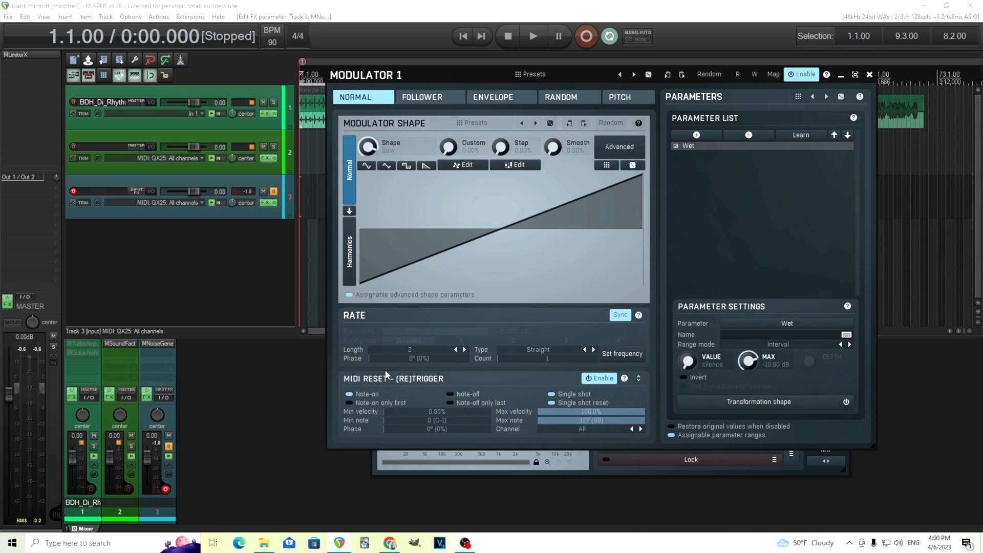
{"action": "mouse_move", "coordinate": [557, 402]}
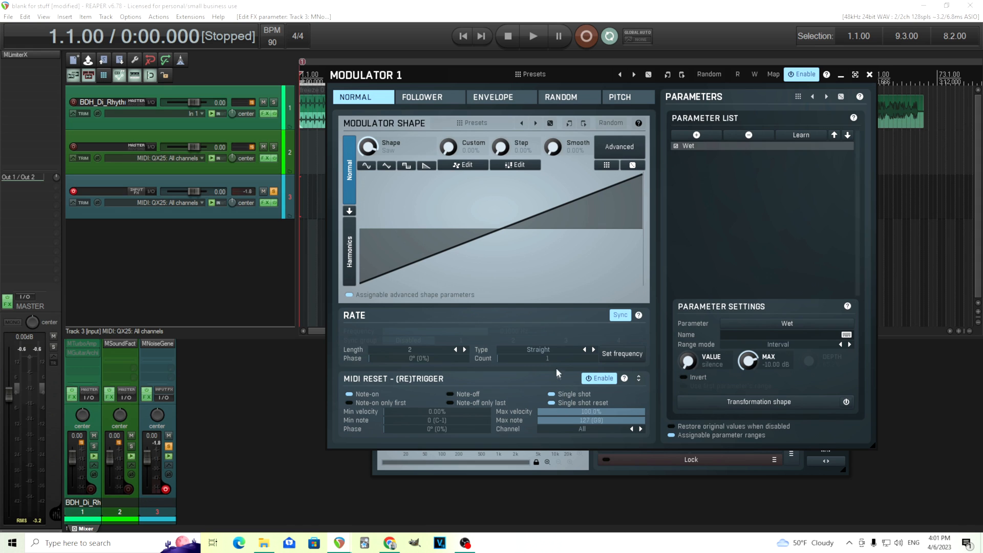
{"action": "left_click", "coordinate": [538, 349]}
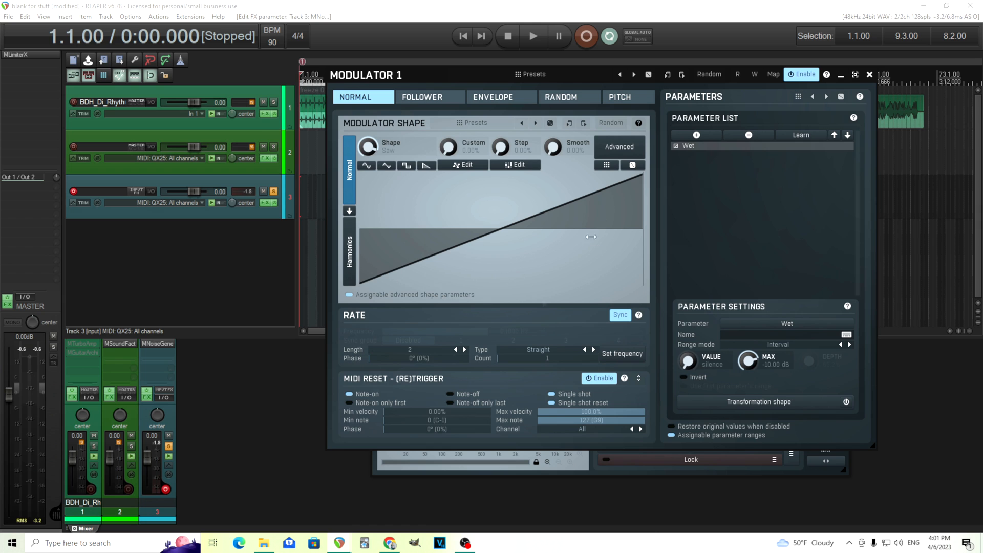
{"action": "left_click_drag", "start_coordinate": [379, 359], "coordinate": [426, 359]}
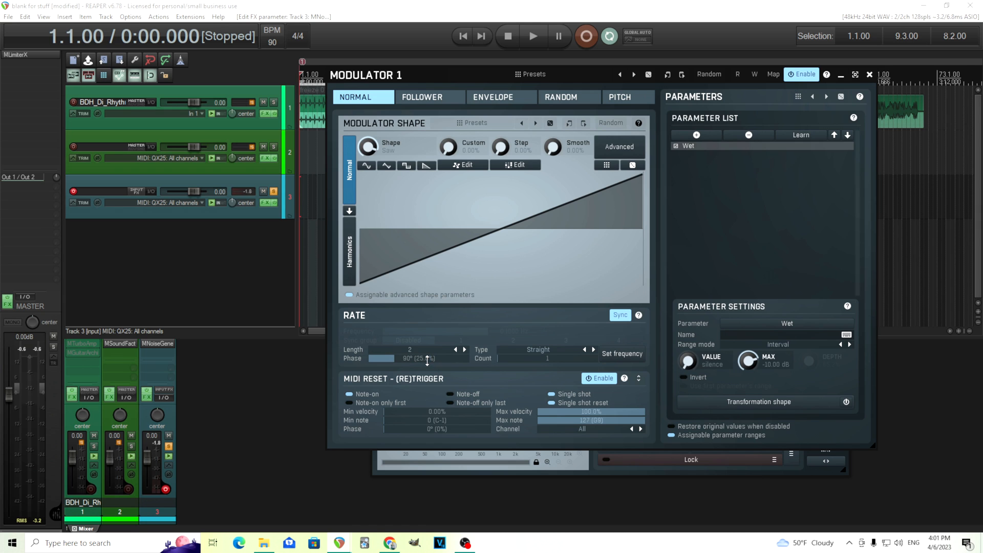